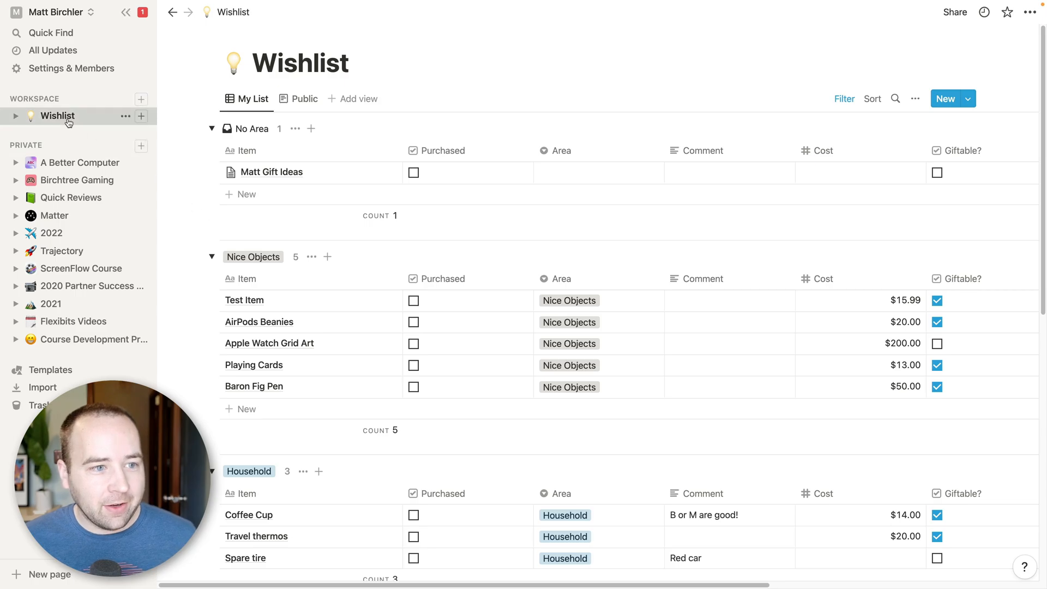
{"action": "mouse_move", "coordinate": [62, 146]}
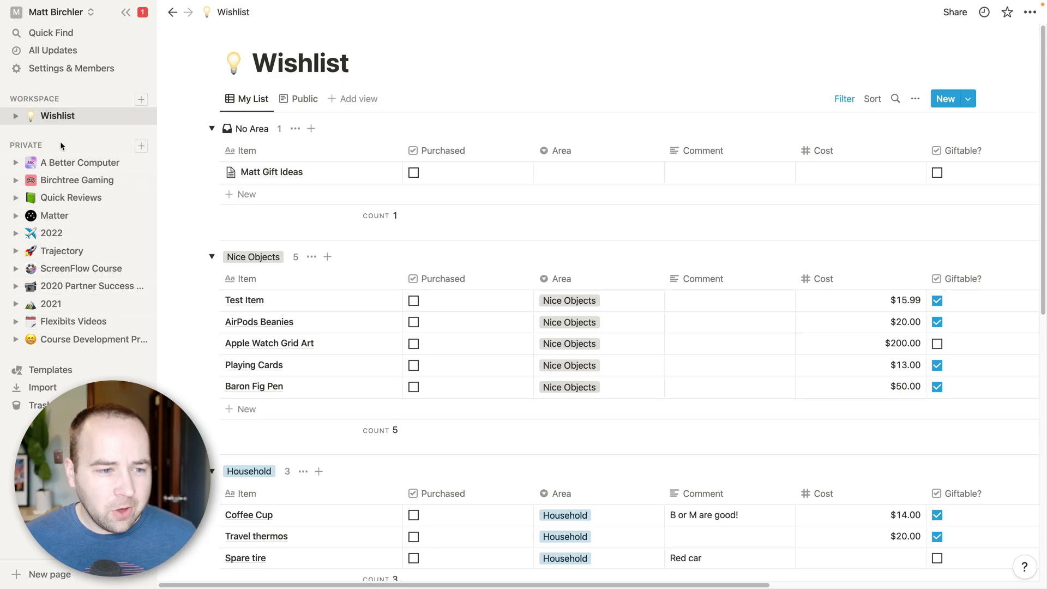
{"action": "mouse_move", "coordinate": [271, 172]}
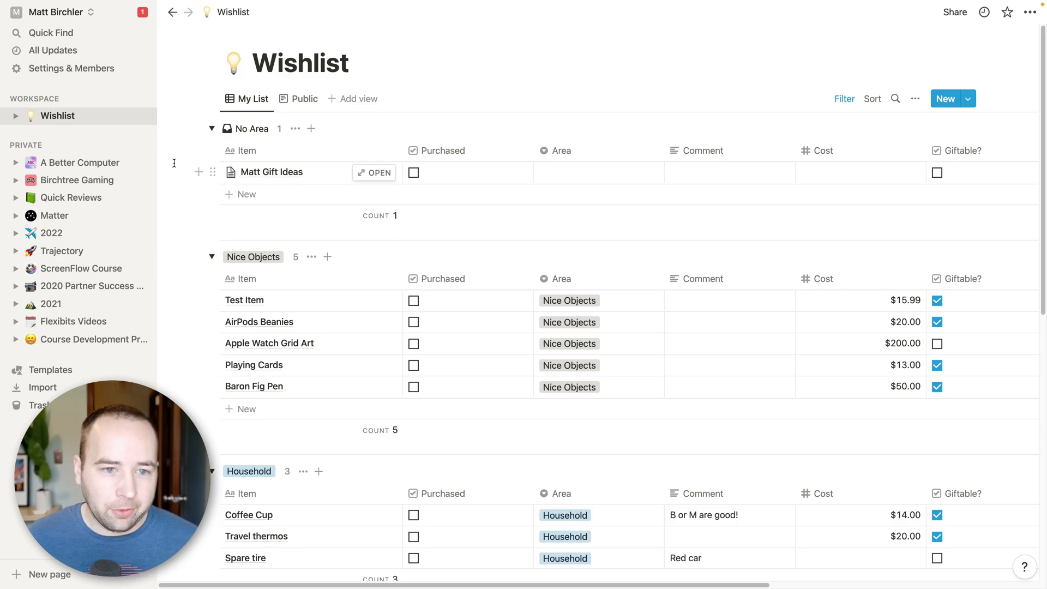
{"action": "mouse_move", "coordinate": [217, 152]}
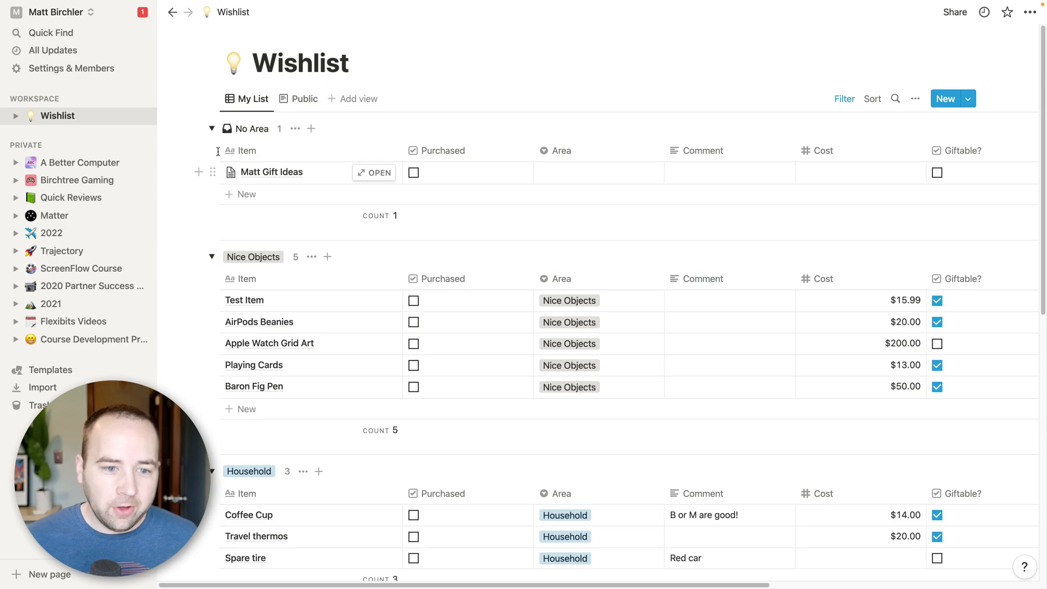
{"action": "mouse_move", "coordinate": [478, 294]}
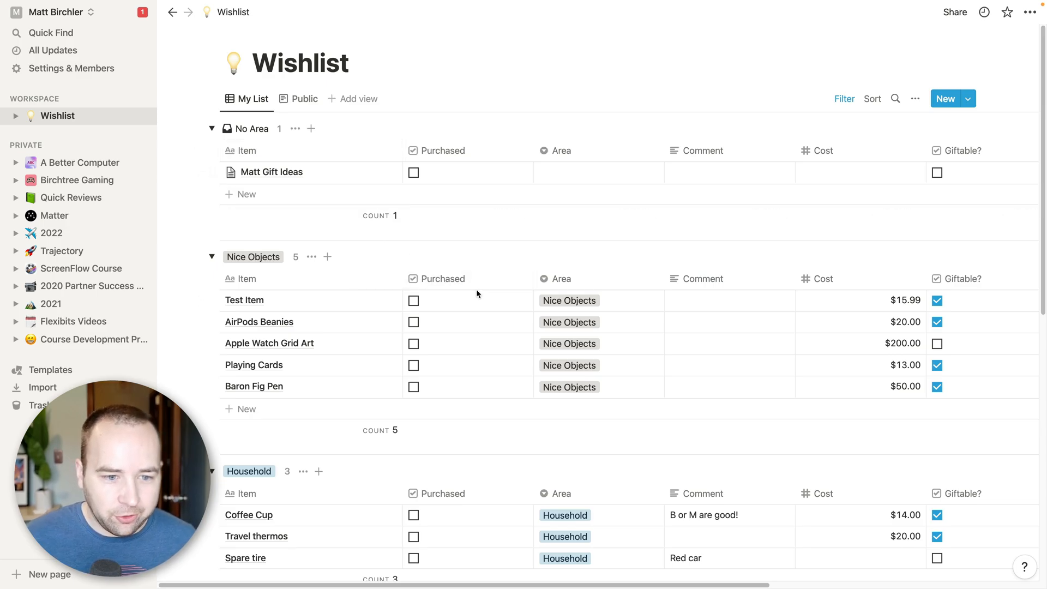
{"action": "mouse_move", "coordinate": [444, 304]}
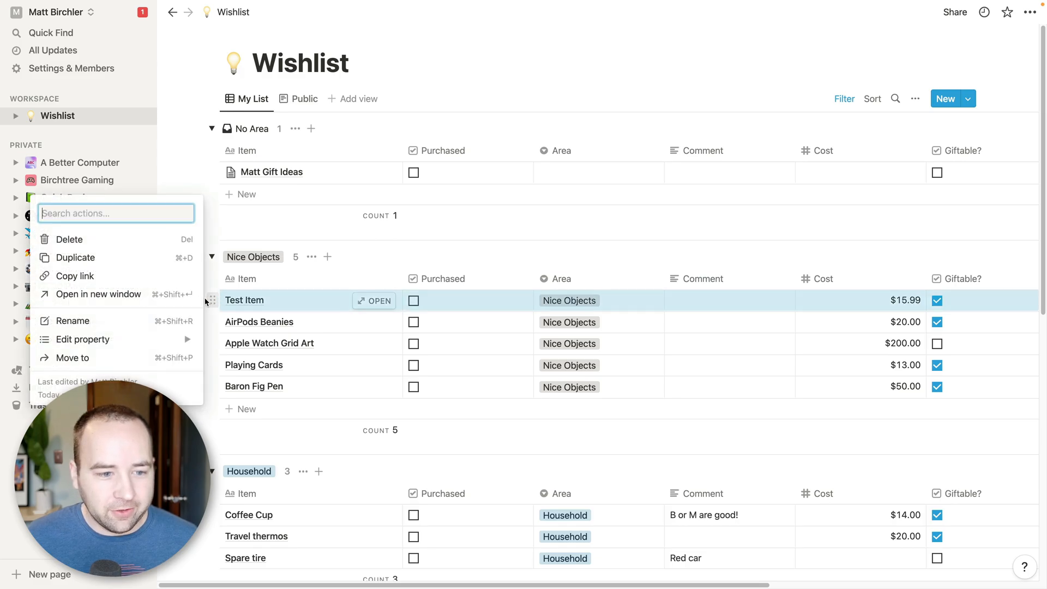
Delete the Test Item entry from the Wishlist's Nice Objects group.
{"action": "left_click", "coordinate": [69, 239]}
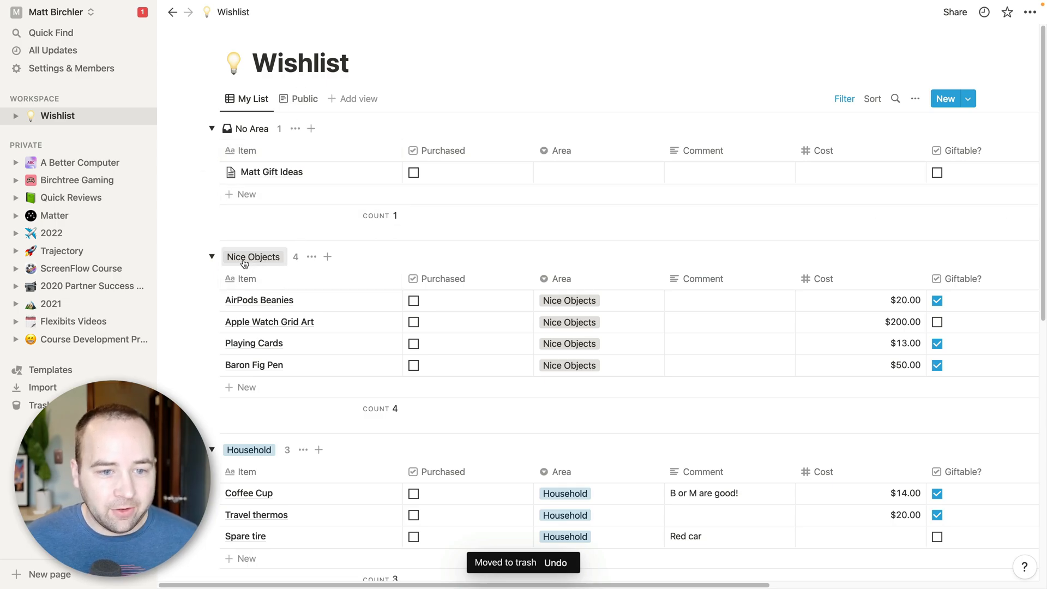
{"action": "scroll", "scroll_direction": "down", "scroll_amount": 3}
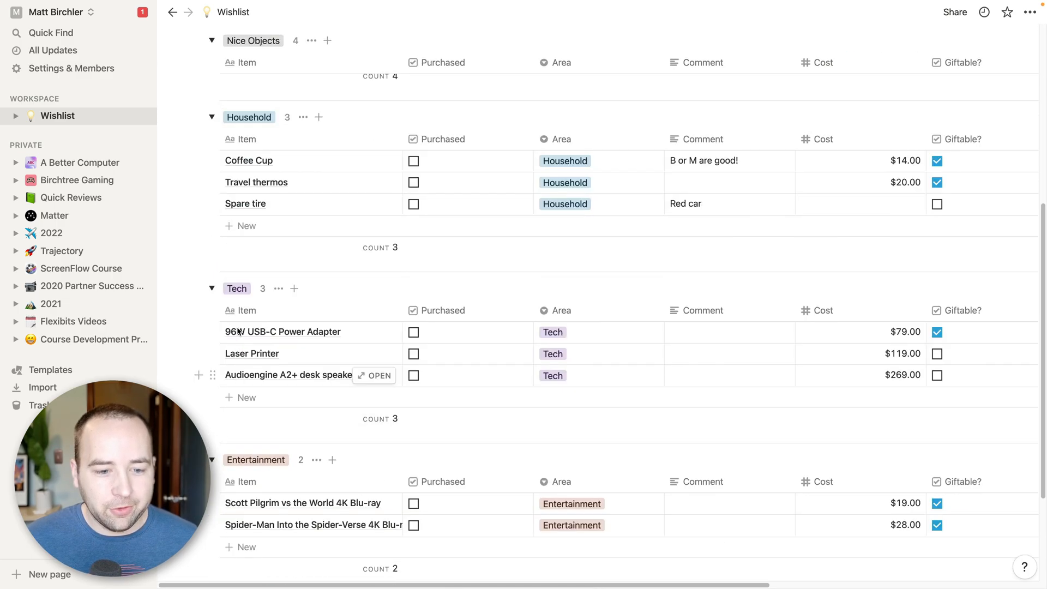
{"action": "scroll", "scroll_direction": "up", "scroll_amount": 3}
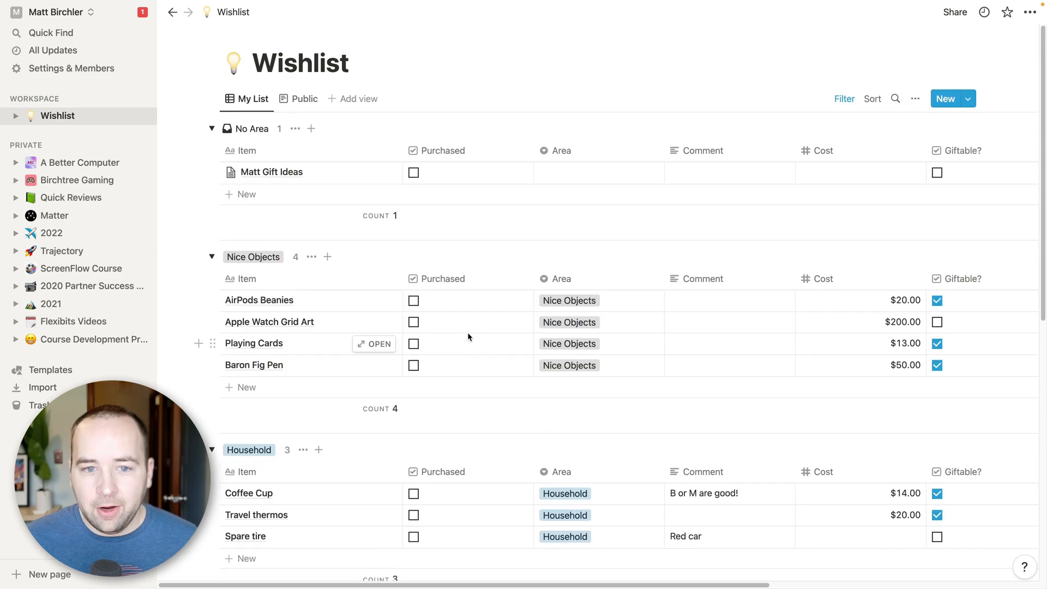
{"action": "mouse_move", "coordinate": [513, 309]}
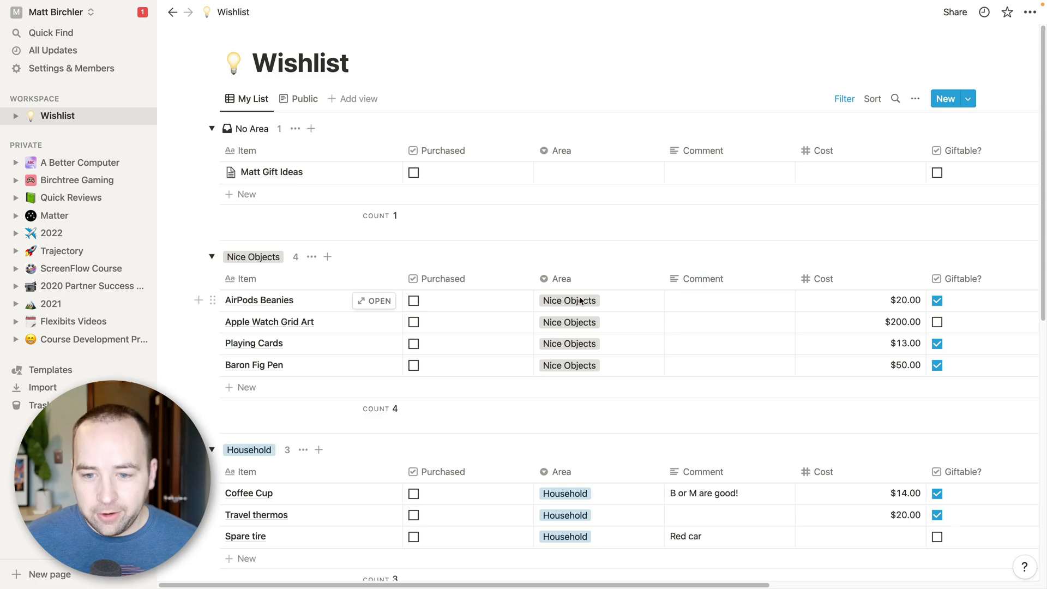
{"action": "mouse_move", "coordinate": [715, 304]}
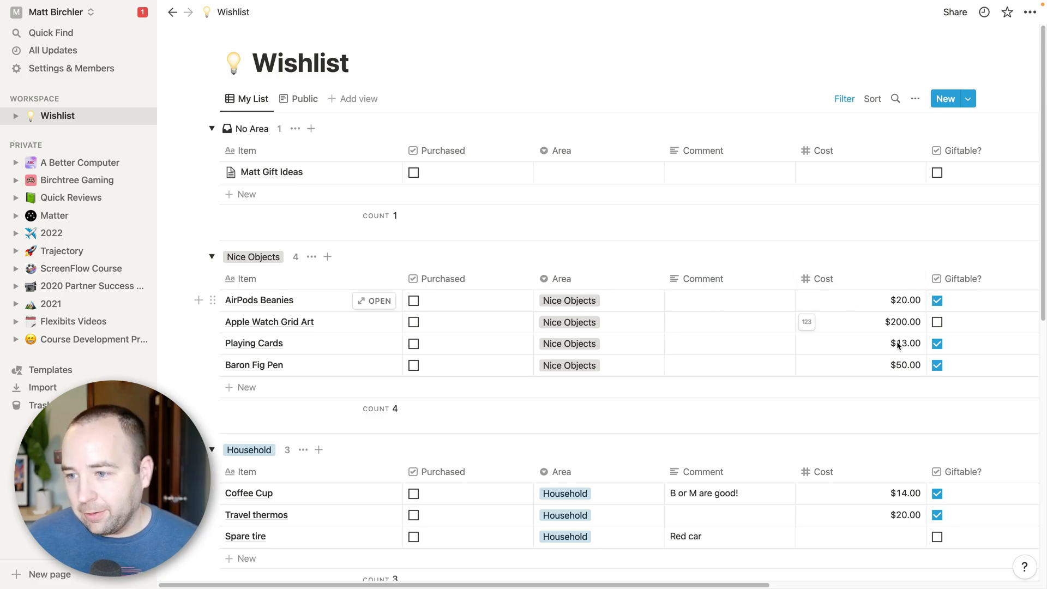
{"action": "mouse_move", "coordinate": [917, 307]}
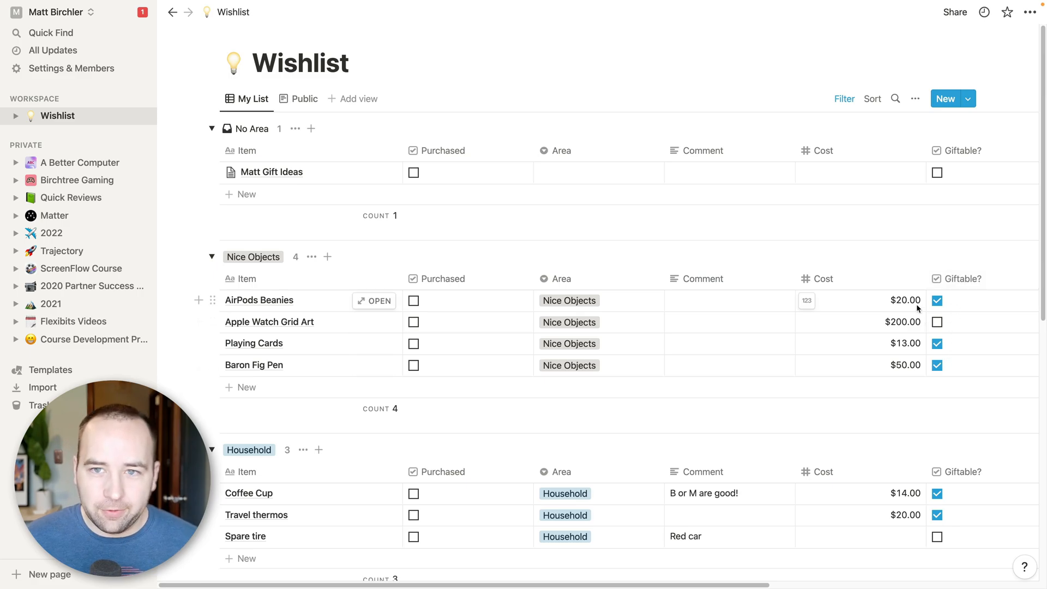
{"action": "mouse_move", "coordinate": [947, 316]}
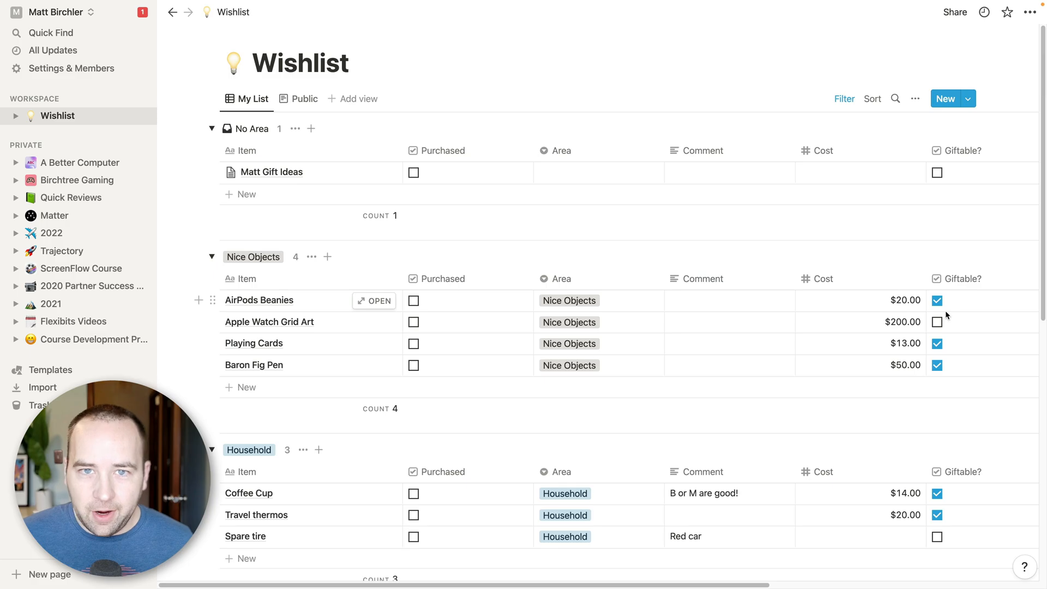
{"action": "mouse_move", "coordinate": [844, 339]}
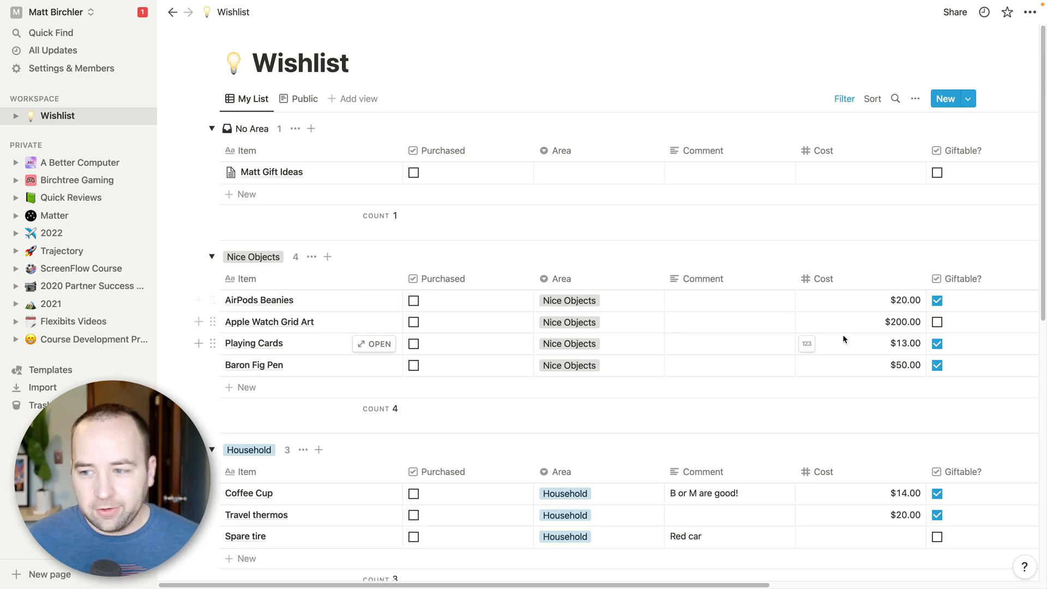
{"action": "mouse_move", "coordinate": [857, 337]}
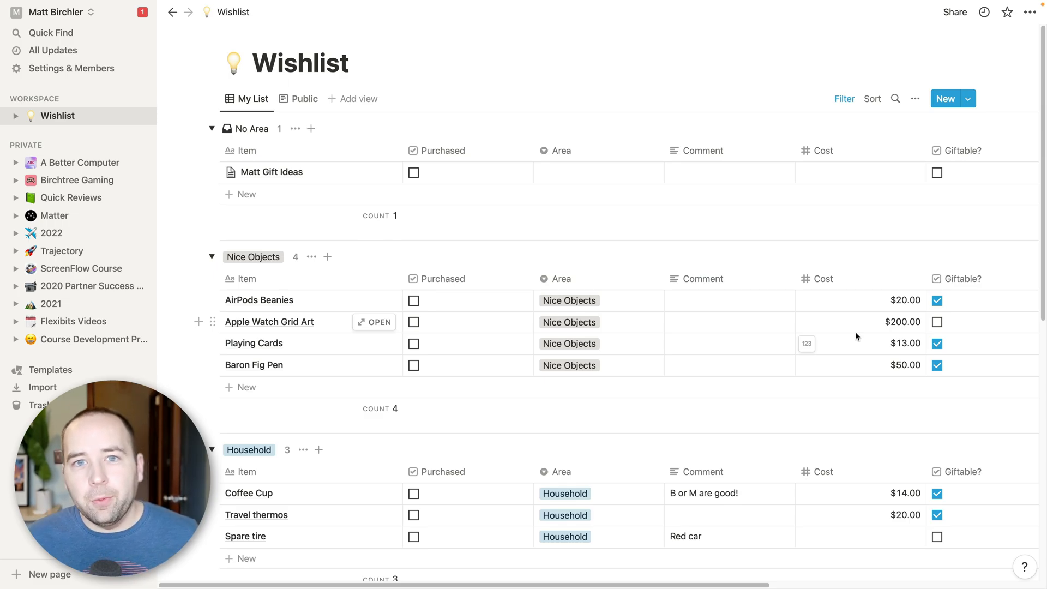
{"action": "mouse_move", "coordinate": [740, 263]}
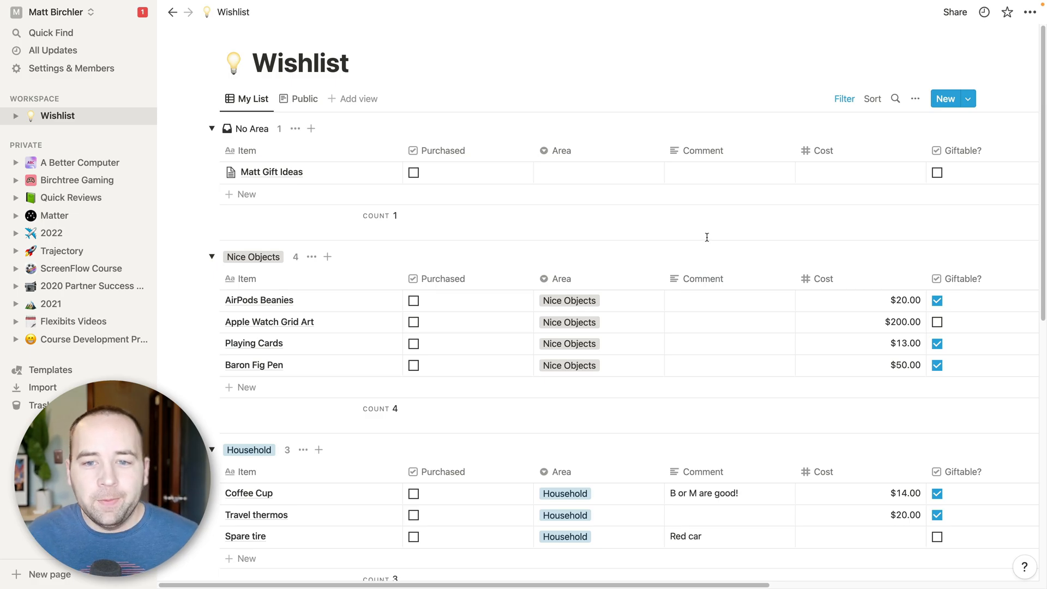
{"action": "mouse_move", "coordinate": [532, 347]}
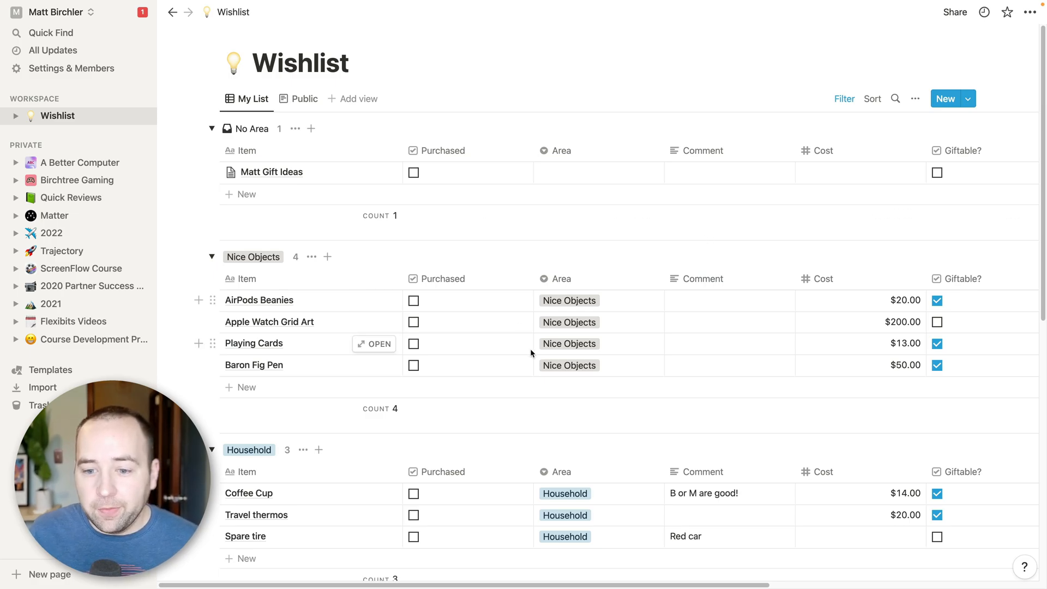
{"action": "scroll", "scroll_direction": "down", "scroll_amount": 3}
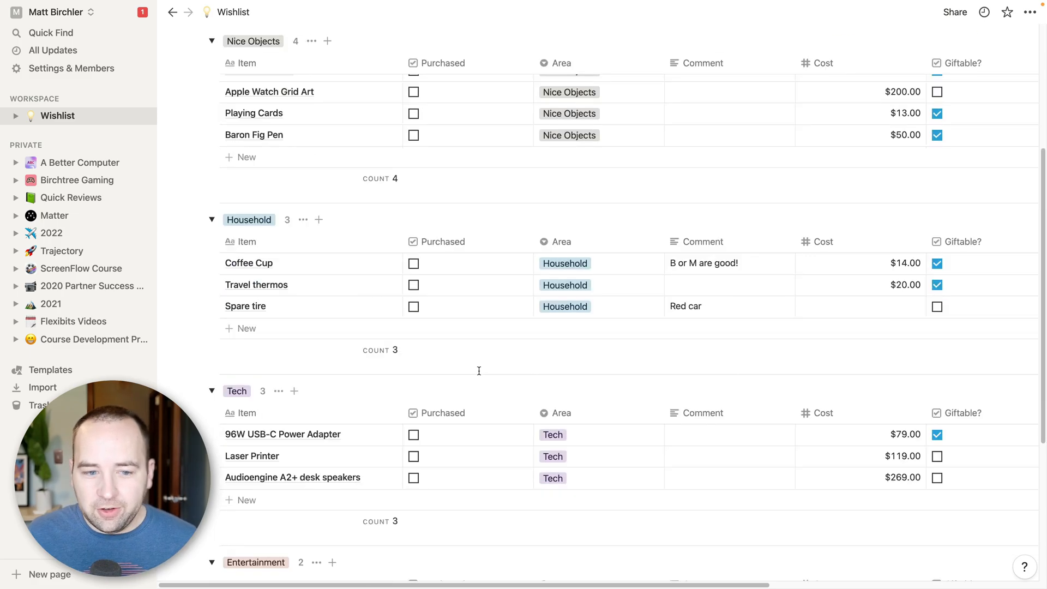
{"action": "scroll", "scroll_direction": "down", "scroll_amount": 3}
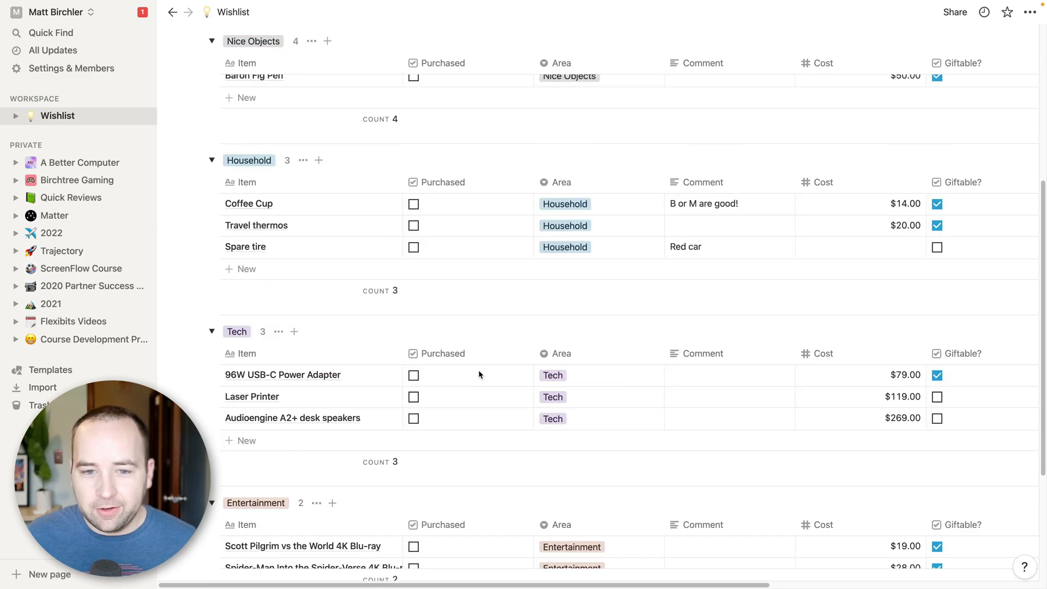
{"action": "scroll", "scroll_direction": "up", "scroll_amount": 3}
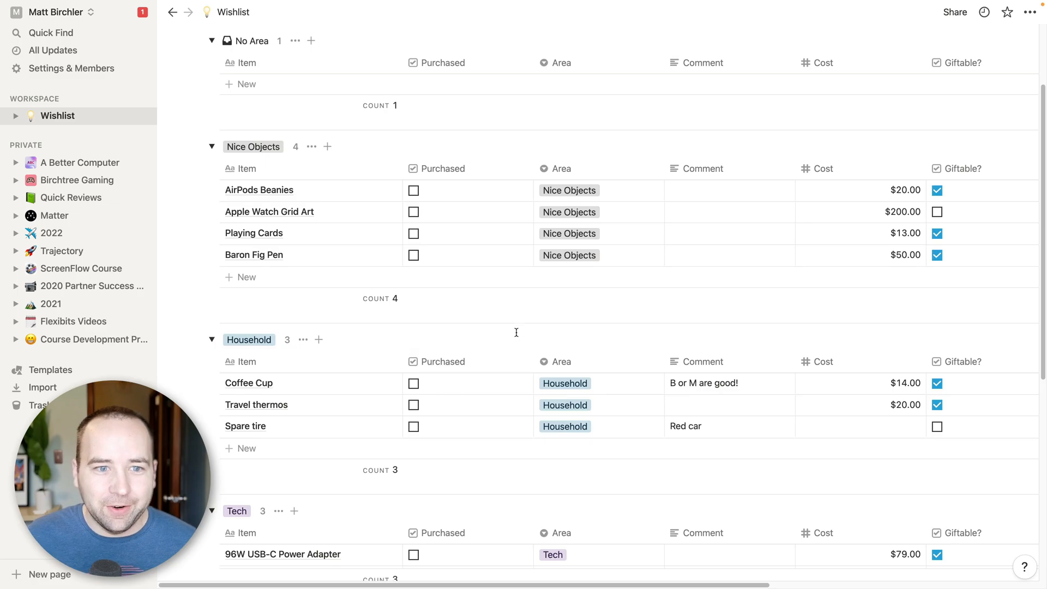
{"action": "scroll", "scroll_direction": "up", "scroll_amount": 3}
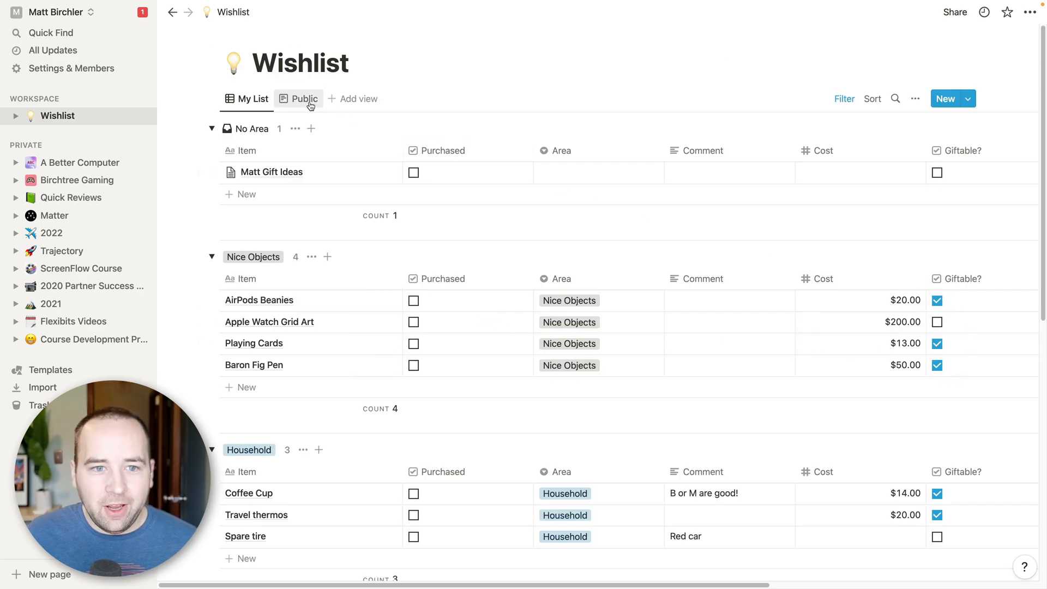
{"action": "mouse_move", "coordinate": [257, 172]}
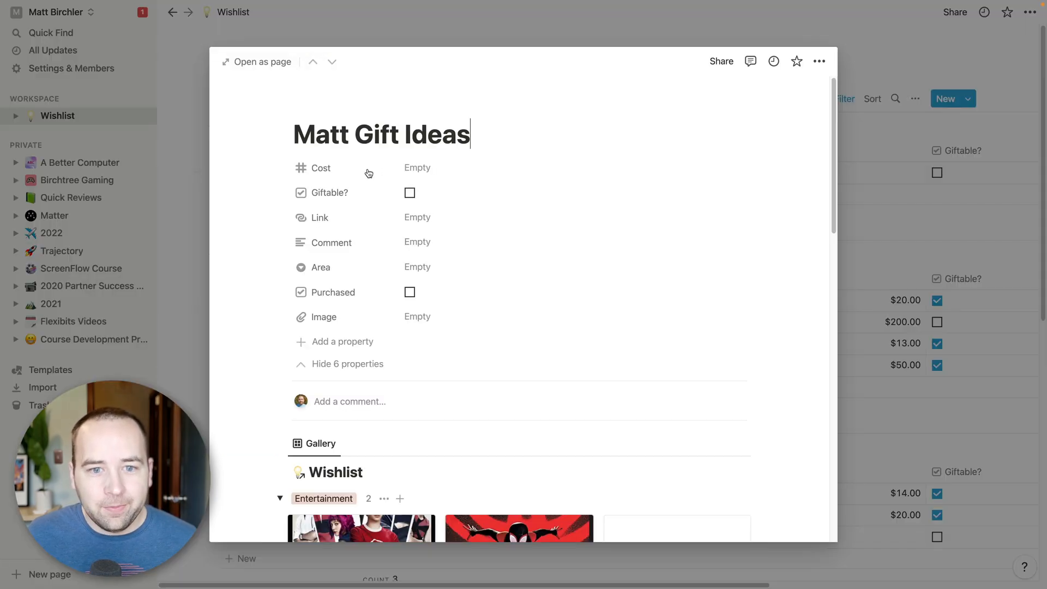
{"action": "mouse_move", "coordinate": [337, 168]}
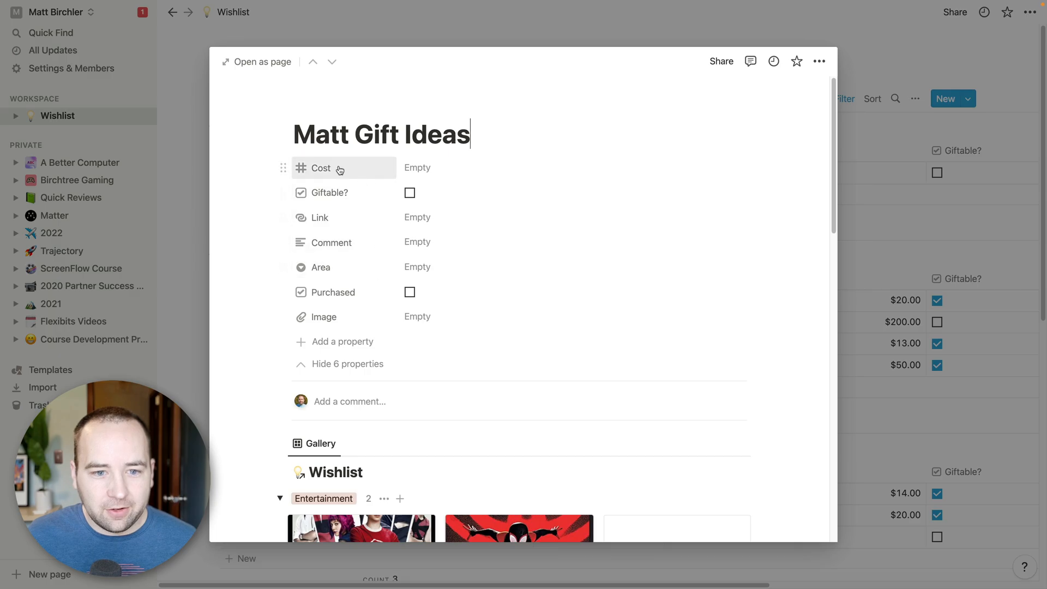
Scroll down the Matt Gift Ideas preview to its embedded Wishlist gallery.
{"action": "scroll", "scroll_direction": "down", "scroll_amount": 3}
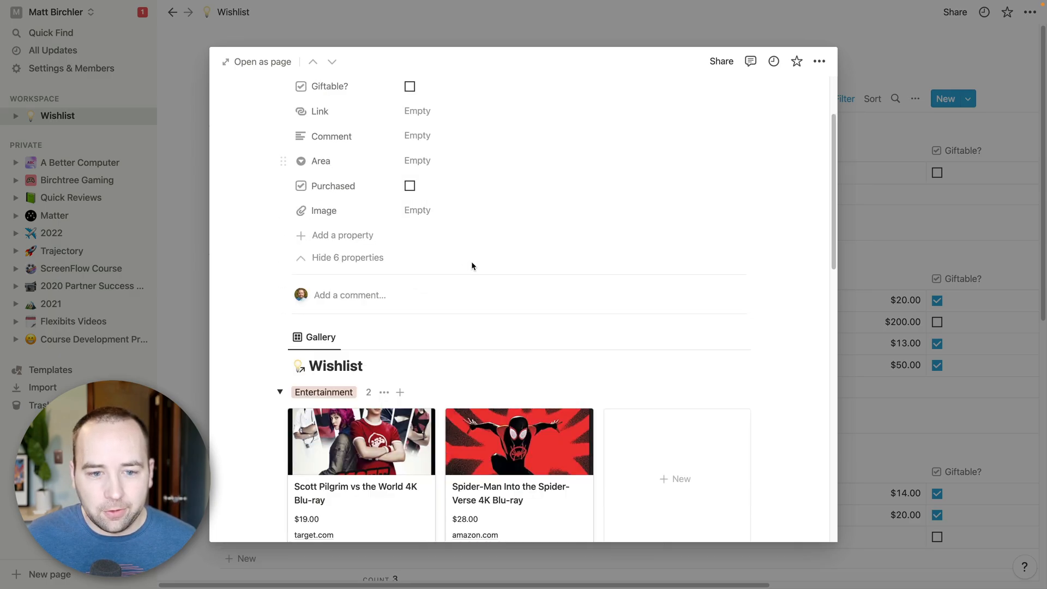
{"action": "scroll", "scroll_direction": "down", "scroll_amount": 3}
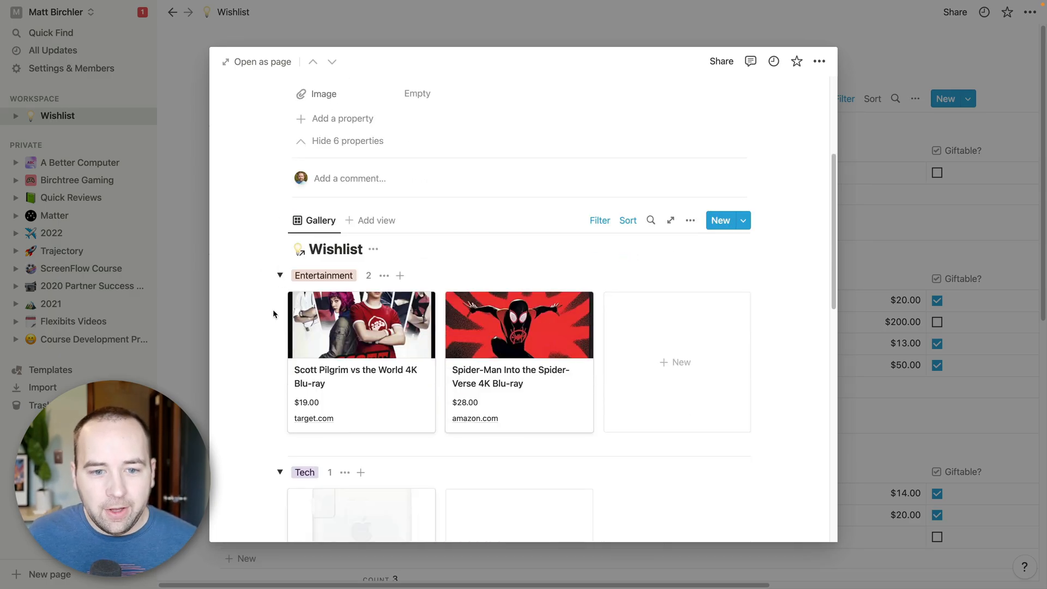
{"action": "scroll", "scroll_direction": "down", "scroll_amount": 3}
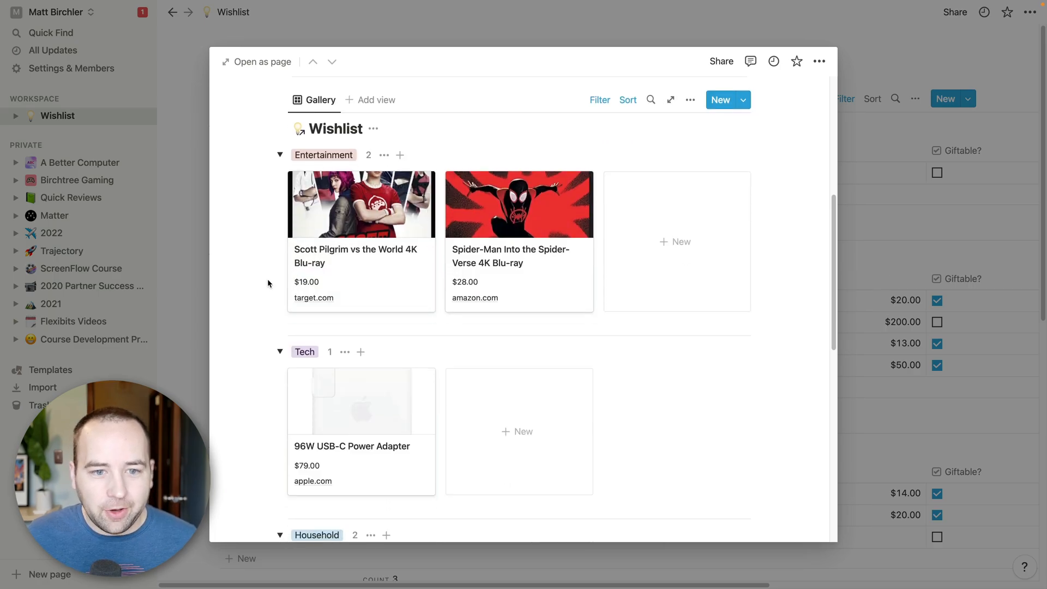
Switch the embedded Wishlist to table, then board, then back to gallery layout, and scroll through it.
{"action": "left_click", "coordinate": [690, 100]}
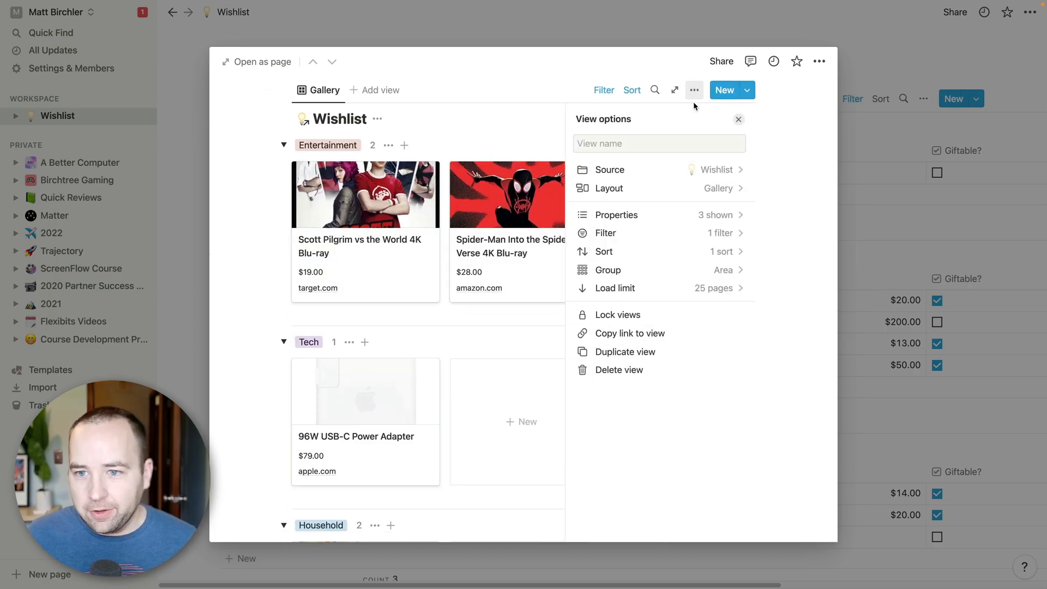
{"action": "mouse_move", "coordinate": [645, 188]}
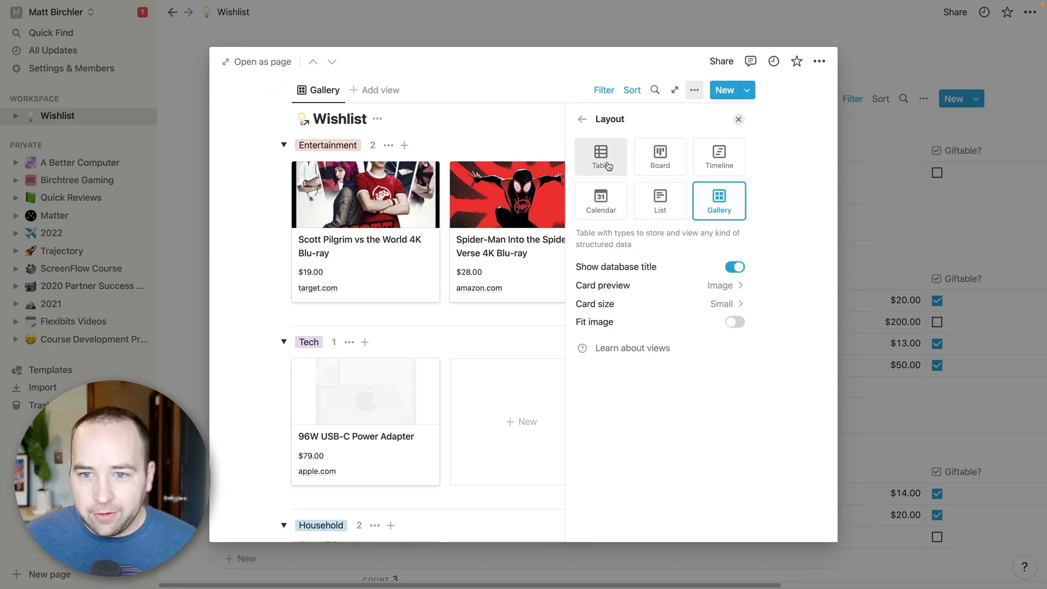
{"action": "left_click", "coordinate": [600, 157]}
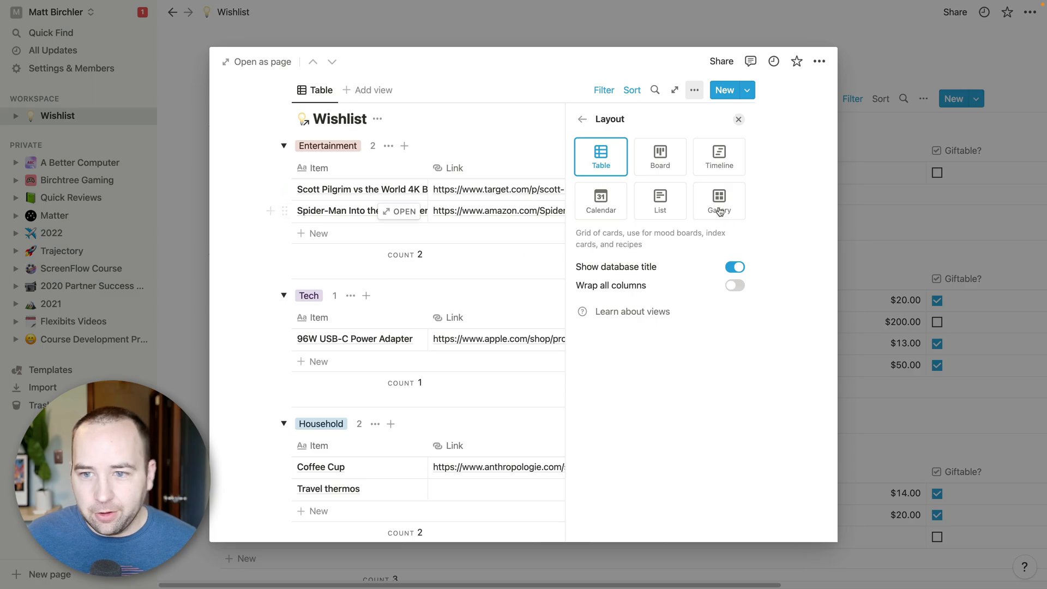
{"action": "left_click", "coordinate": [659, 157]}
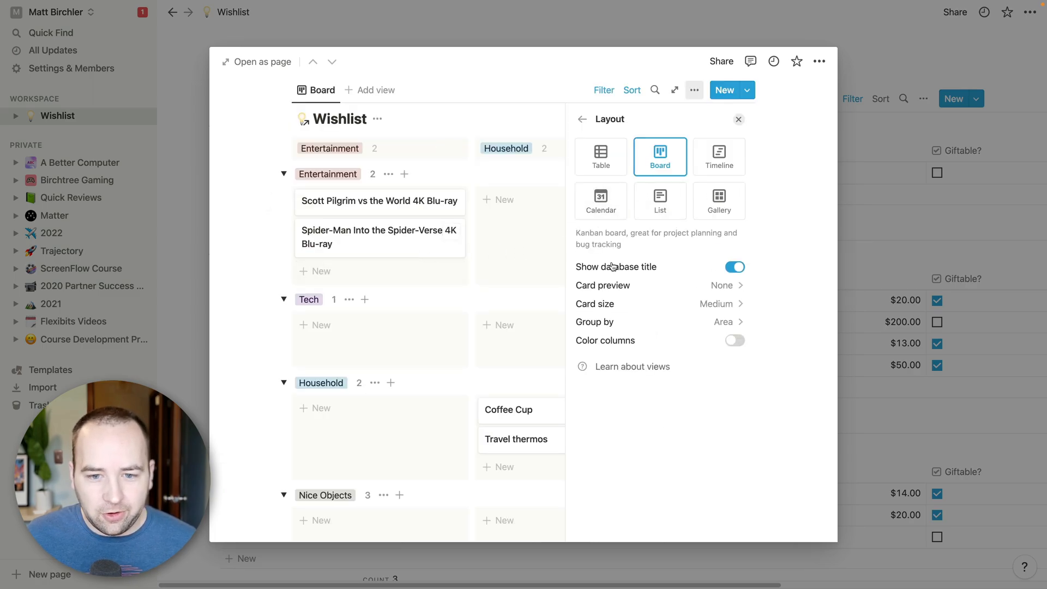
{"action": "left_click", "coordinate": [719, 201]}
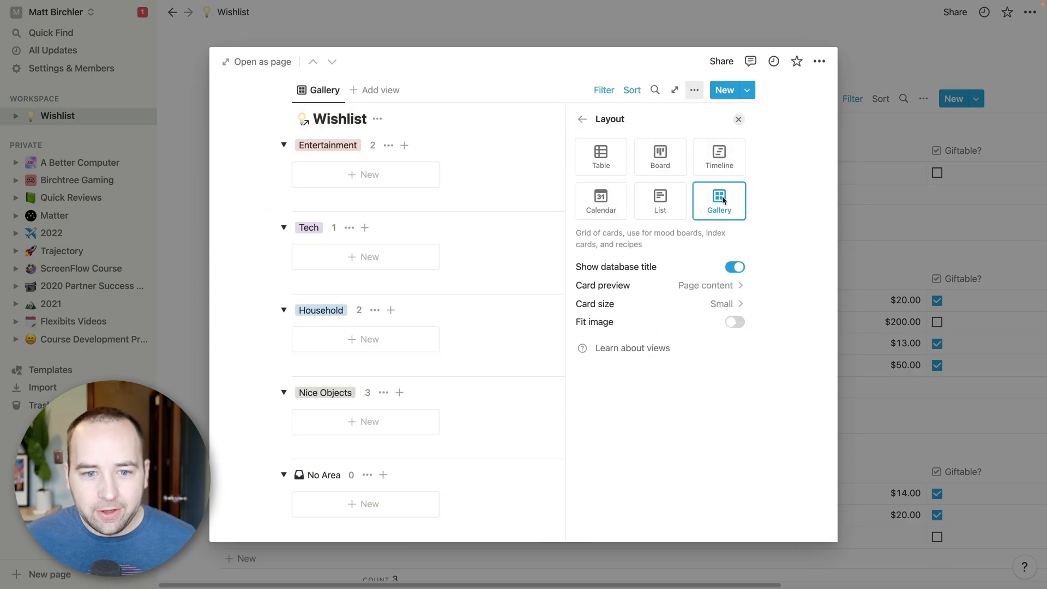
{"action": "left_click", "coordinate": [739, 119]}
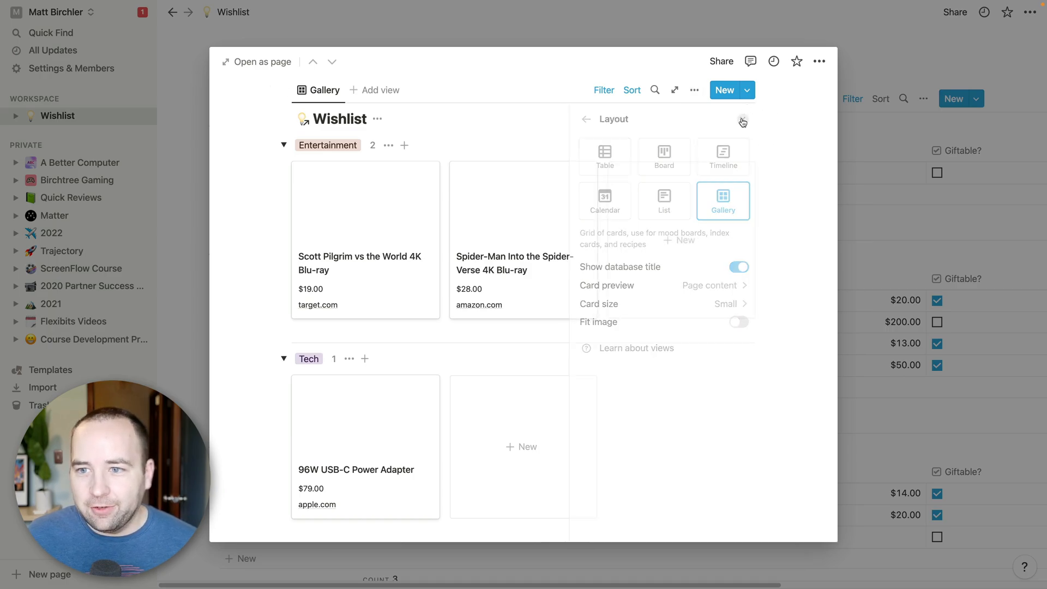
{"action": "left_click", "coordinate": [743, 120]}
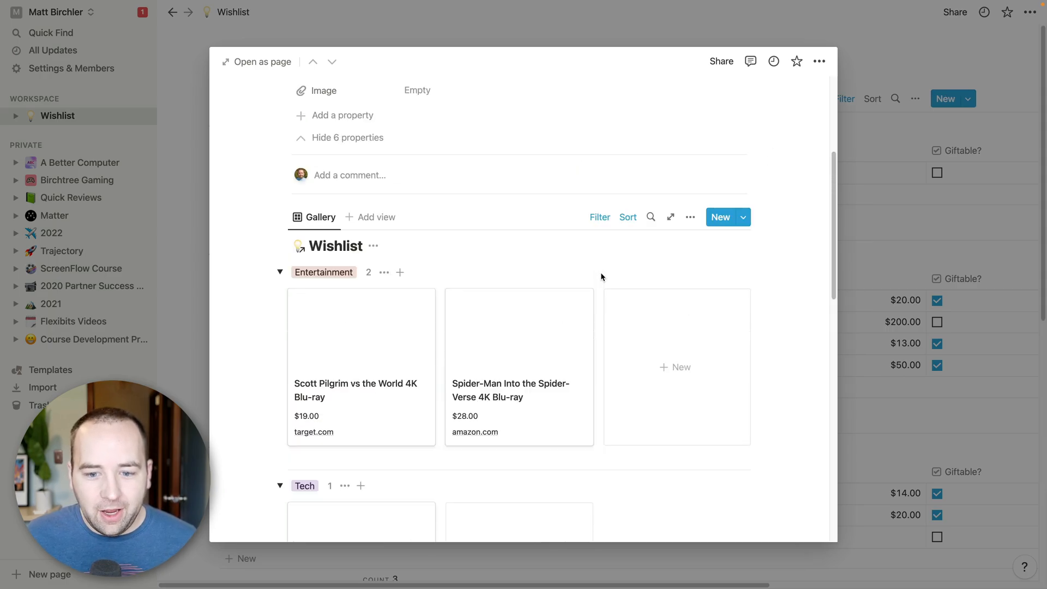
{"action": "scroll", "scroll_direction": "down", "scroll_amount": 3}
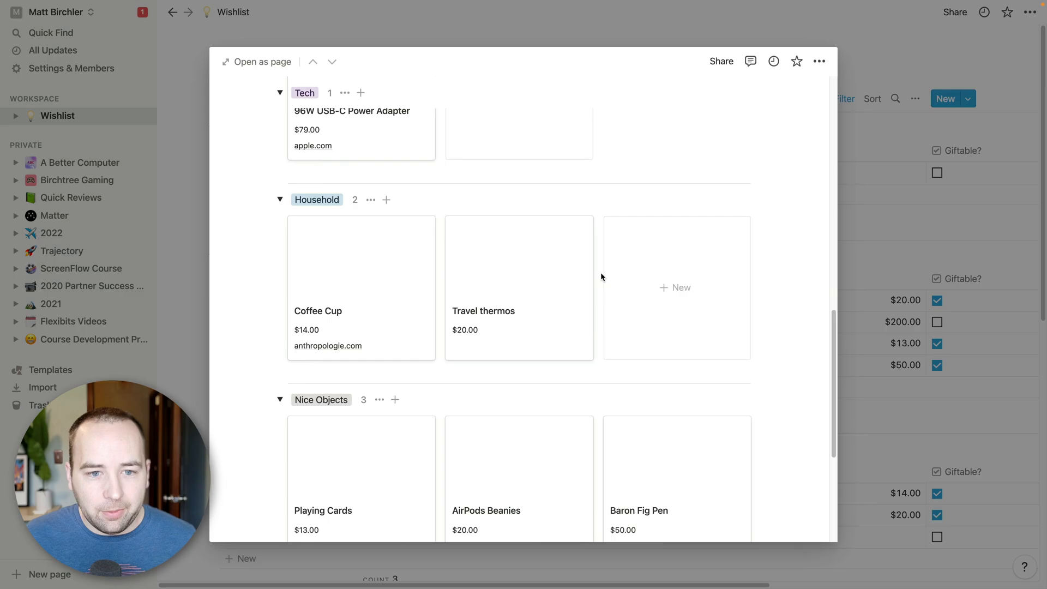
{"action": "scroll", "scroll_direction": "up", "scroll_amount": 3}
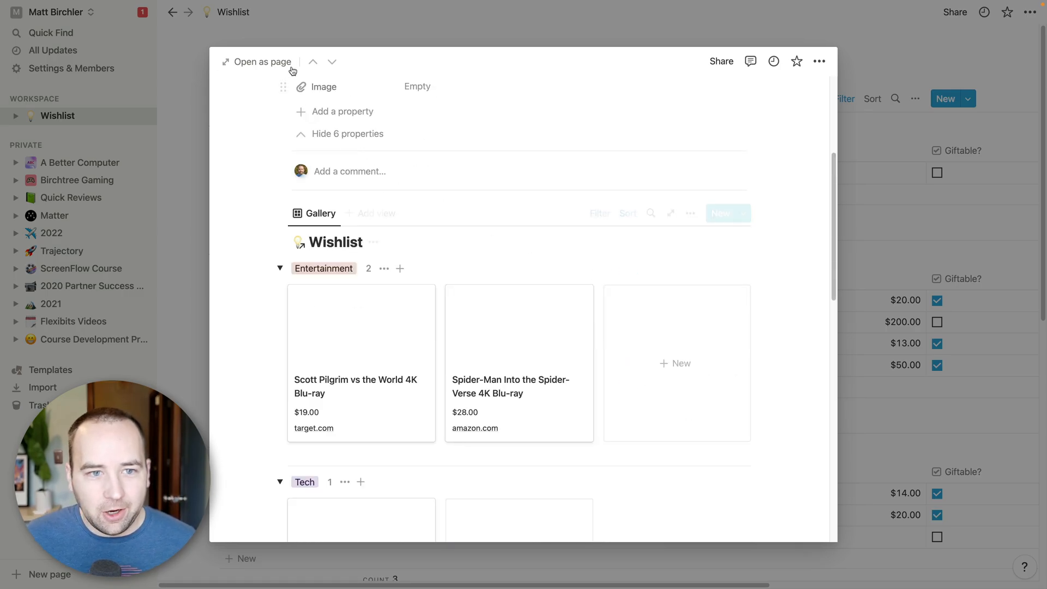
Open Matt Gift Ideas as a full page, scroll down, then return to the top.
{"action": "left_click", "coordinate": [262, 62]}
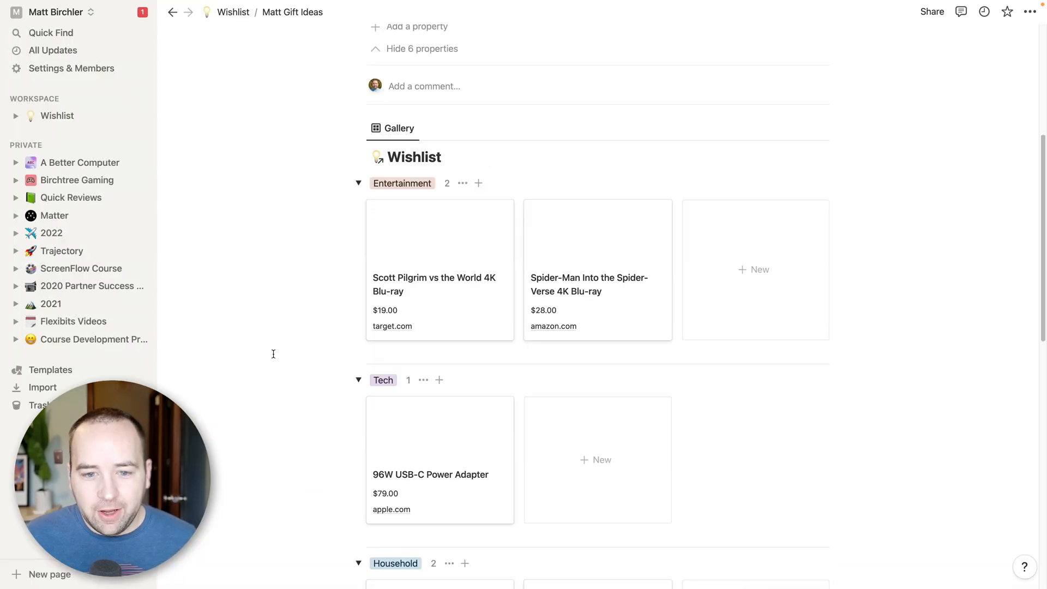
{"action": "mouse_move", "coordinate": [197, 235]}
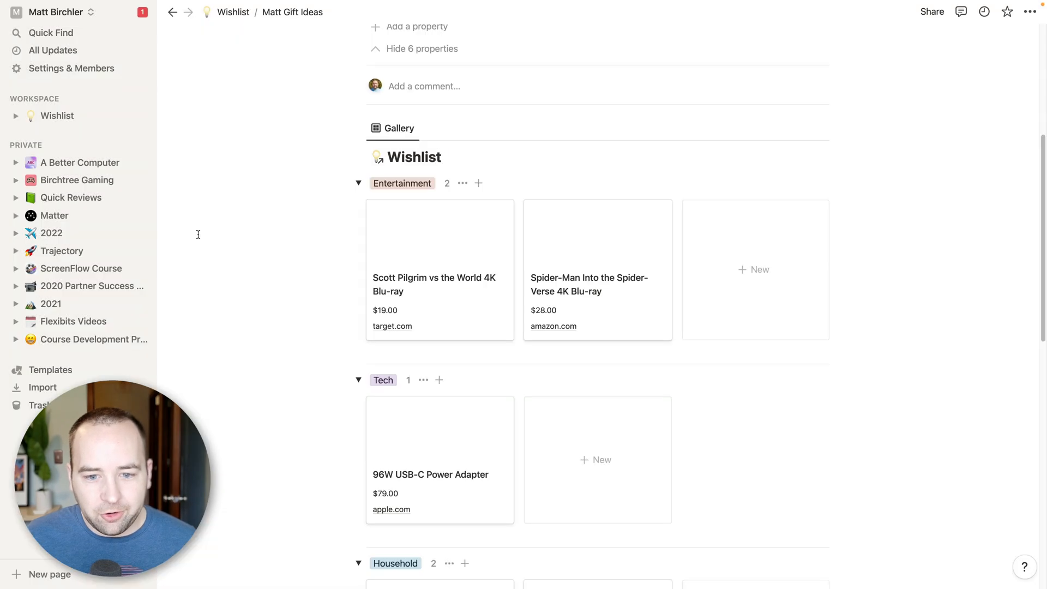
{"action": "mouse_move", "coordinate": [581, 244]}
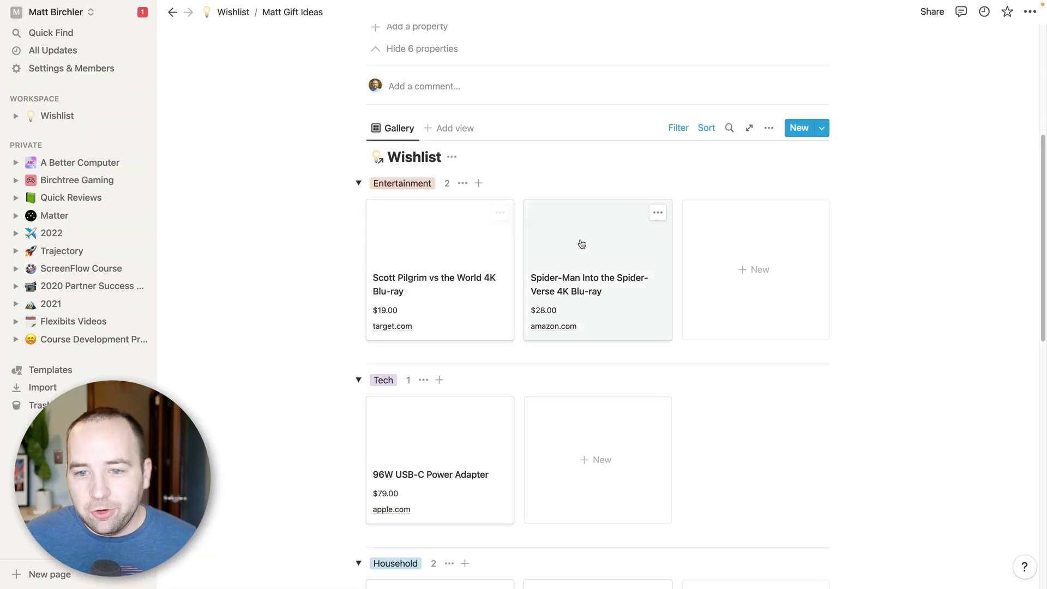
{"action": "mouse_move", "coordinate": [441, 362]}
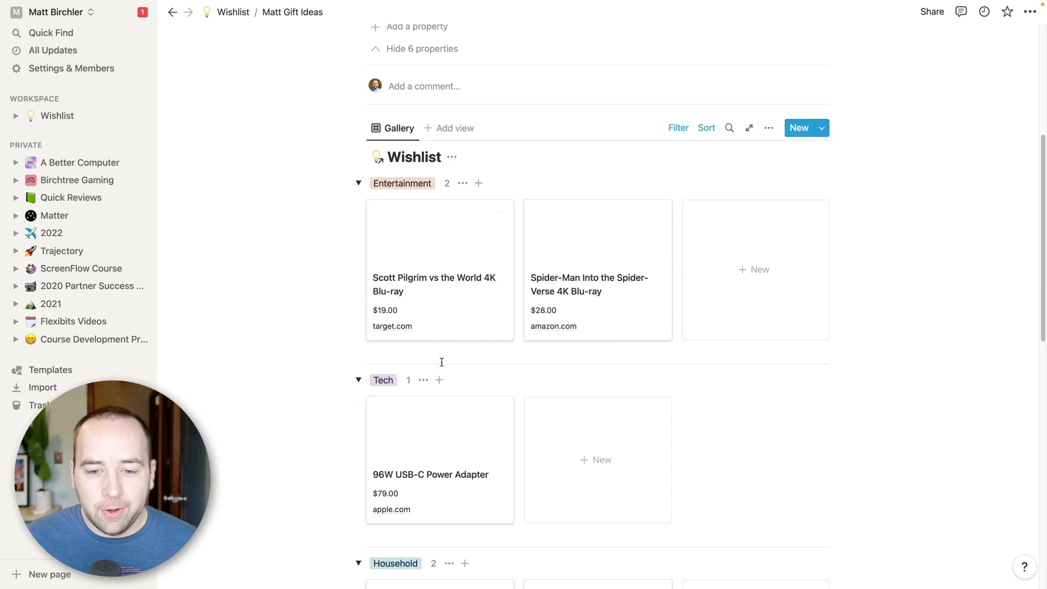
{"action": "scroll", "scroll_direction": "down", "scroll_amount": 3}
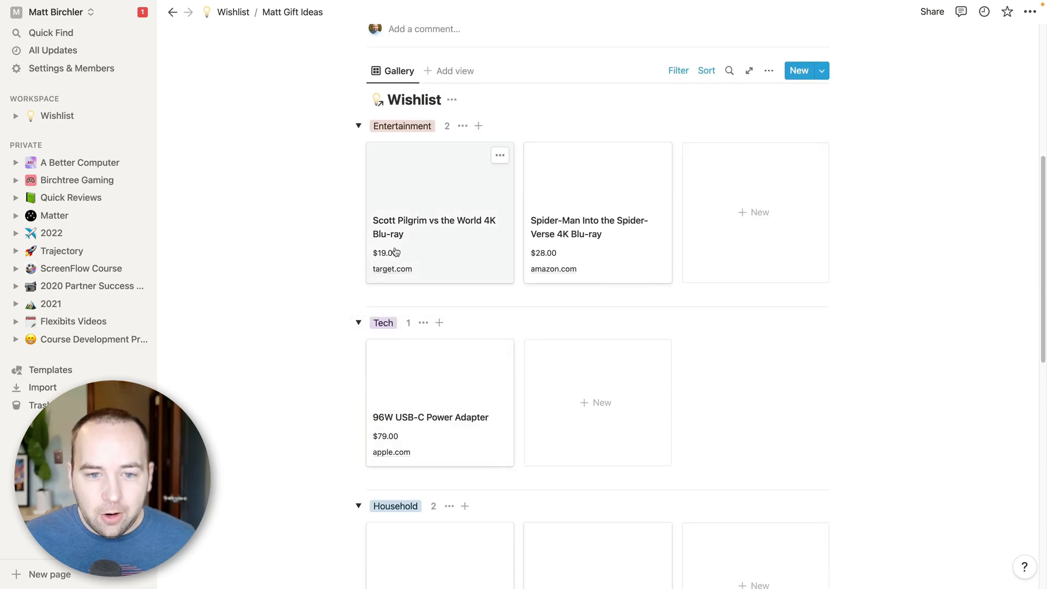
{"action": "mouse_move", "coordinate": [392, 268]}
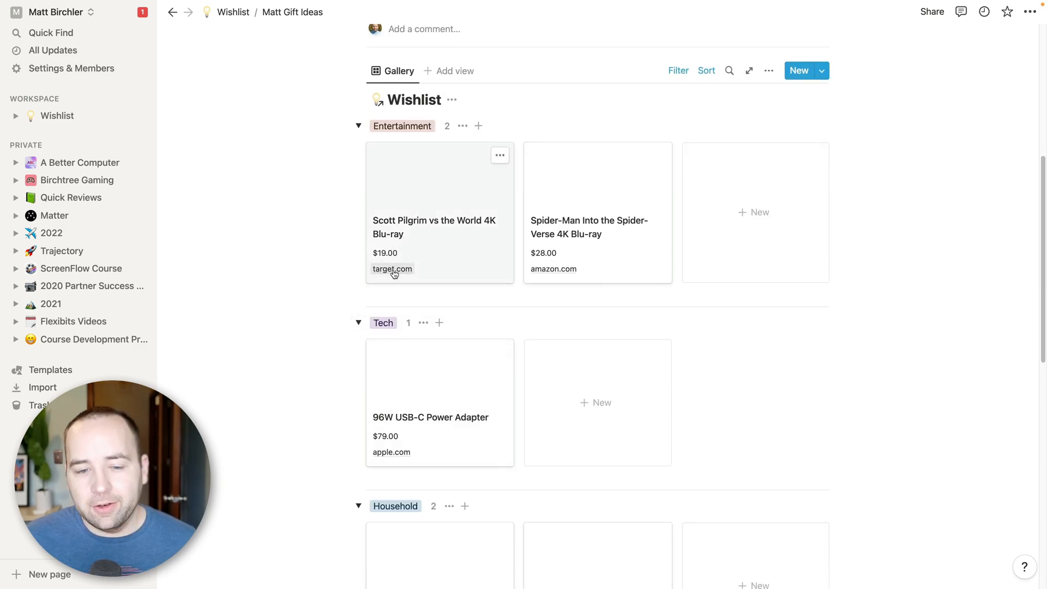
{"action": "mouse_move", "coordinate": [297, 222]}
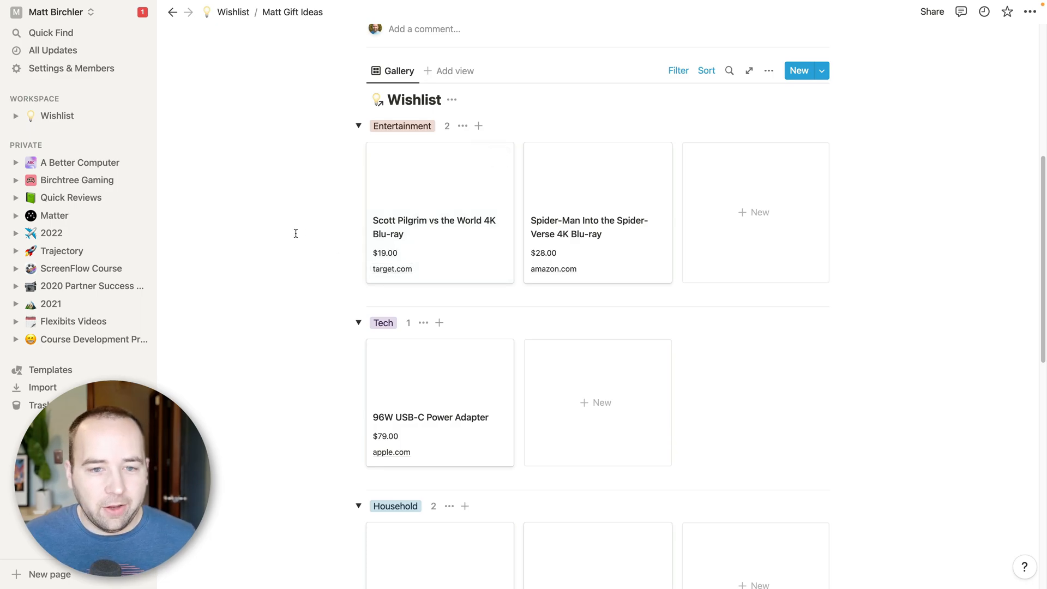
{"action": "scroll", "scroll_direction": "up", "scroll_amount": 3}
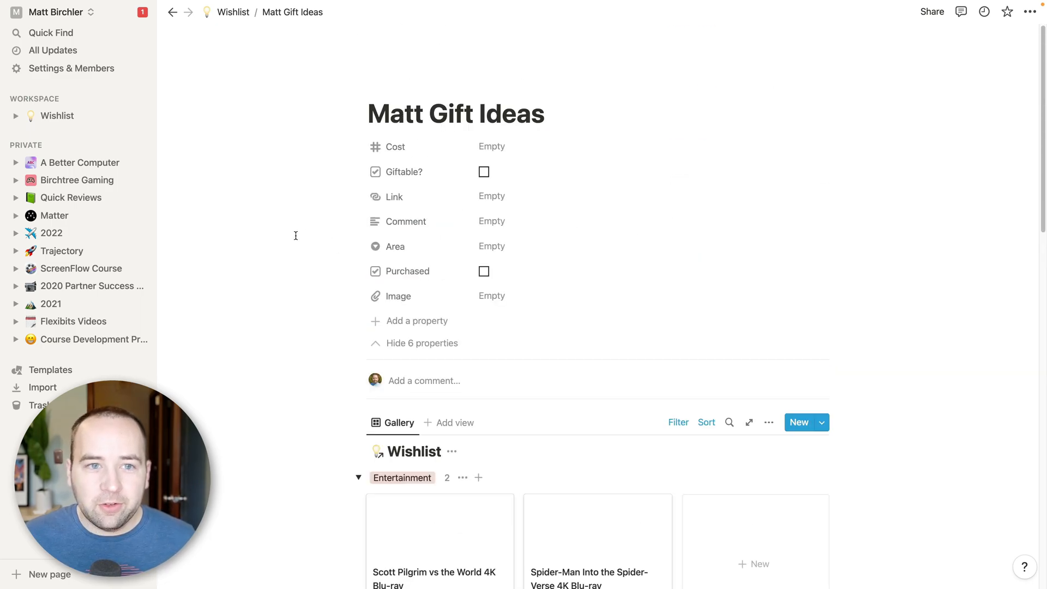
Return to the Wishlist table through the breadcrumb.
{"action": "left_click", "coordinate": [232, 12]}
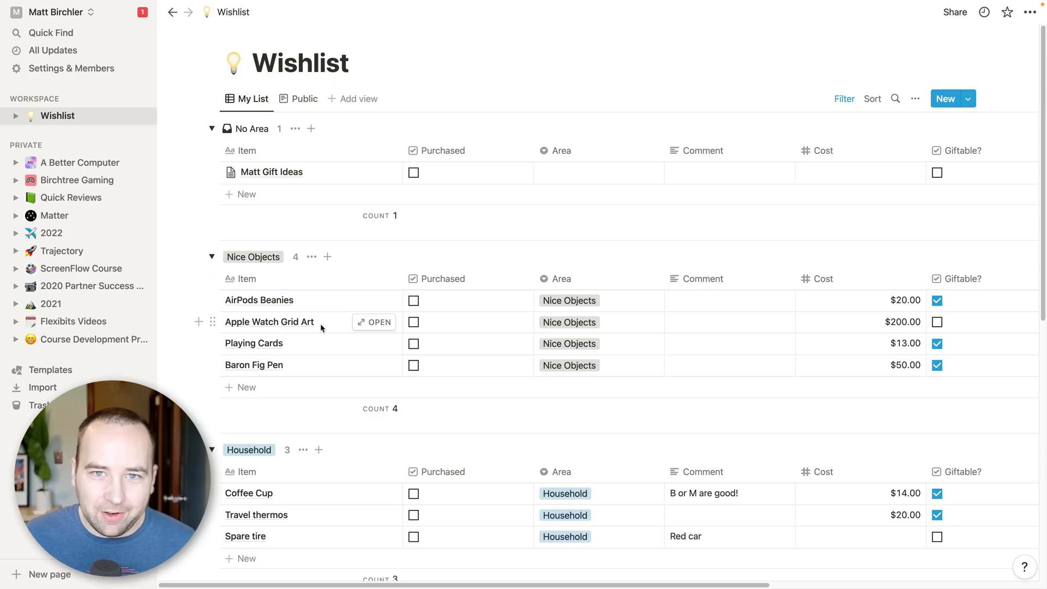
{"action": "mouse_move", "coordinate": [767, 359]}
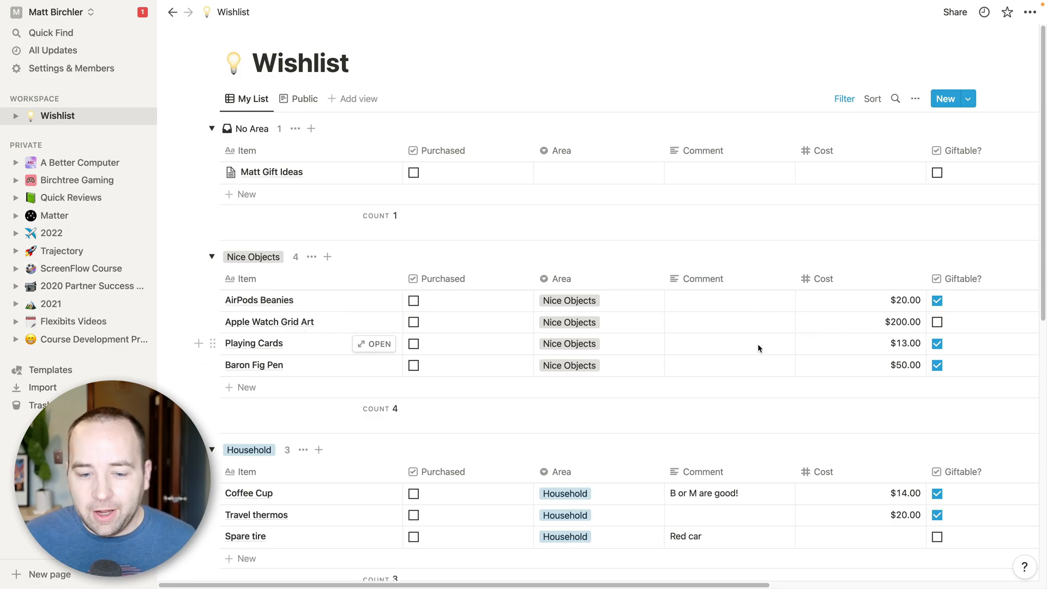
{"action": "mouse_move", "coordinate": [758, 348]}
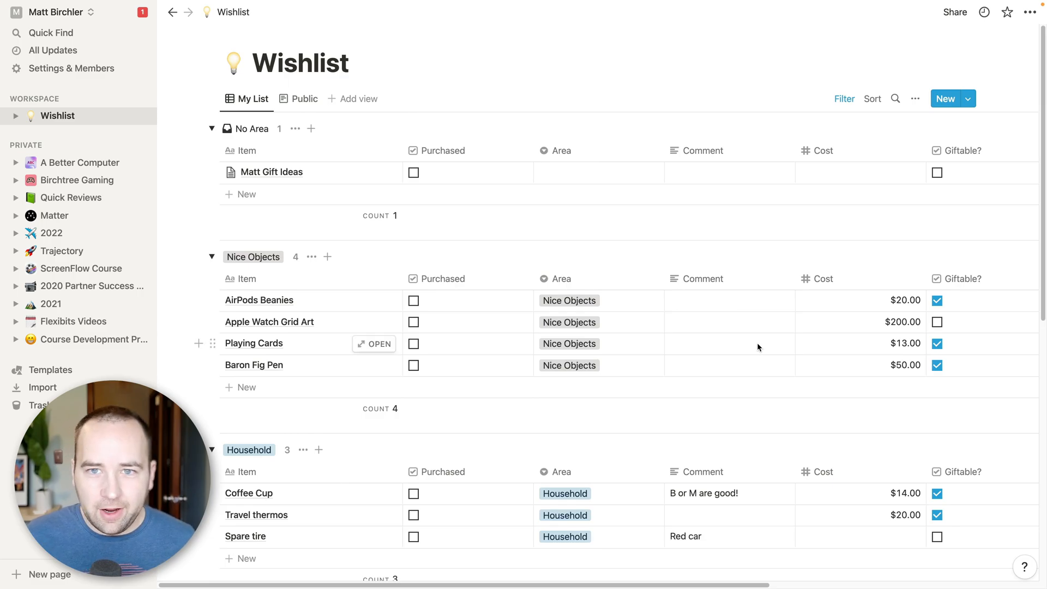
{"action": "mouse_move", "coordinate": [728, 322]}
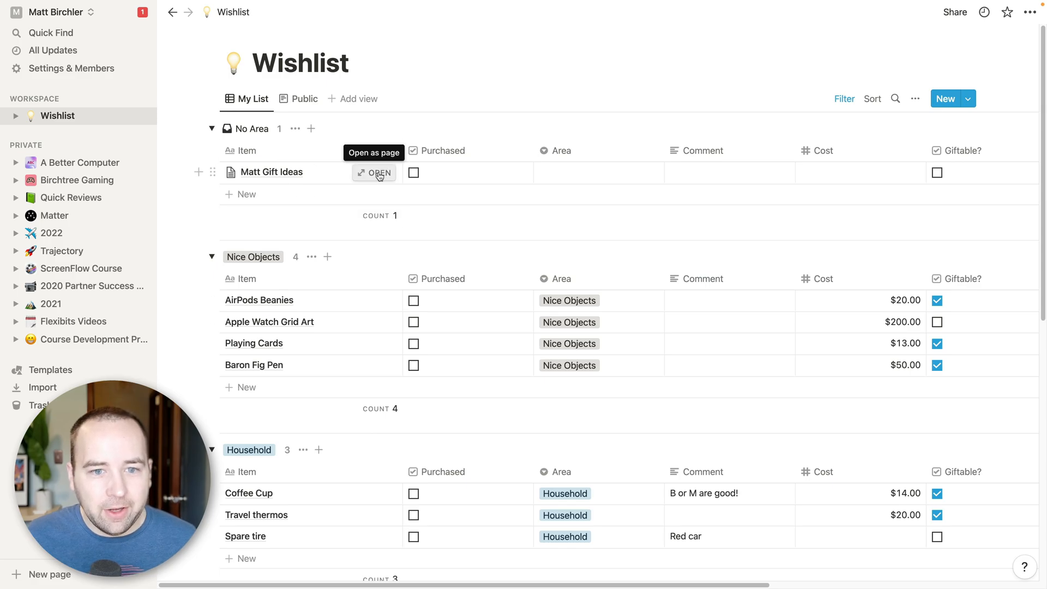
{"action": "left_click", "coordinate": [379, 173]}
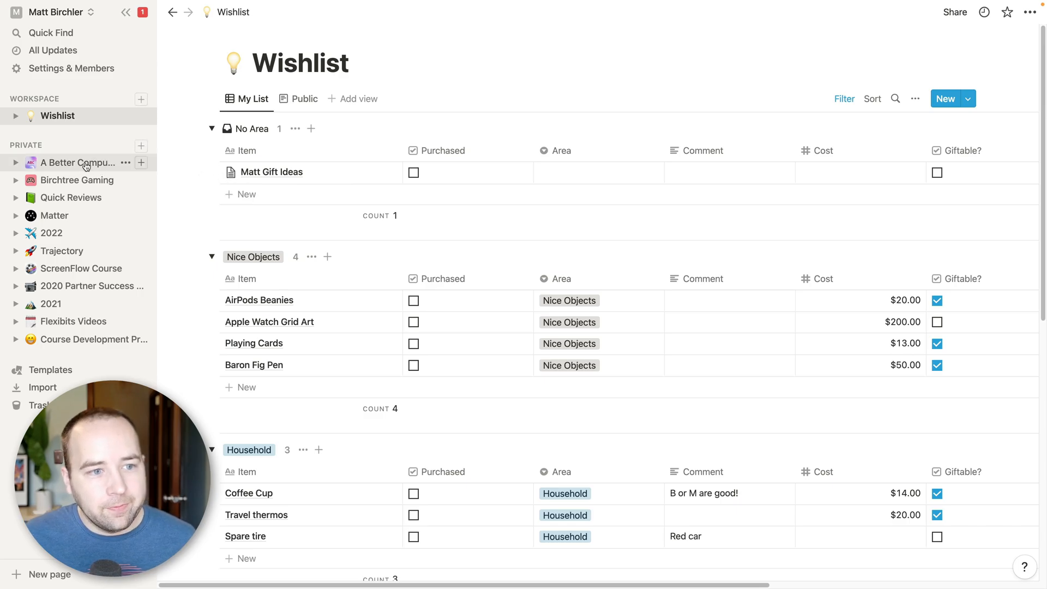
Open A Better Computer from the sidebar and view its production board.
{"action": "left_click", "coordinate": [81, 162]}
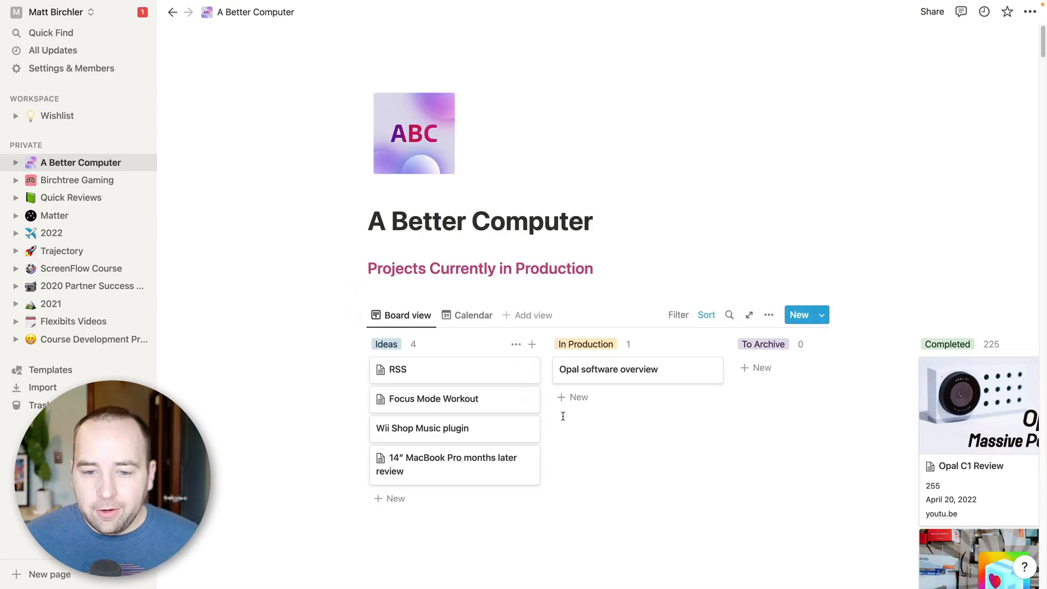
{"action": "scroll", "scroll_direction": "right", "scroll_amount": 3}
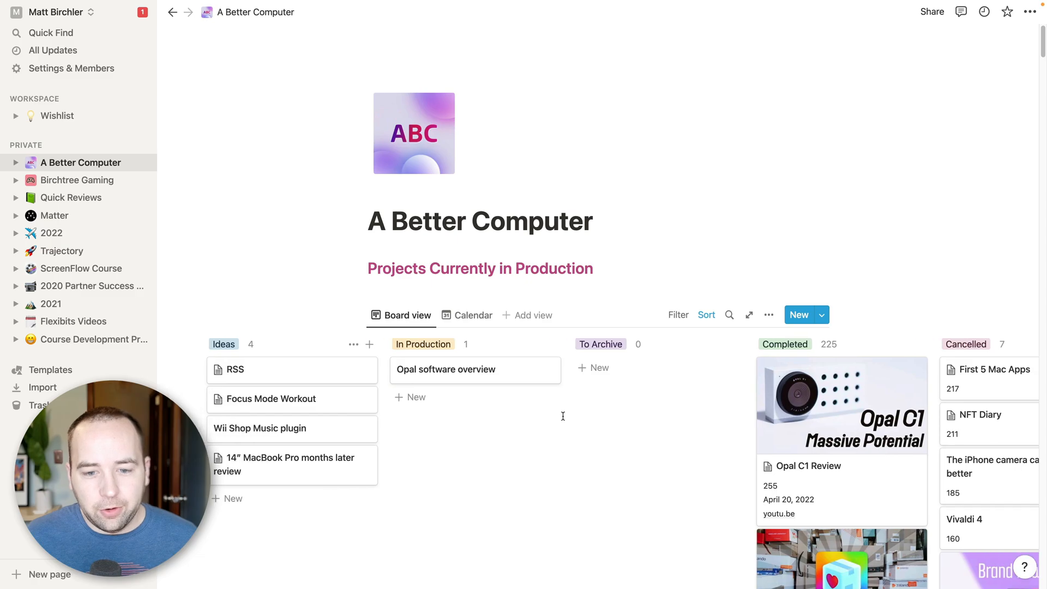
{"action": "scroll", "scroll_direction": "up", "scroll_amount": 3}
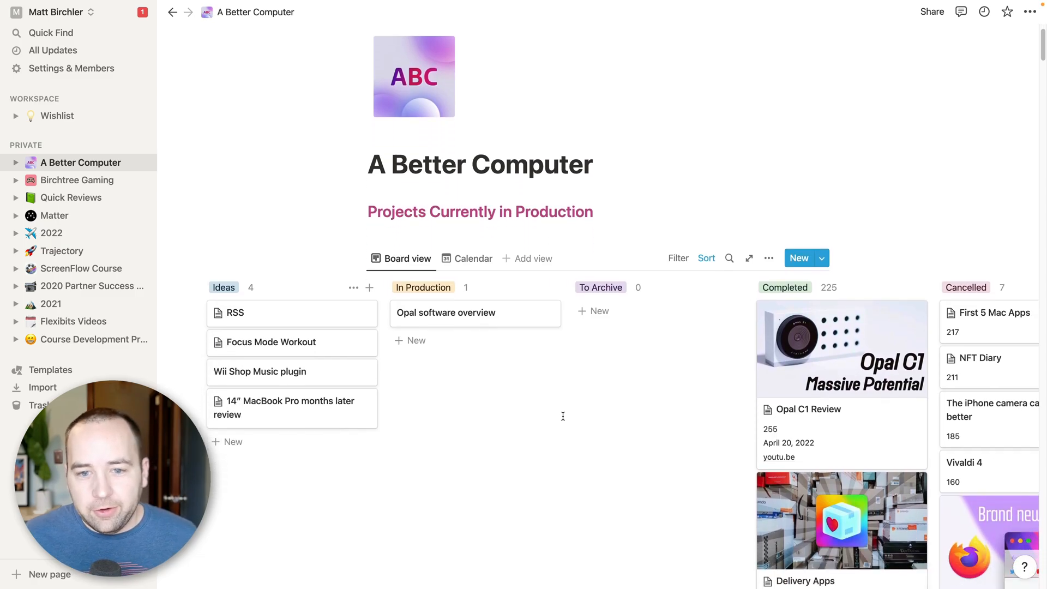
{"action": "mouse_move", "coordinate": [267, 352]}
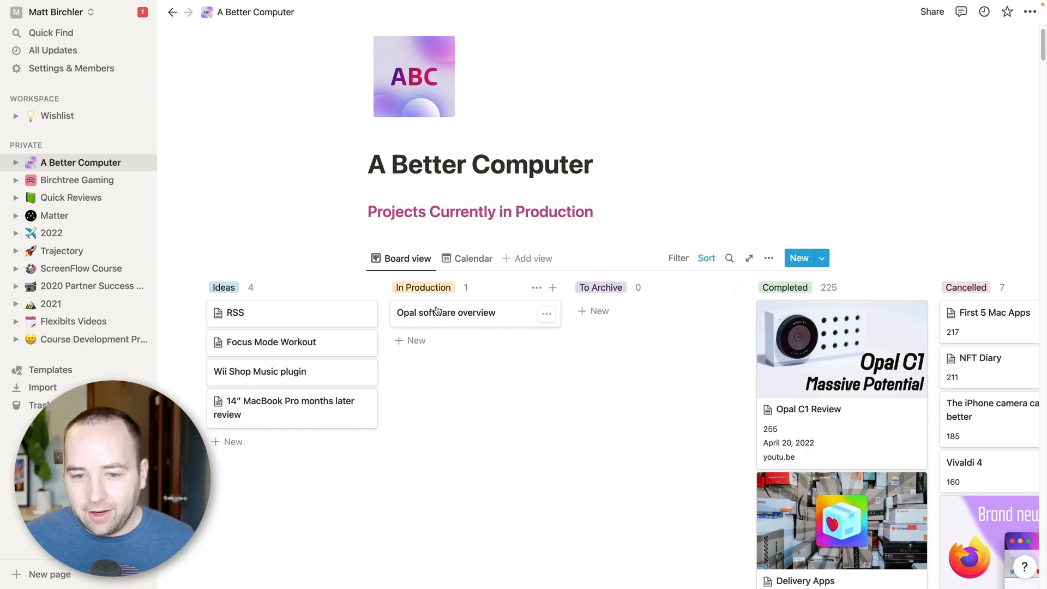
{"action": "mouse_move", "coordinate": [730, 362]}
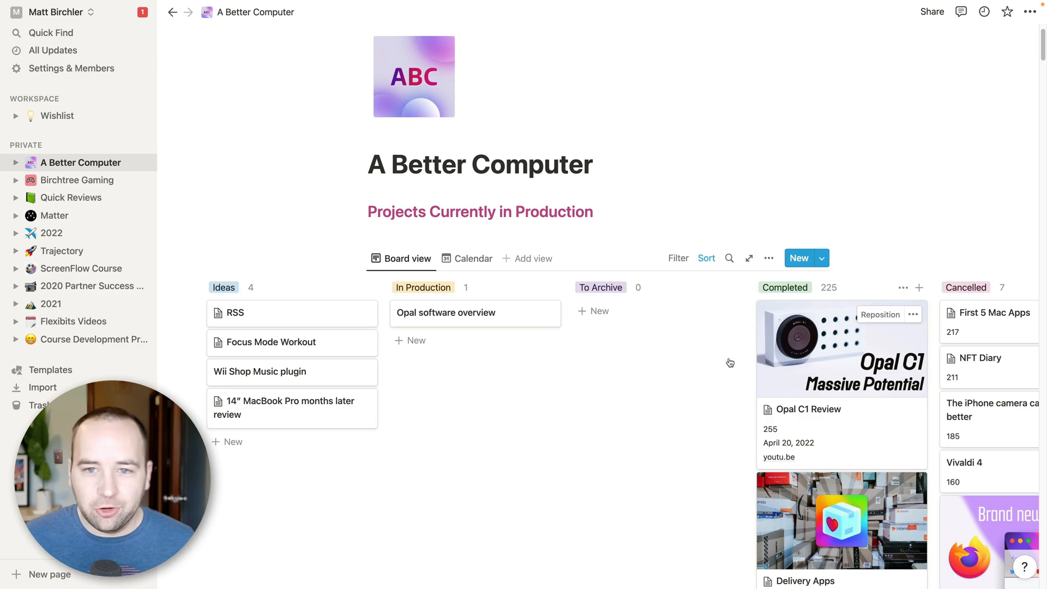
{"action": "mouse_move", "coordinate": [455, 316]}
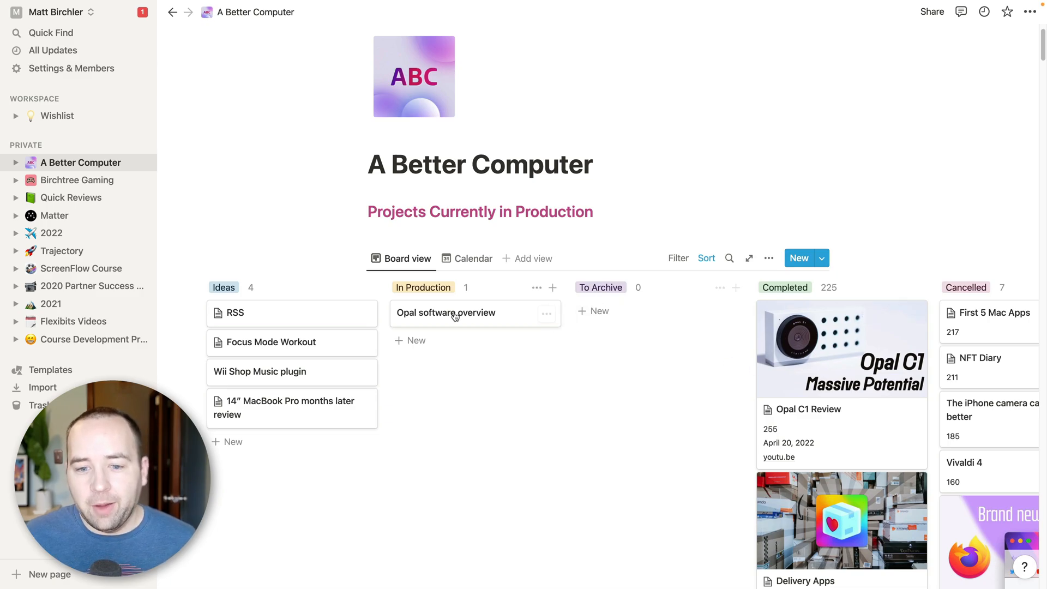
{"action": "mouse_move", "coordinate": [599, 310]}
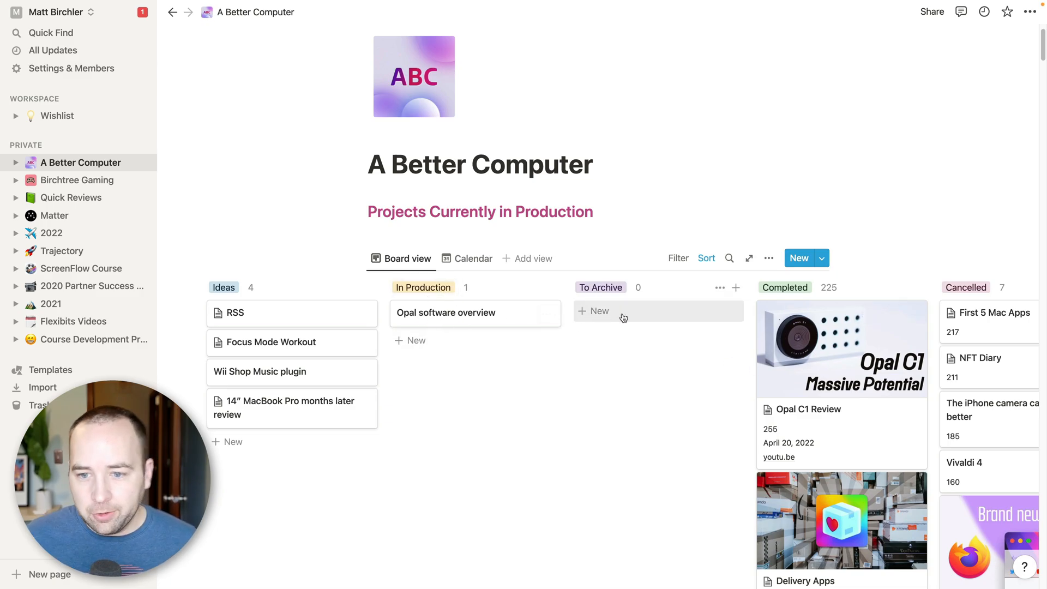
{"action": "mouse_move", "coordinate": [597, 294]}
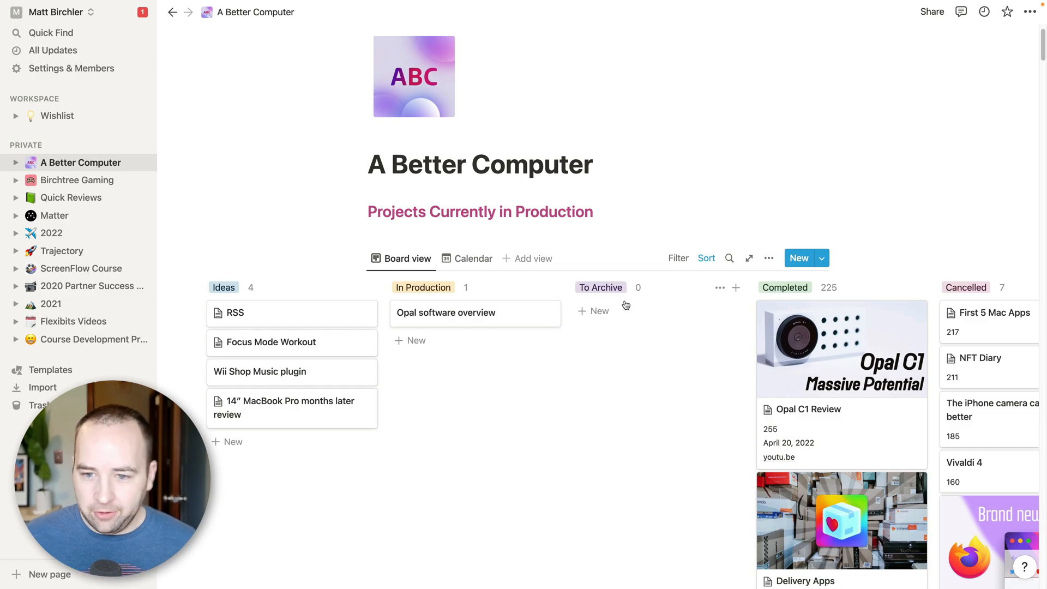
{"action": "mouse_move", "coordinate": [621, 327]}
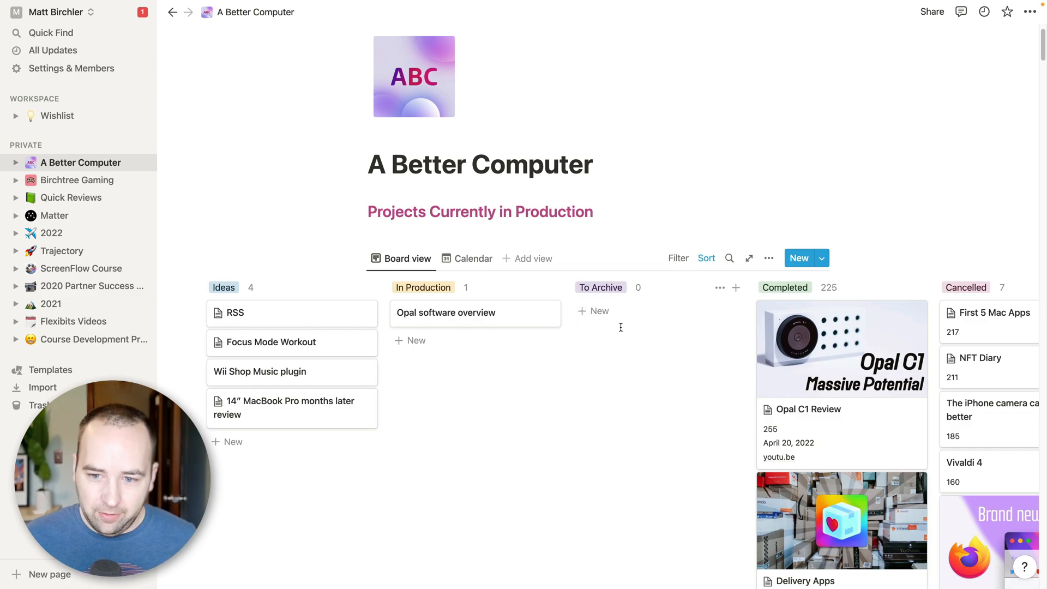
{"action": "mouse_move", "coordinate": [774, 330]}
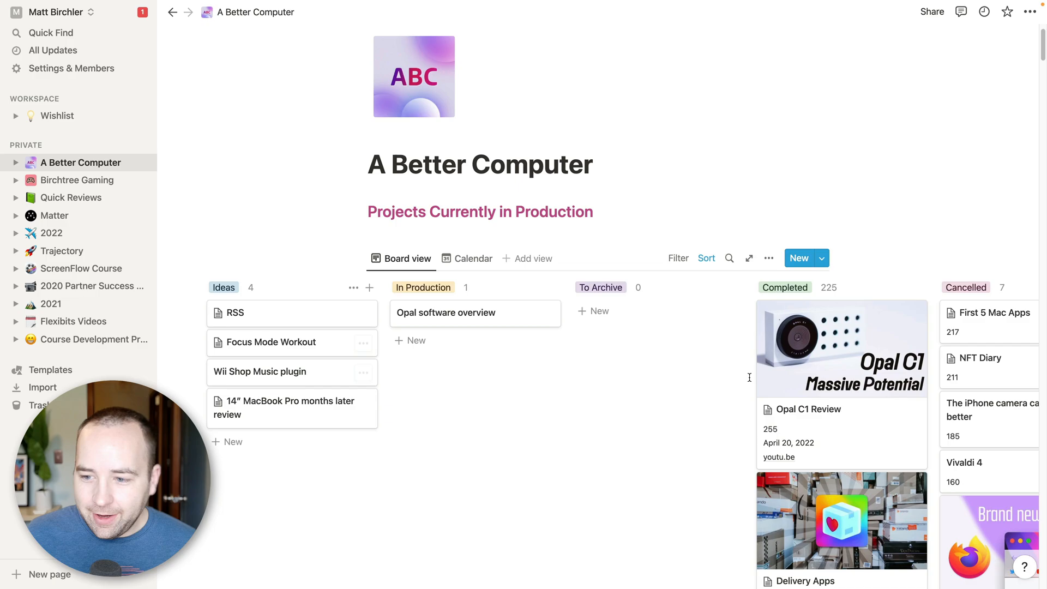
{"action": "mouse_move", "coordinate": [495, 313]}
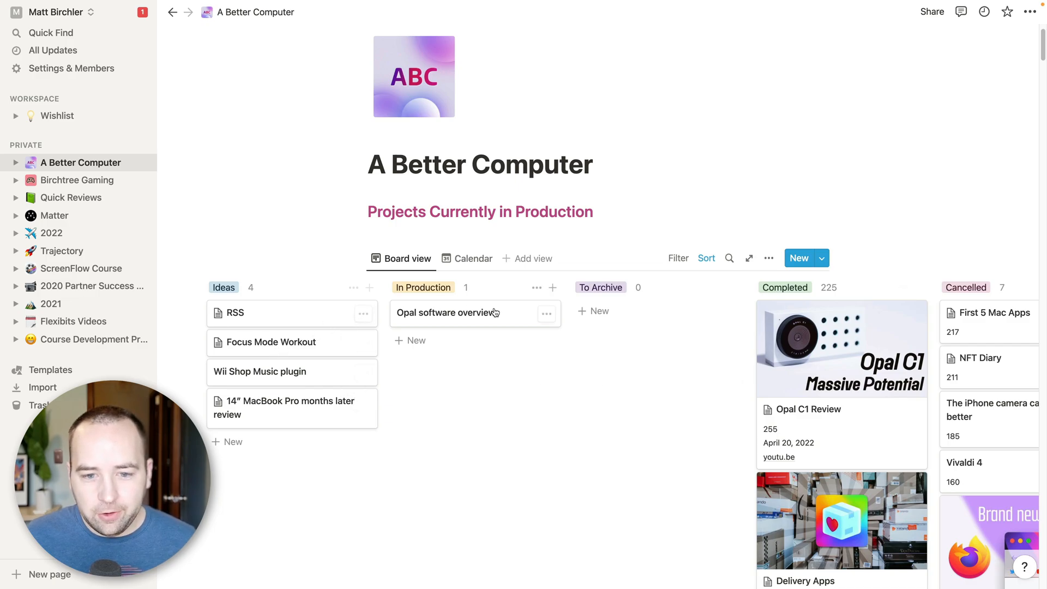
{"action": "mouse_move", "coordinate": [818, 423]}
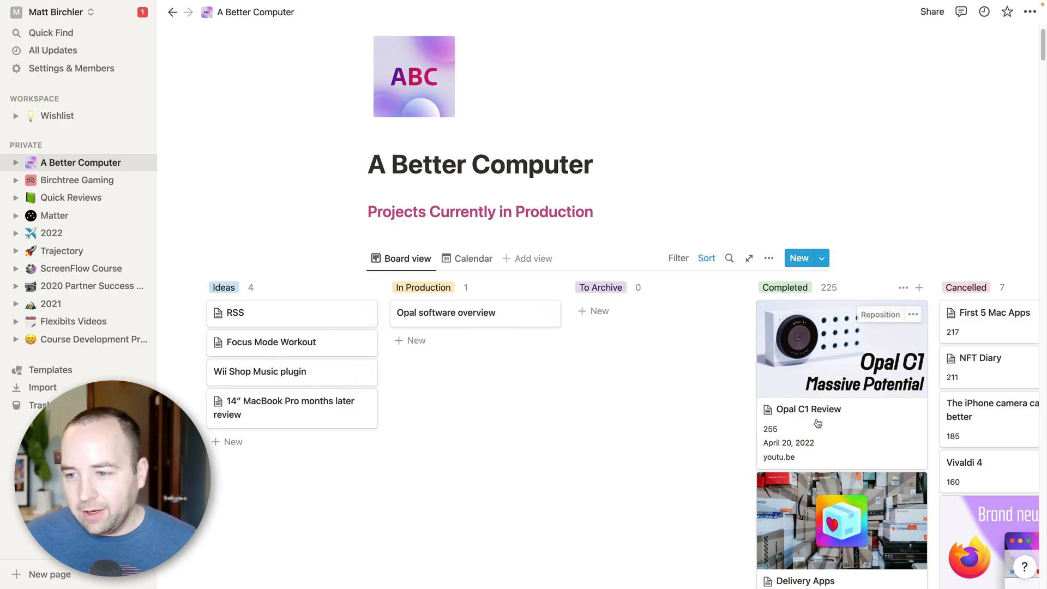
{"action": "mouse_move", "coordinate": [975, 359]}
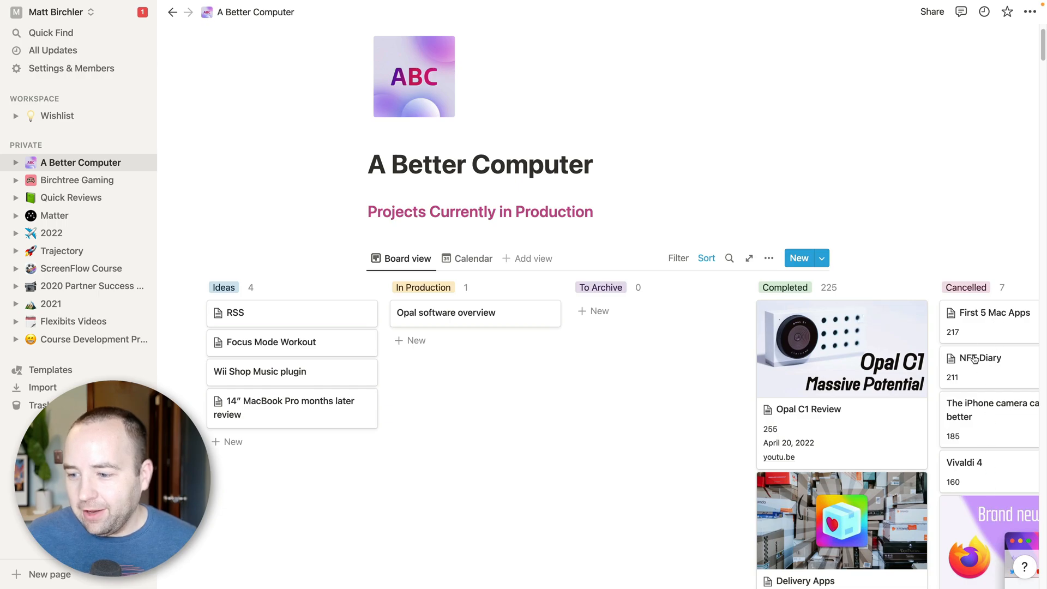
{"action": "mouse_move", "coordinate": [987, 372]}
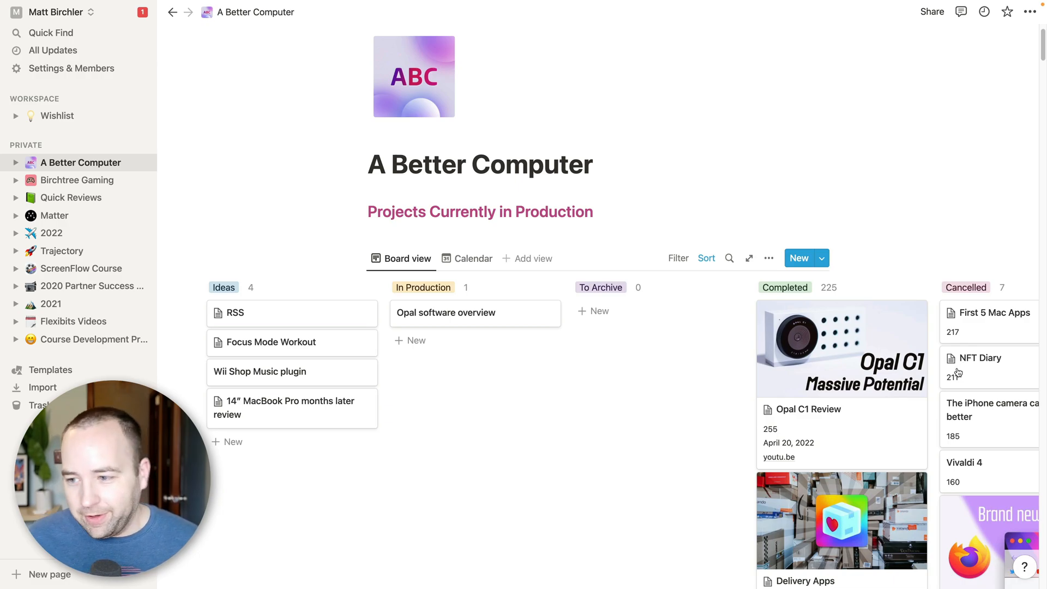
{"action": "mouse_move", "coordinate": [808, 399]}
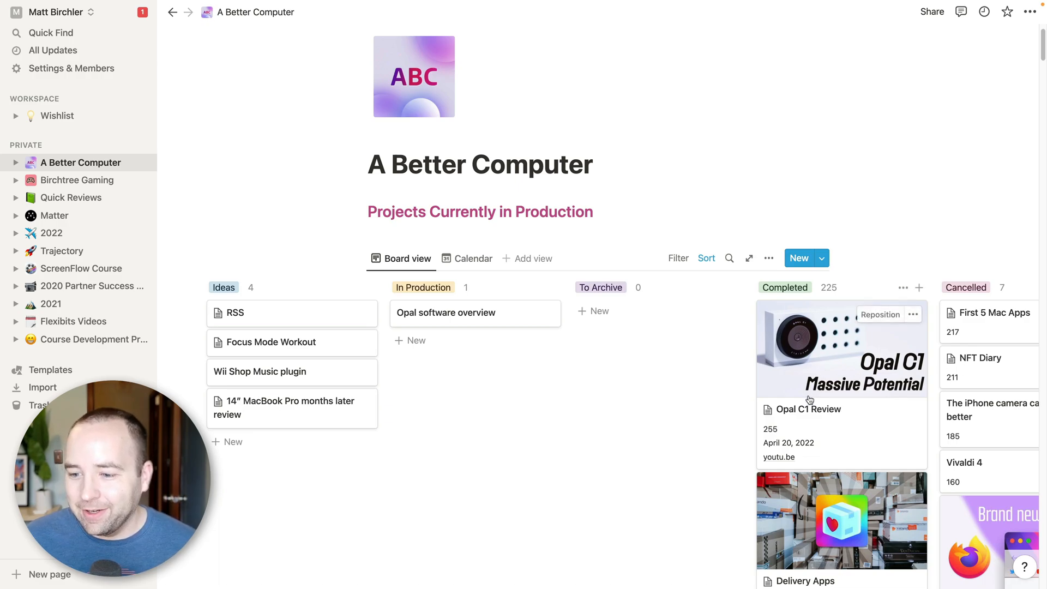
{"action": "left_click", "coordinate": [808, 409]}
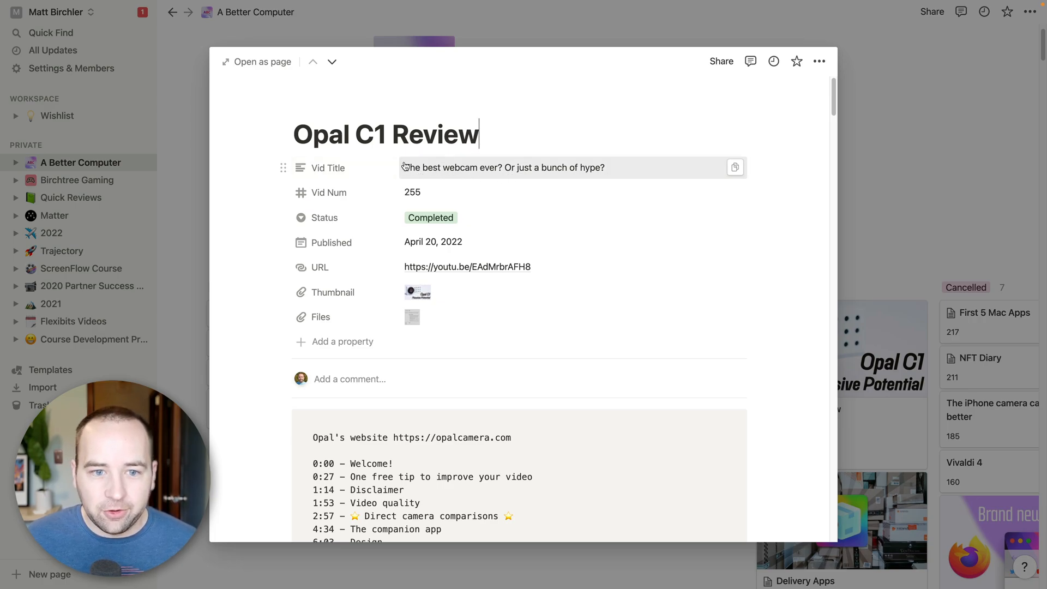
{"action": "mouse_move", "coordinate": [413, 194]}
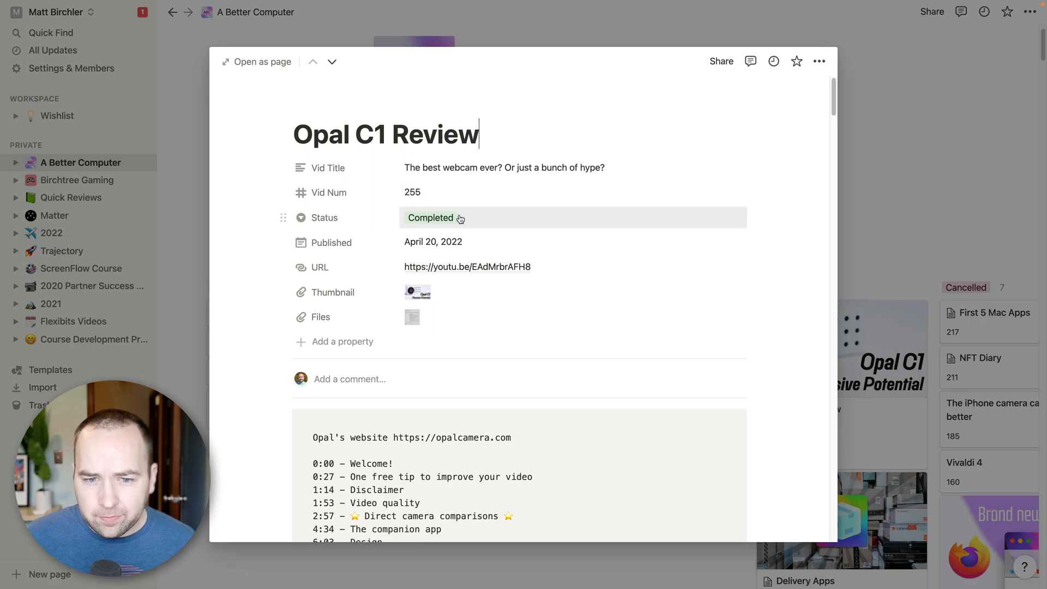
{"action": "mouse_move", "coordinate": [473, 241]}
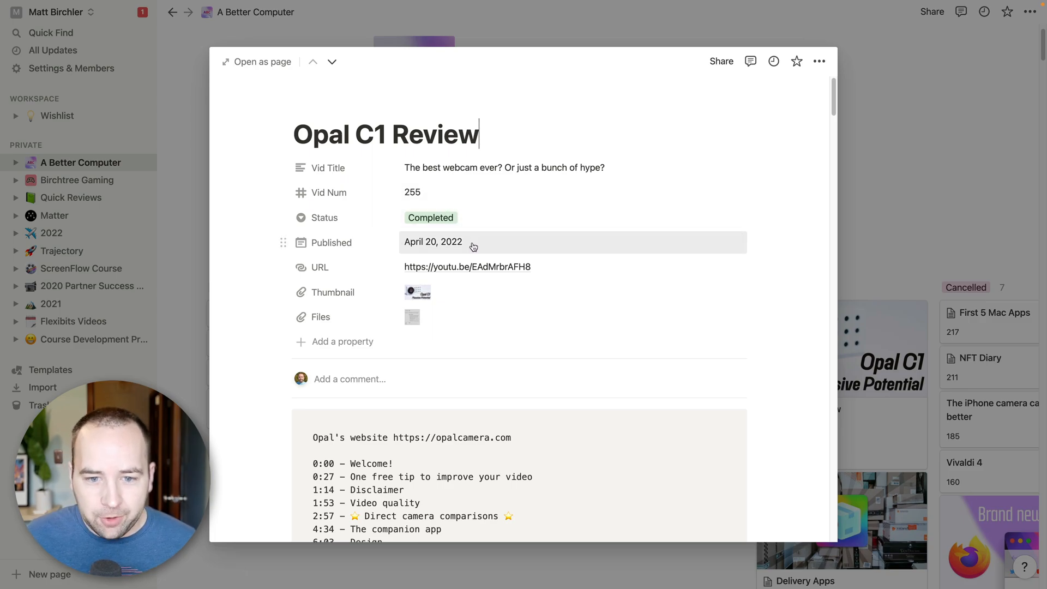
{"action": "mouse_move", "coordinate": [467, 267]}
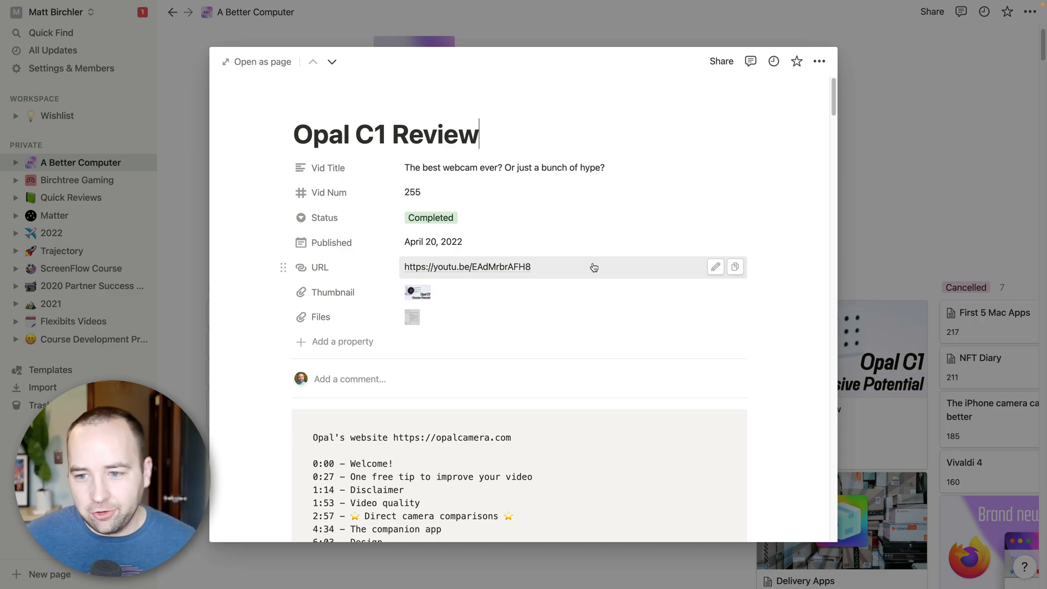
{"action": "left_click", "coordinate": [418, 292]}
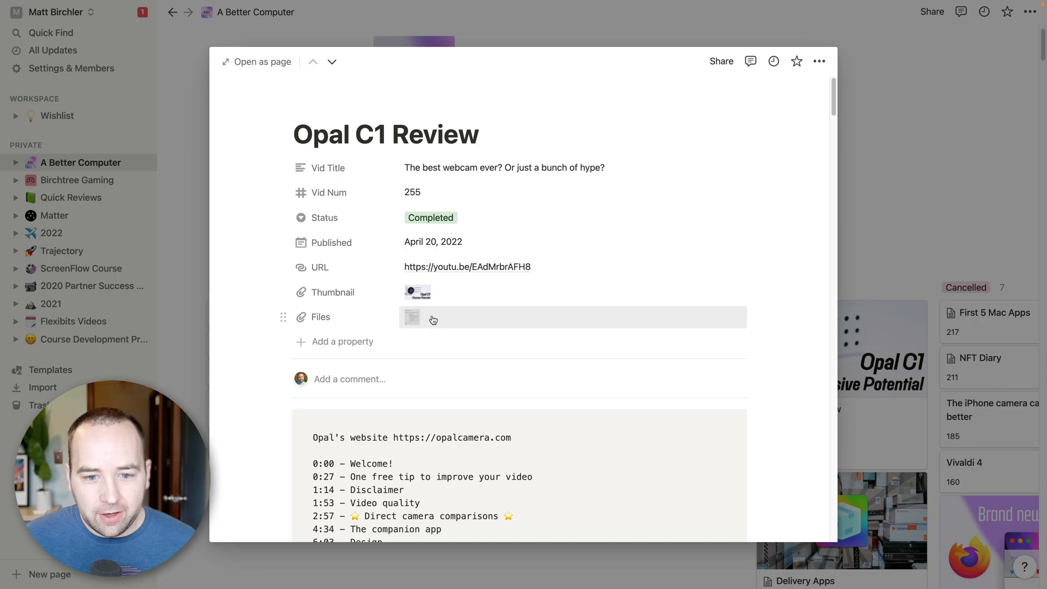
{"action": "left_click", "coordinate": [412, 319]}
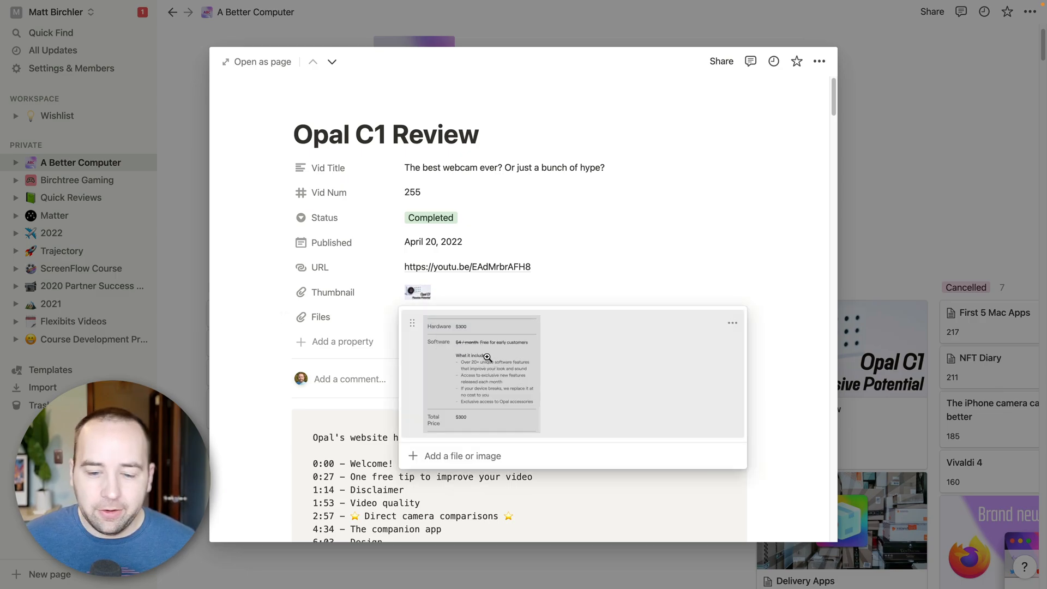
{"action": "left_click", "coordinate": [594, 349]}
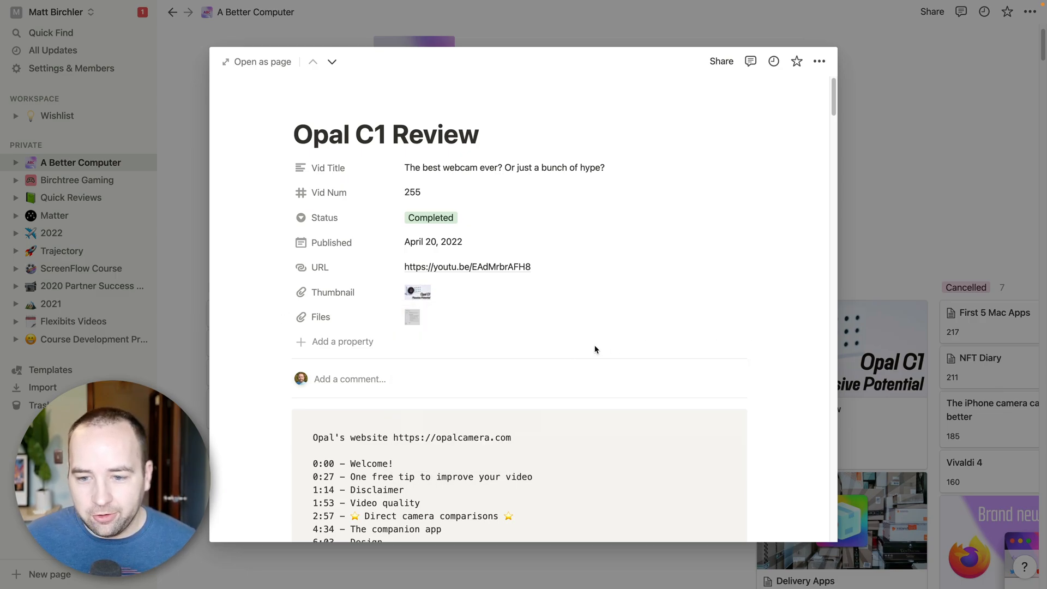
{"action": "scroll", "scroll_direction": "down", "scroll_amount": 3}
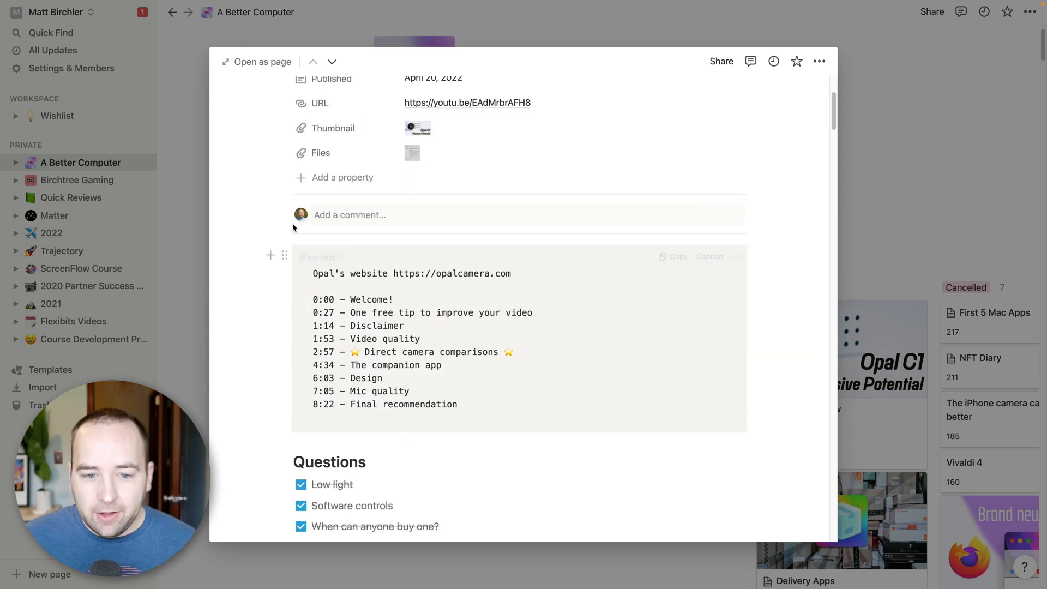
{"action": "scroll", "scroll_direction": "down", "scroll_amount": 3}
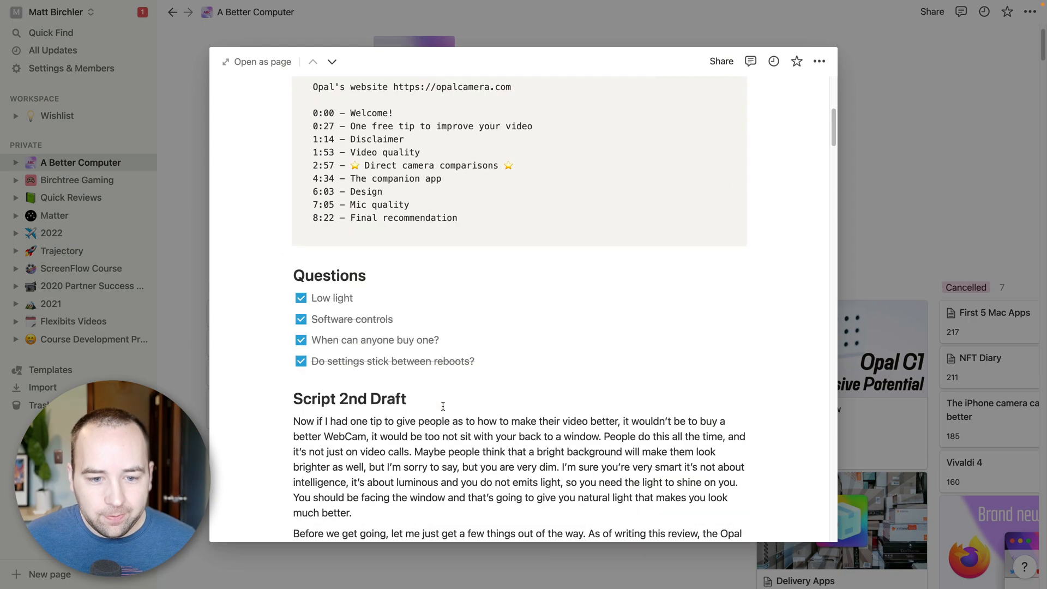
{"action": "scroll", "scroll_direction": "down", "scroll_amount": 3}
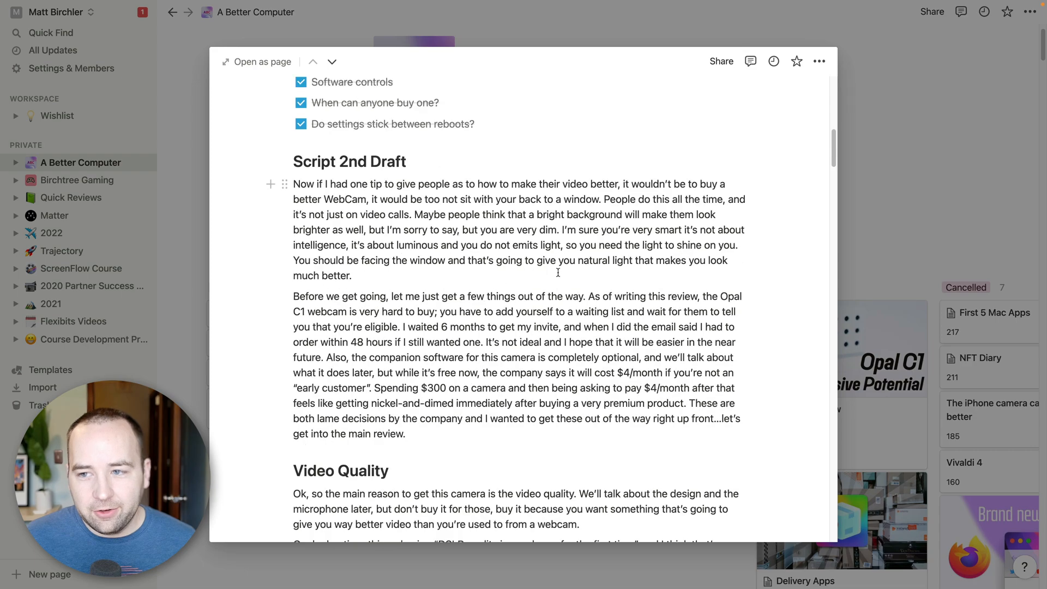
{"action": "scroll", "scroll_direction": "down", "scroll_amount": 3}
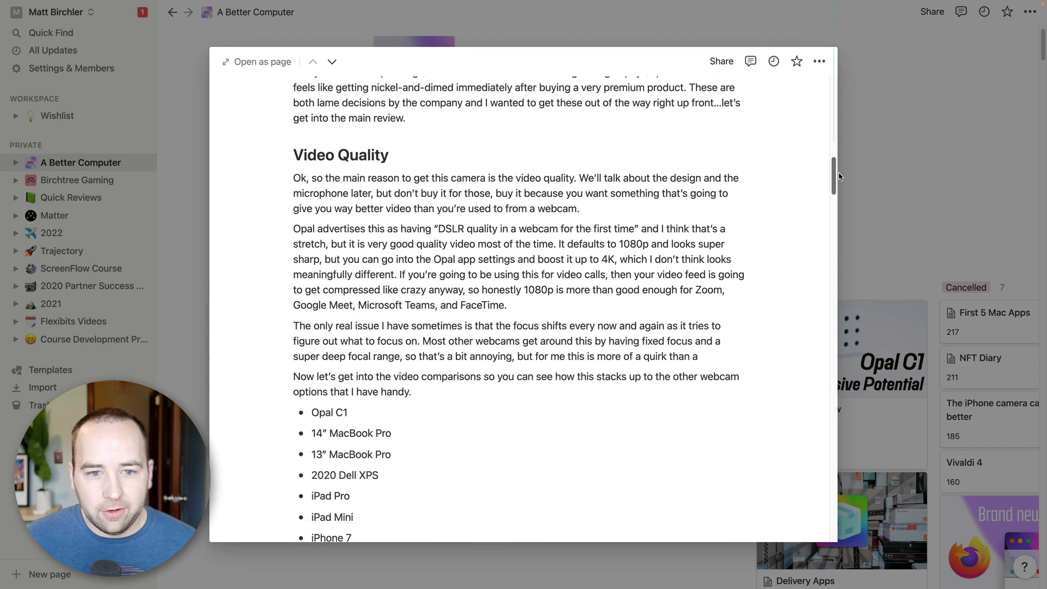
{"action": "scroll", "scroll_direction": "down", "scroll_amount": 3}
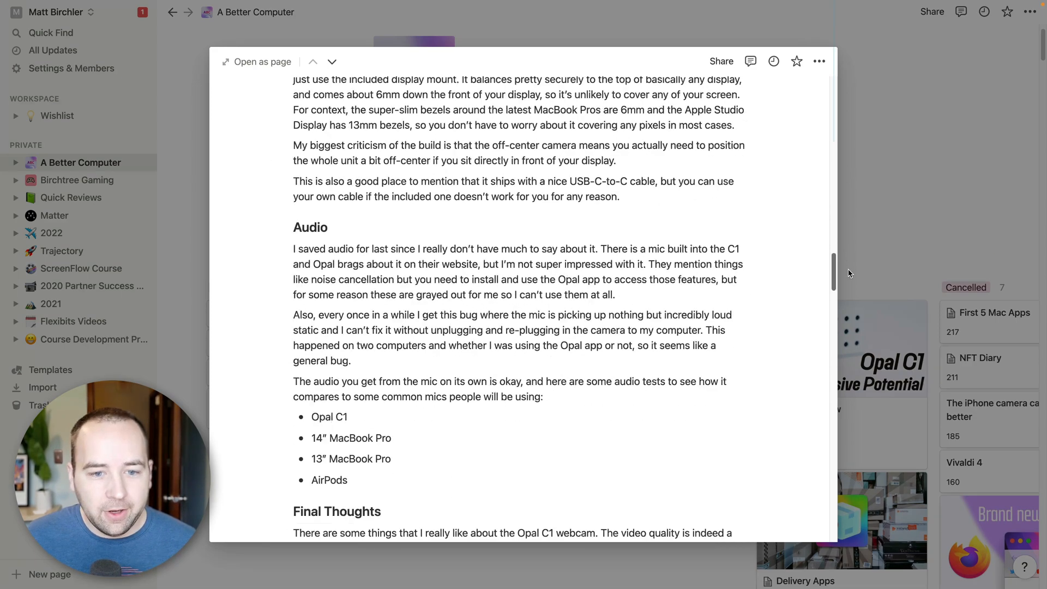
{"action": "scroll", "scroll_direction": "up", "scroll_amount": 3}
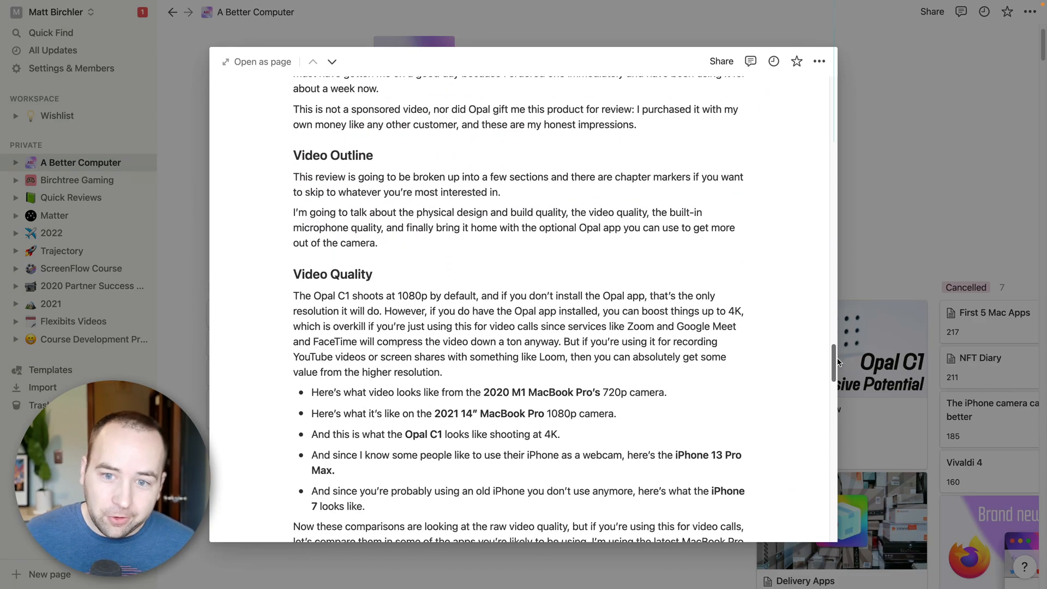
{"action": "scroll", "scroll_direction": "down", "scroll_amount": 3}
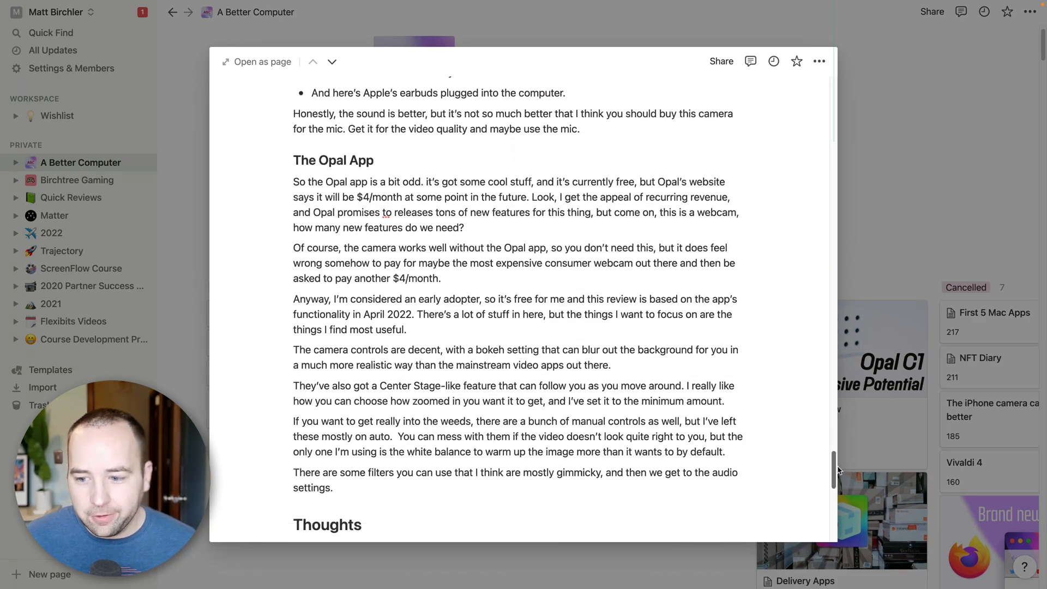
{"action": "scroll", "scroll_direction": "down", "scroll_amount": 3}
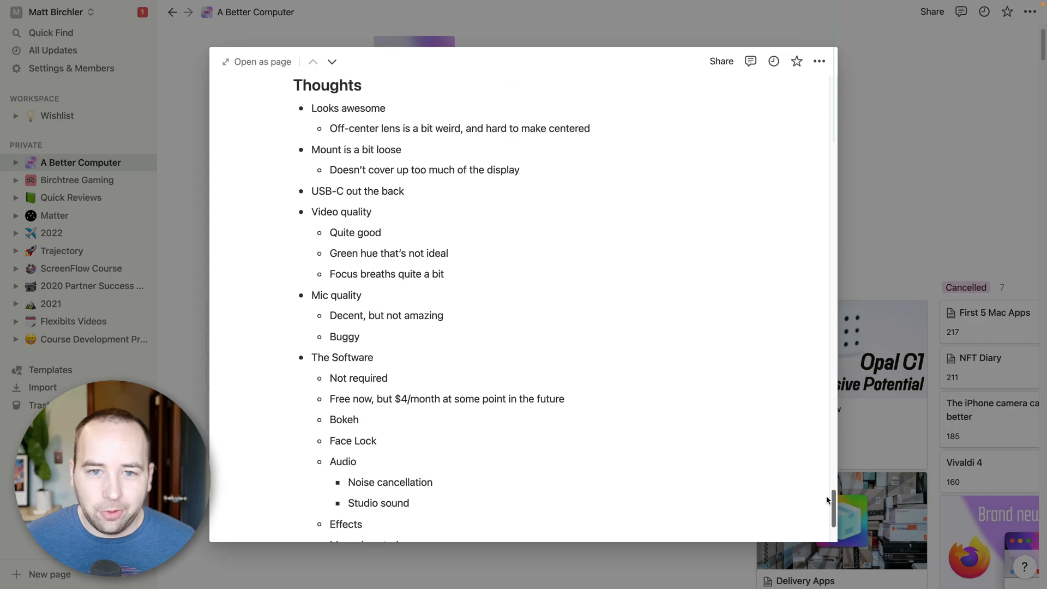
{"action": "scroll", "scroll_direction": "up", "scroll_amount": 3}
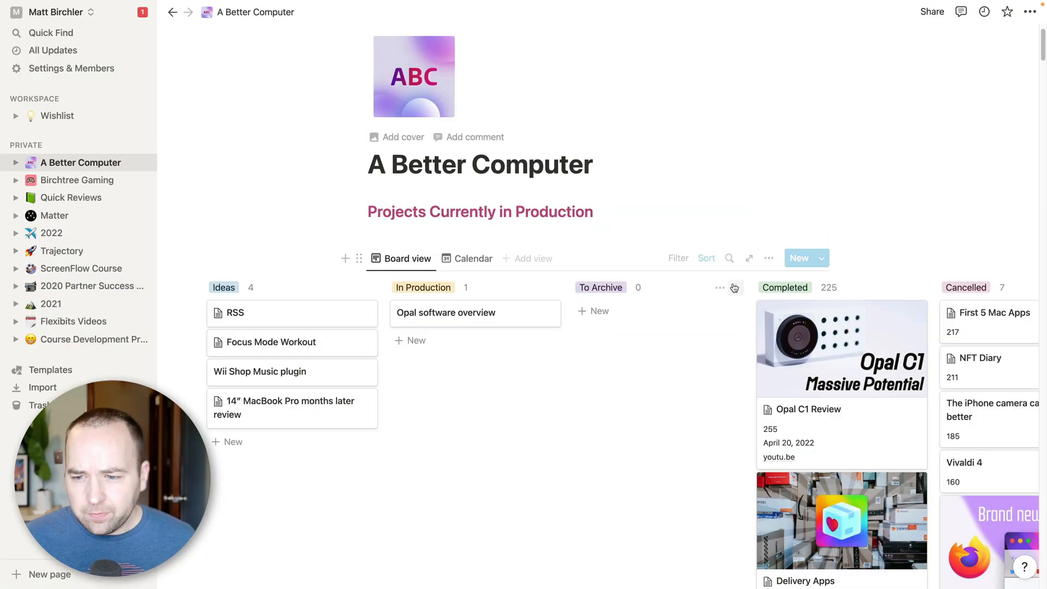
{"action": "mouse_move", "coordinate": [735, 356]}
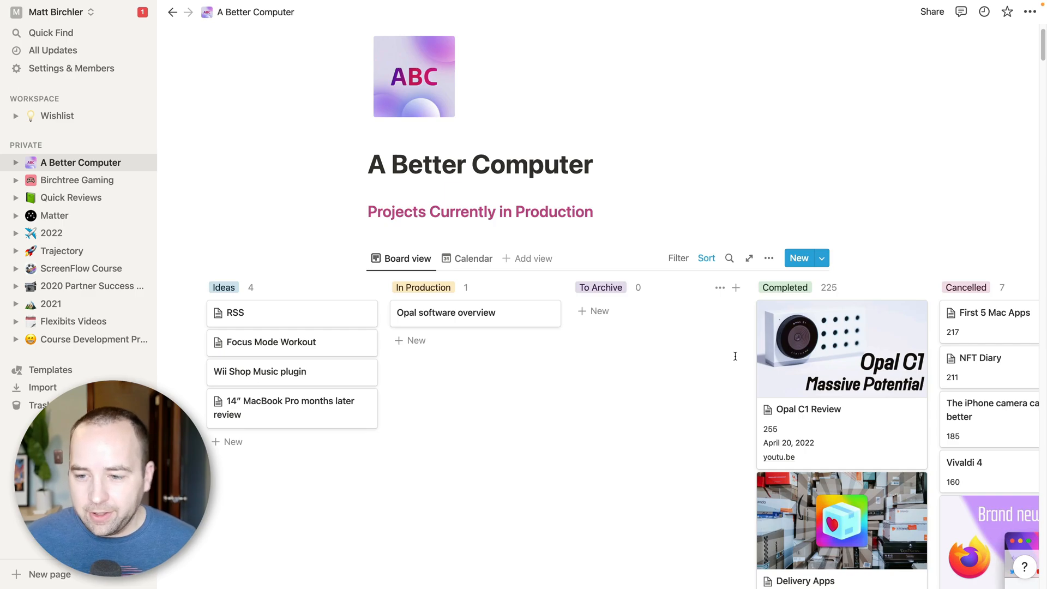
{"action": "mouse_move", "coordinate": [860, 399]}
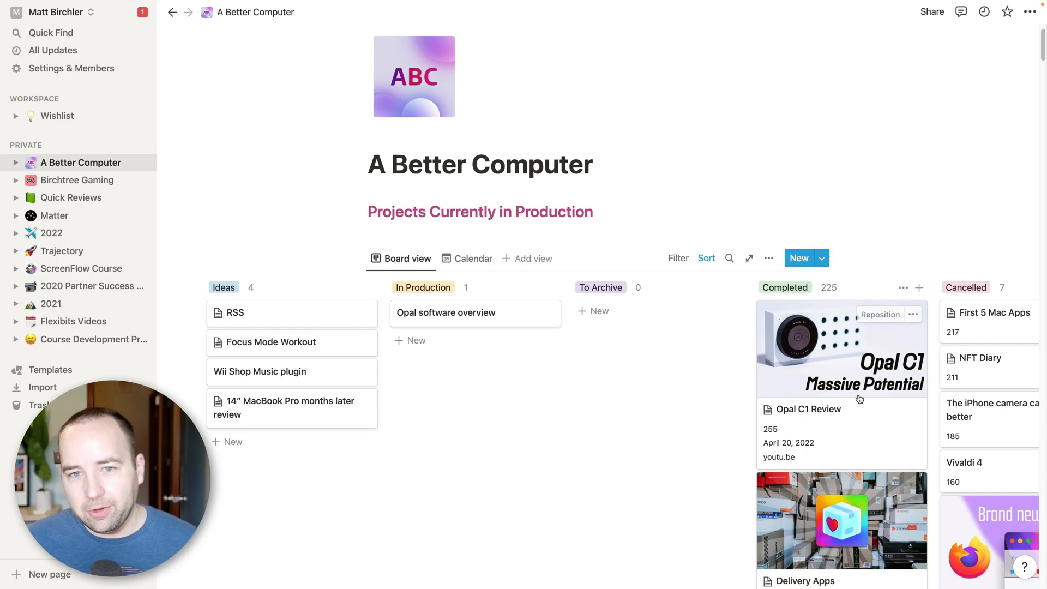
{"action": "mouse_move", "coordinate": [725, 399]}
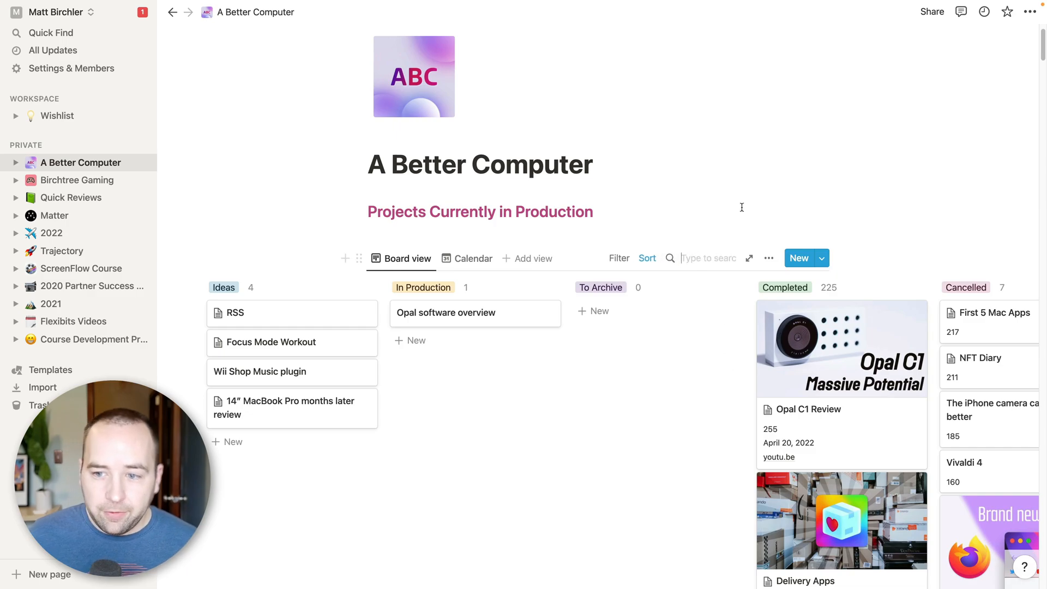
Search the board for 'notion' and open How I Manage Ideas for Videos in Notion.
{"action": "type", "text": "notion"}
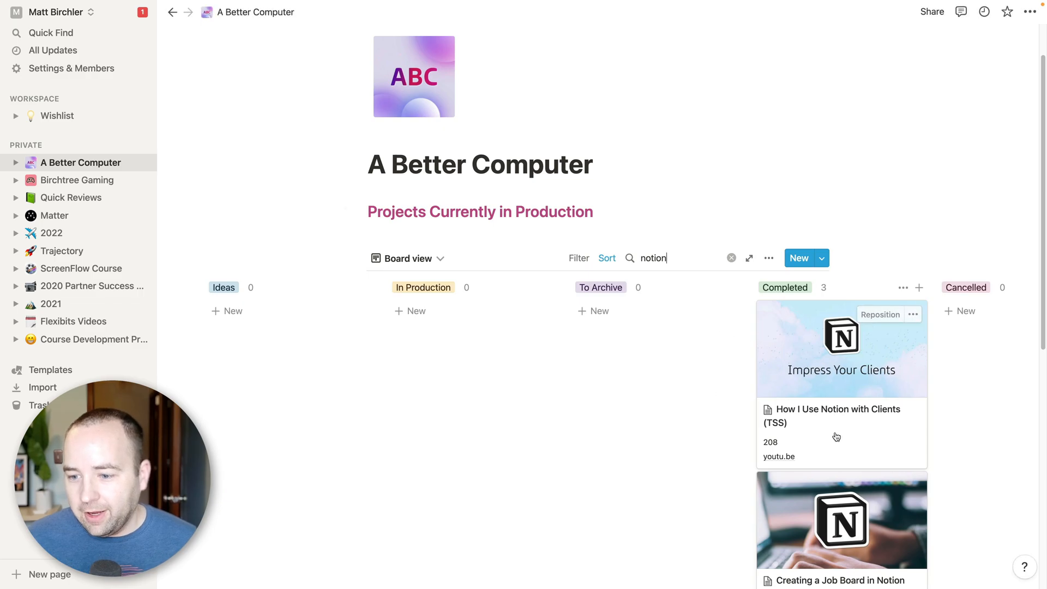
{"action": "mouse_move", "coordinate": [730, 446]}
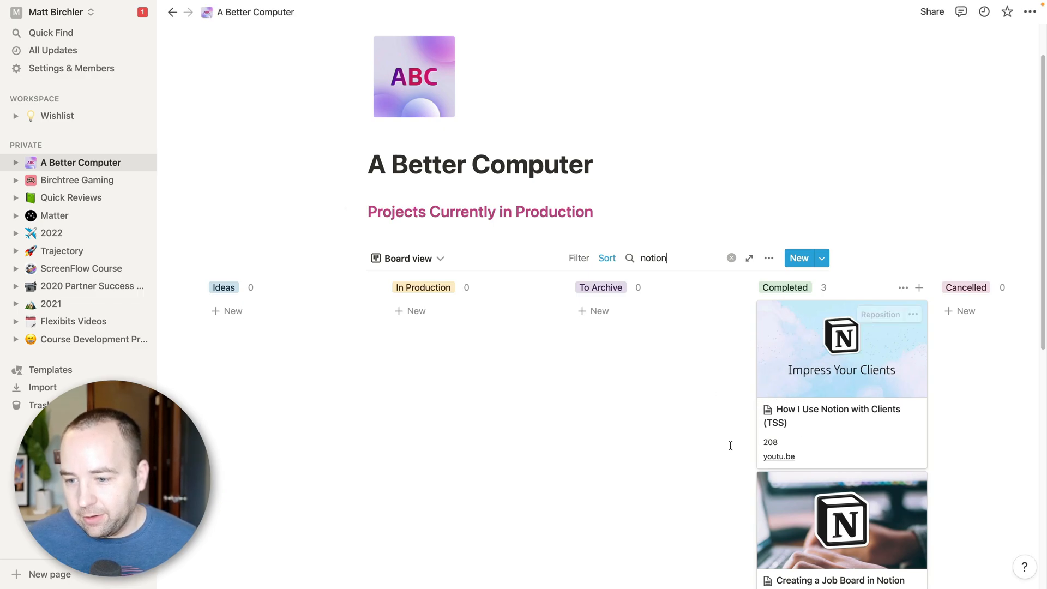
{"action": "scroll", "scroll_direction": "down", "scroll_amount": 3}
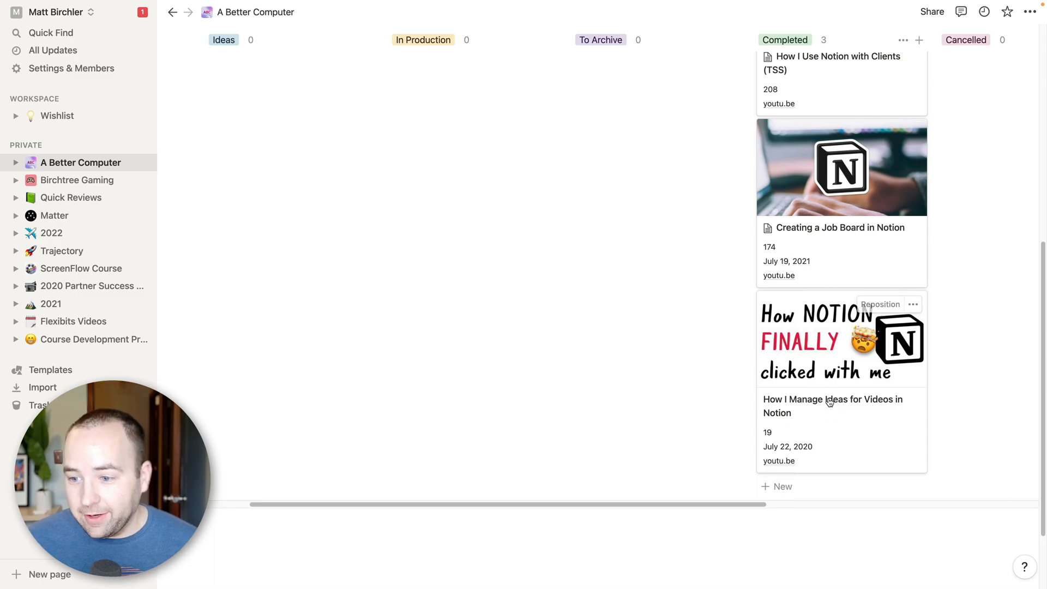
{"action": "left_click", "coordinate": [833, 406]}
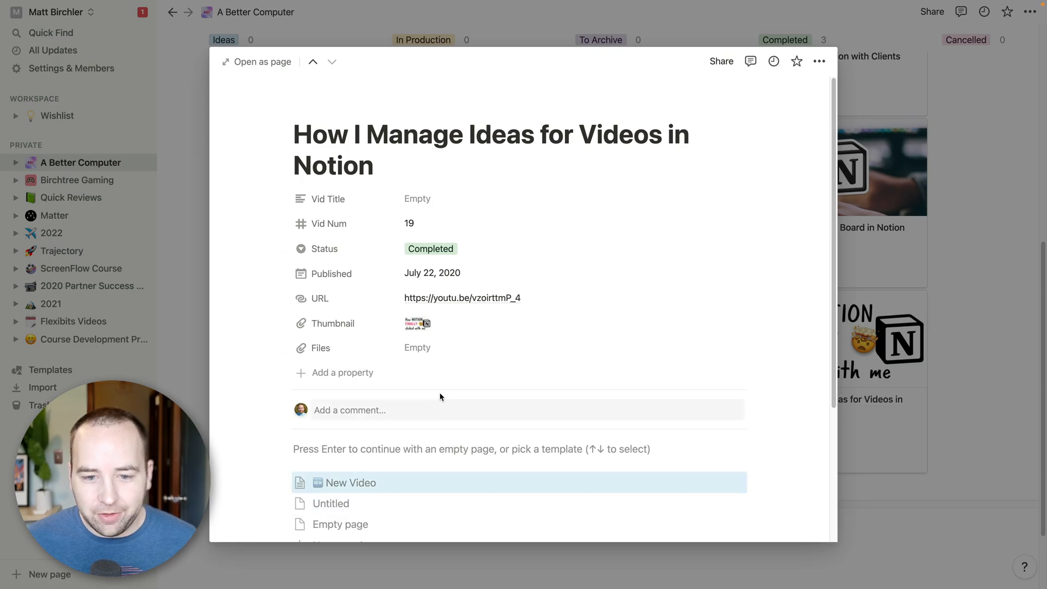
Preview the video's thumbnail, then copy the video's URL.
{"action": "left_click", "coordinate": [416, 324]}
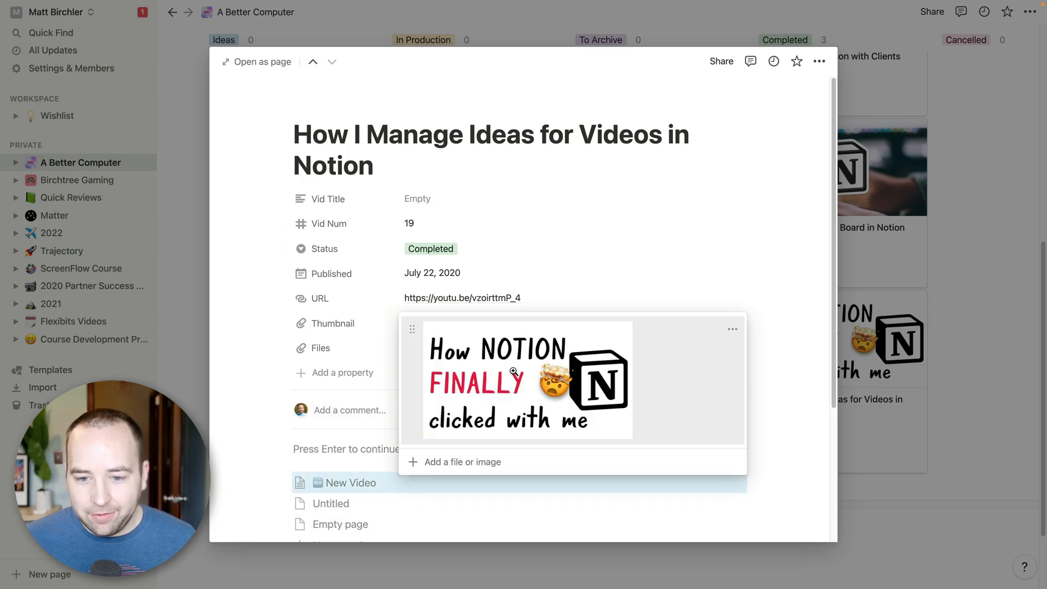
{"action": "left_click", "coordinate": [732, 328]}
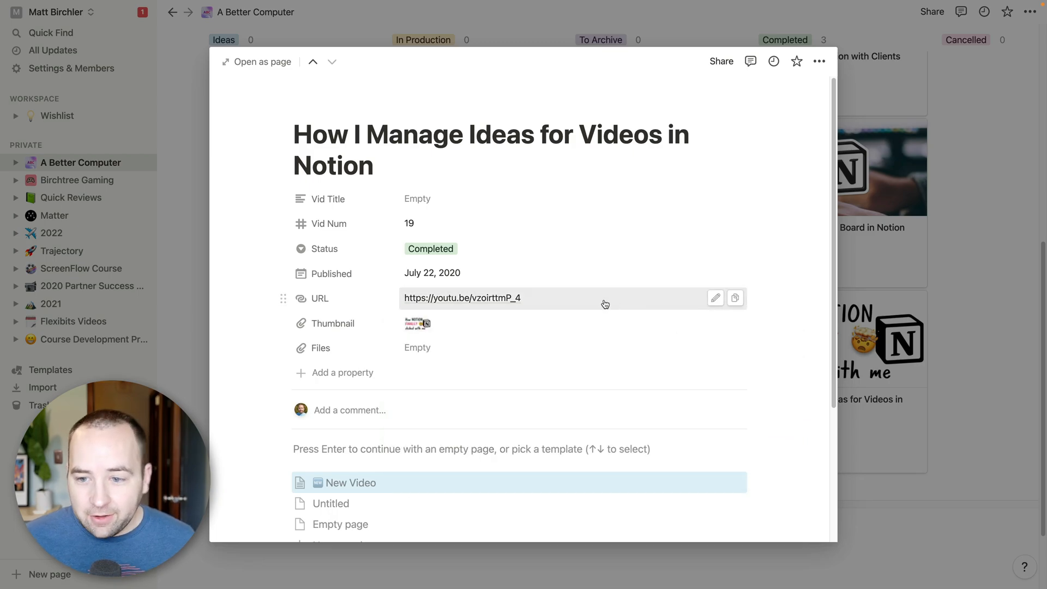
{"action": "left_click", "coordinate": [735, 298]}
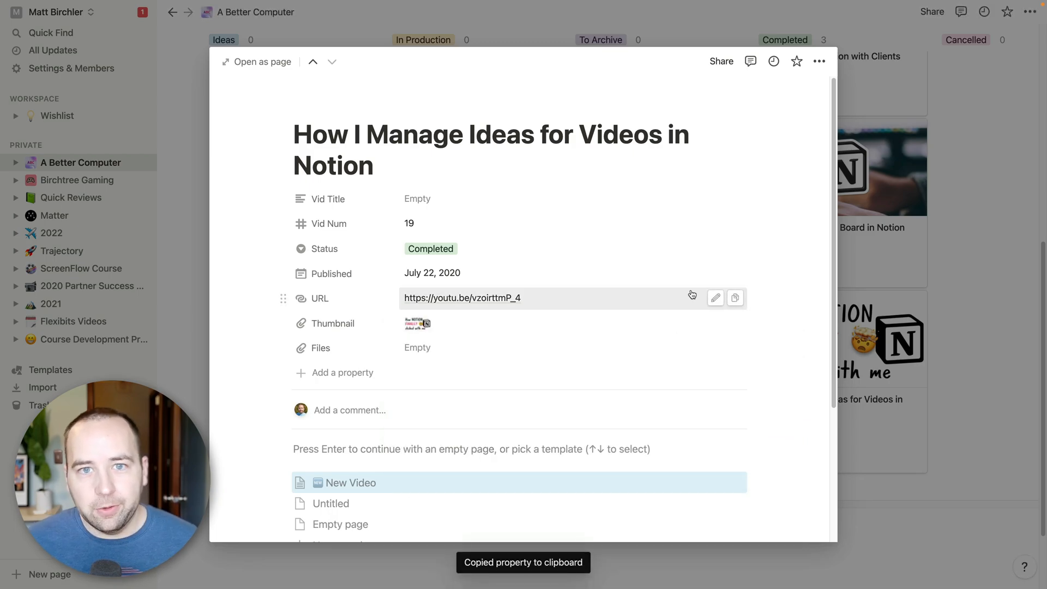
{"action": "mouse_move", "coordinate": [489, 278]}
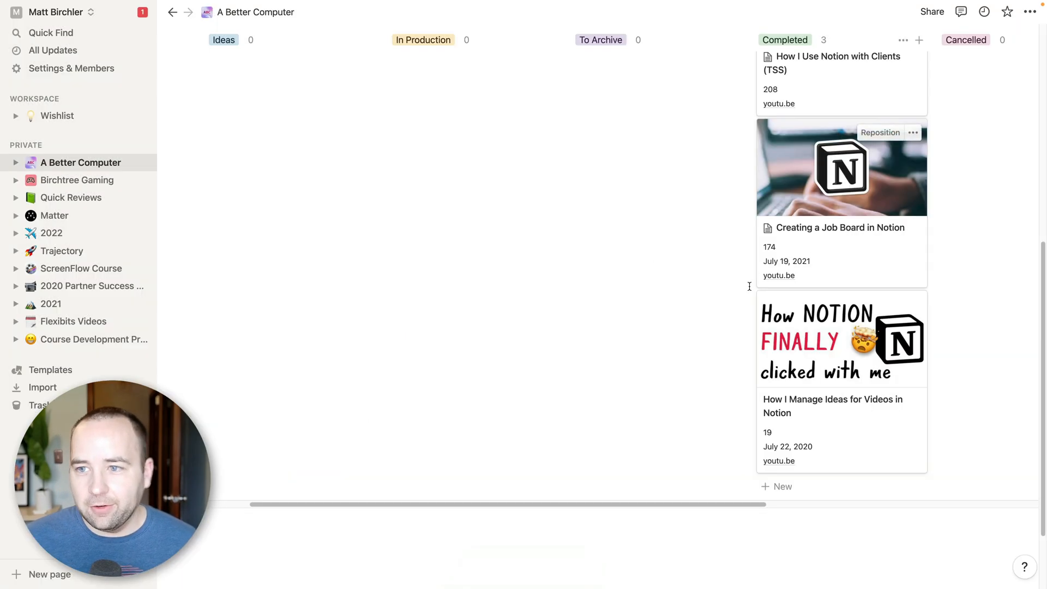
{"action": "scroll", "scroll_direction": "up", "scroll_amount": 3}
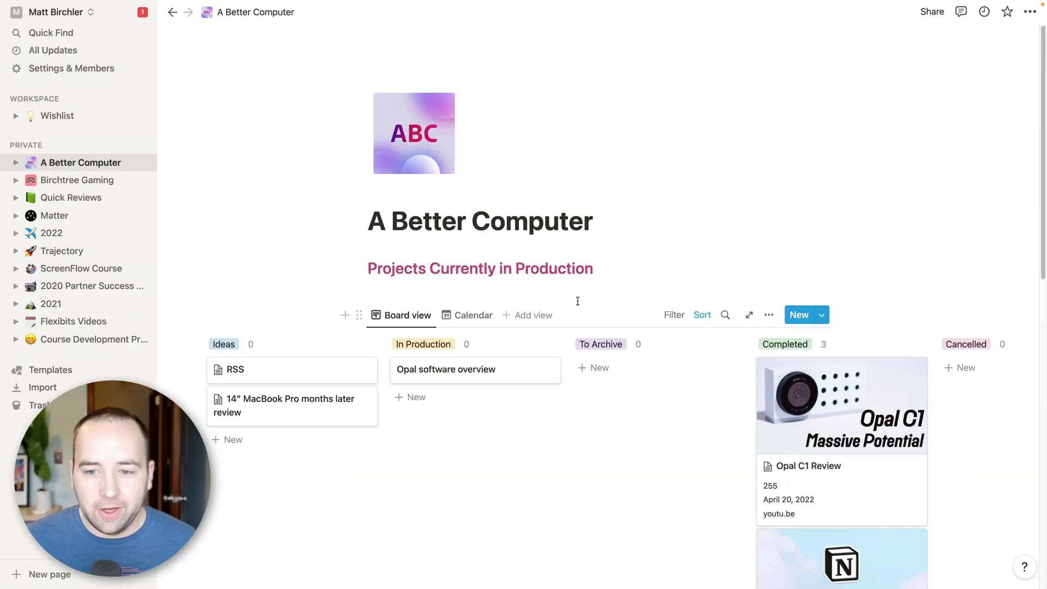
Open the Birchtree Gaming page from the sidebar.
{"action": "left_click", "coordinate": [77, 179]}
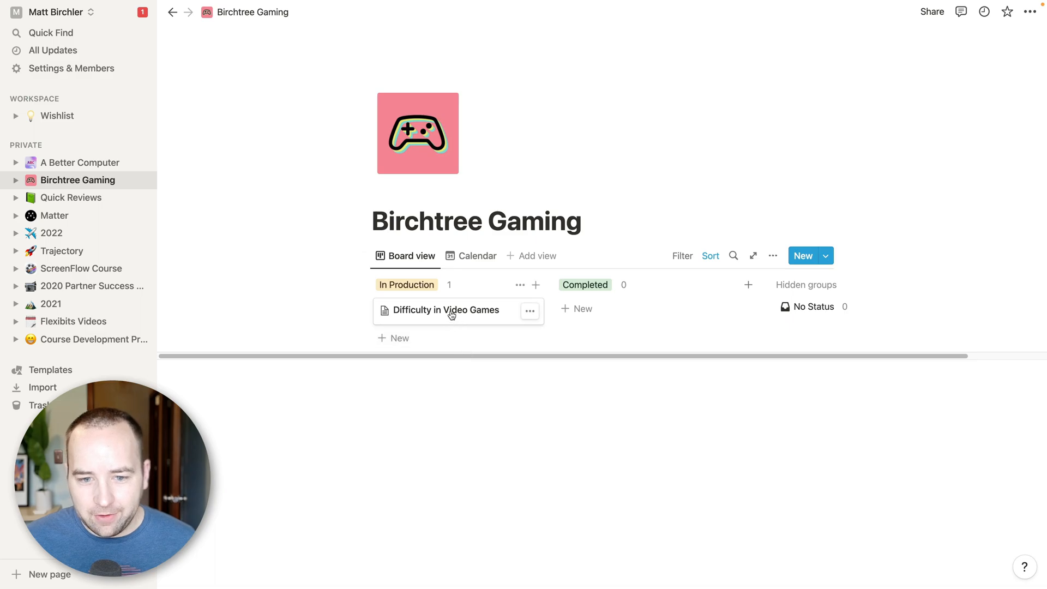
{"action": "mouse_move", "coordinate": [167, 199]}
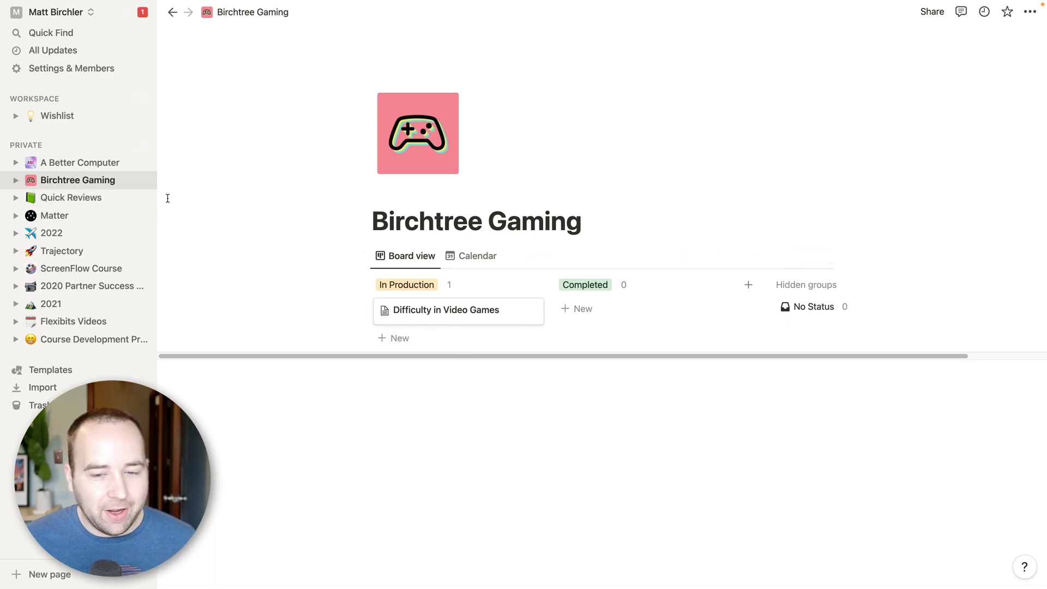
{"action": "left_click", "coordinate": [71, 197]}
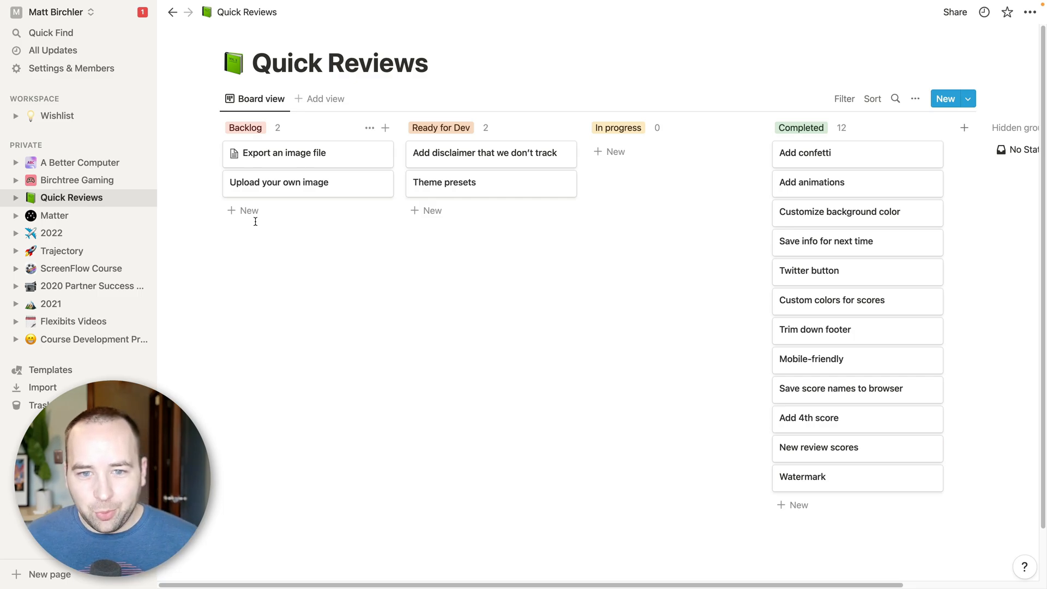
{"action": "mouse_move", "coordinate": [266, 175]}
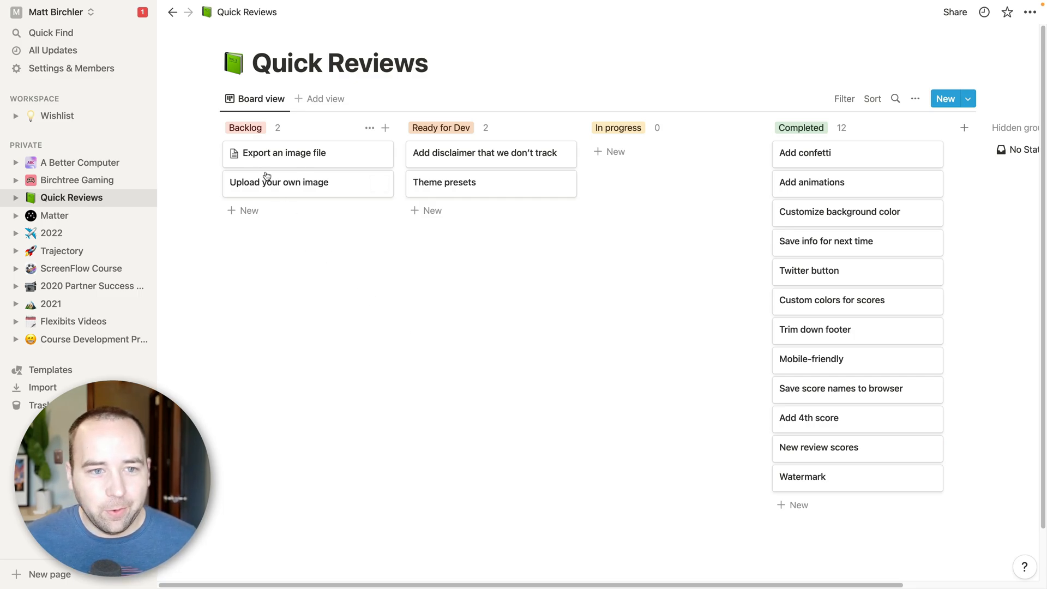
{"action": "mouse_move", "coordinate": [809, 139]}
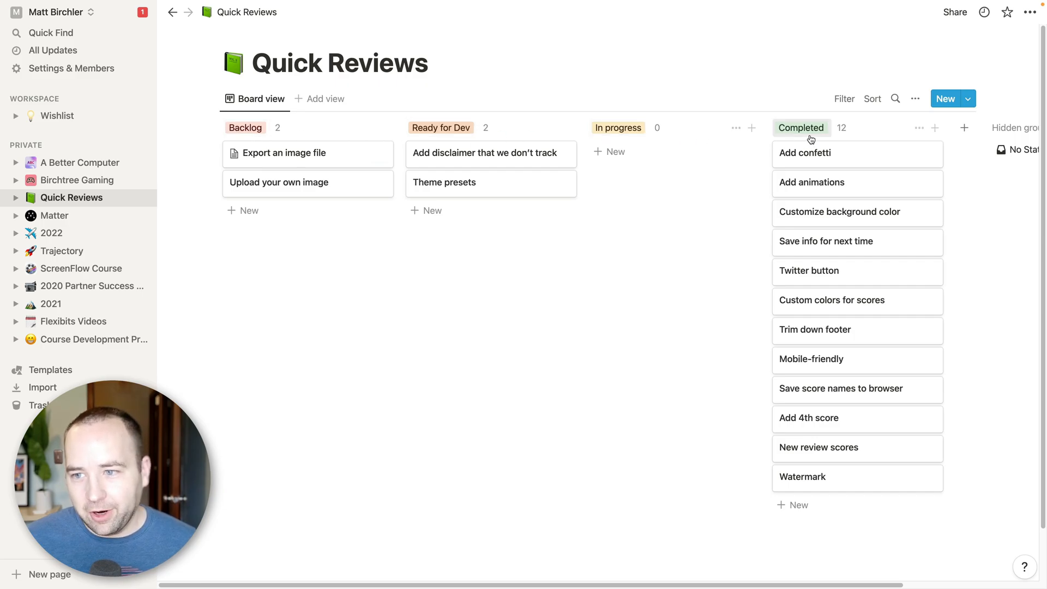
{"action": "mouse_move", "coordinate": [648, 295]}
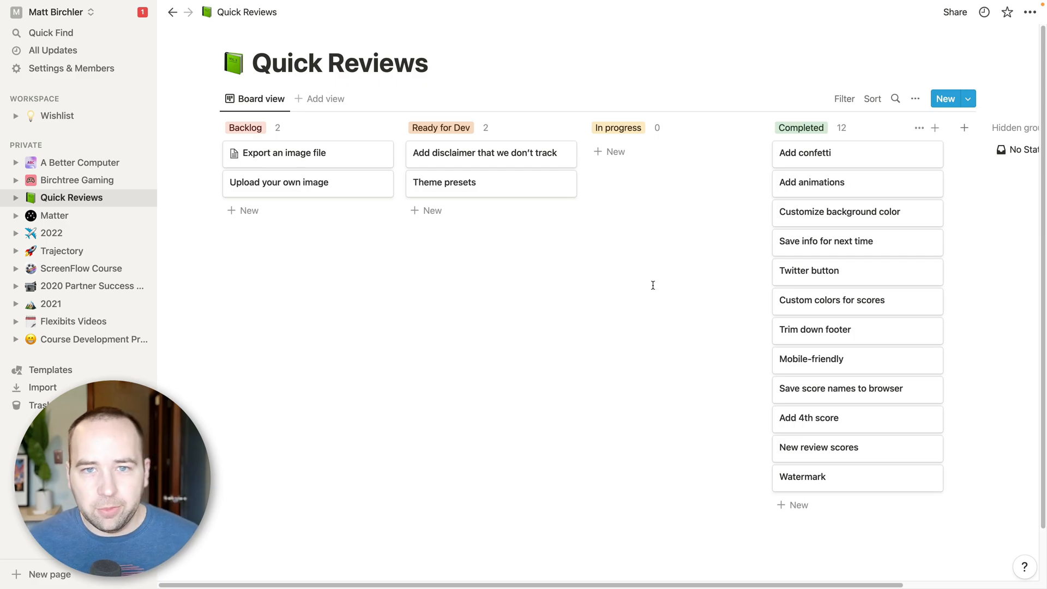
{"action": "mouse_move", "coordinate": [746, 216]}
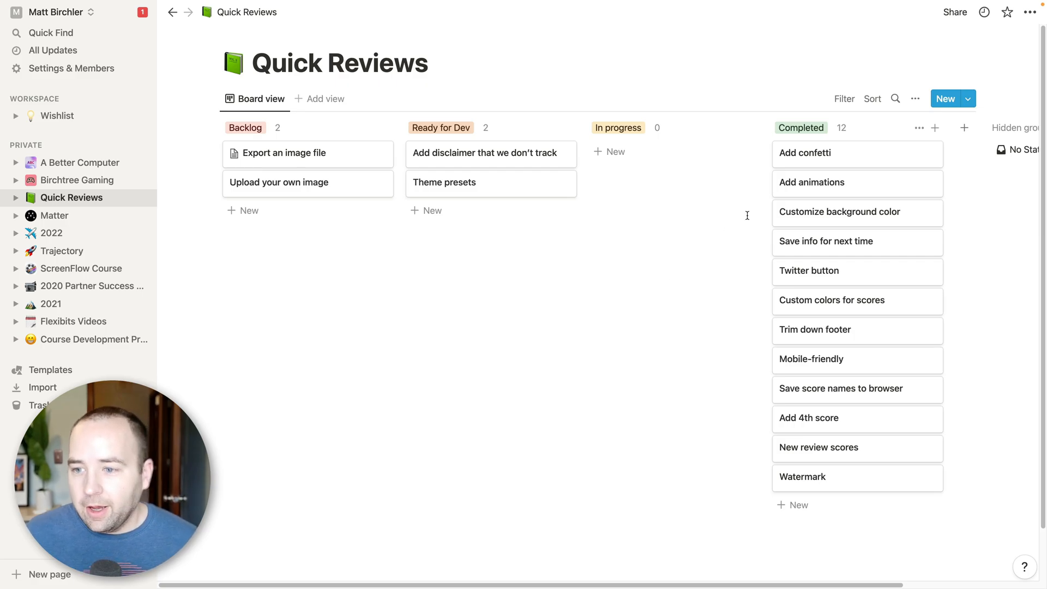
{"action": "mouse_move", "coordinate": [812, 182]}
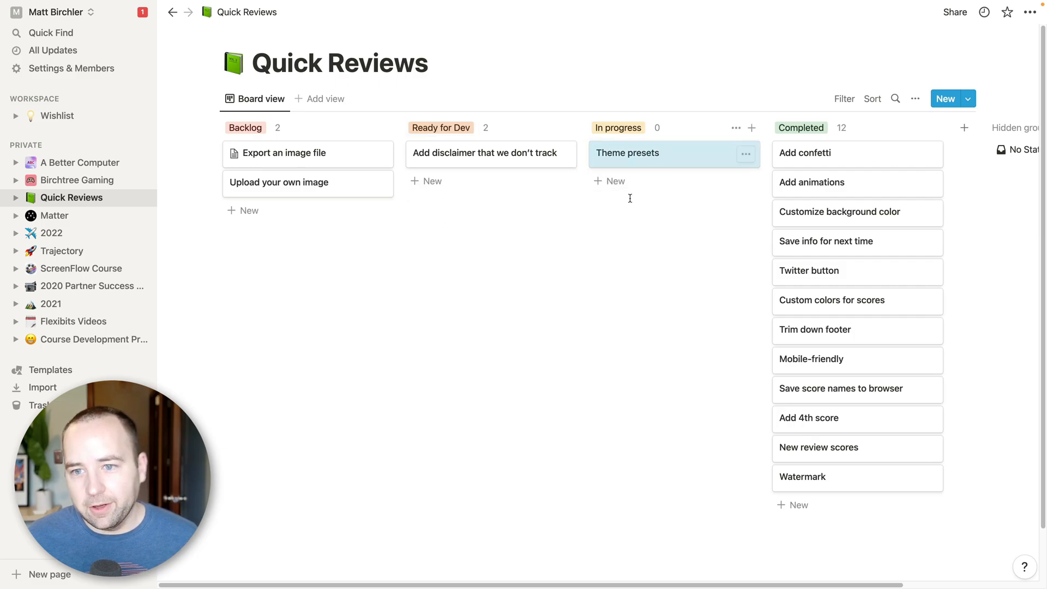
{"action": "left_click", "coordinate": [805, 153]}
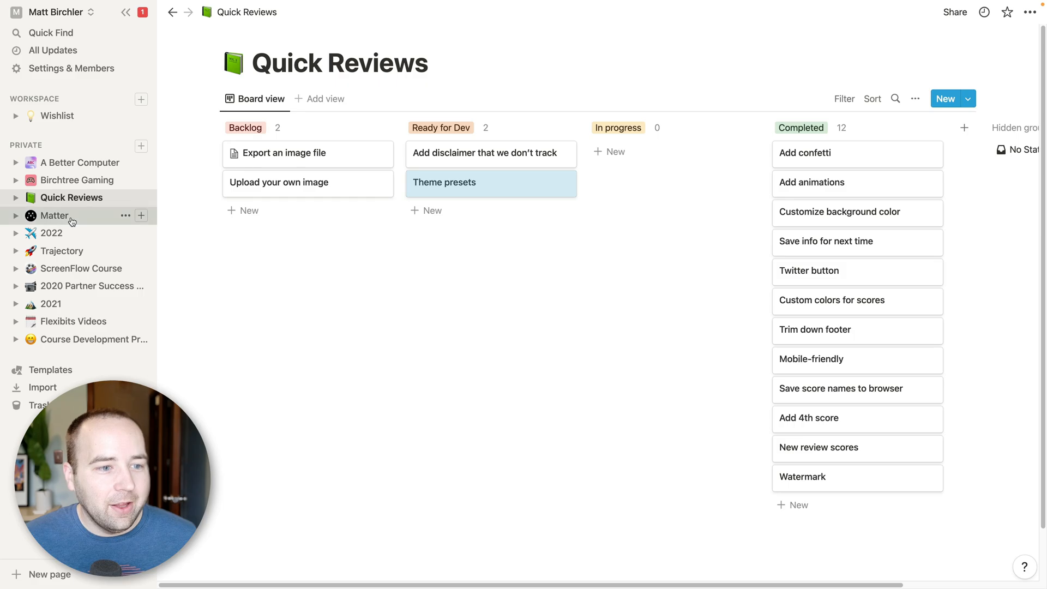
Open the Matter page and preview the article 'An Ode to Apple's Hide My Email'.
{"action": "left_click", "coordinate": [54, 215]}
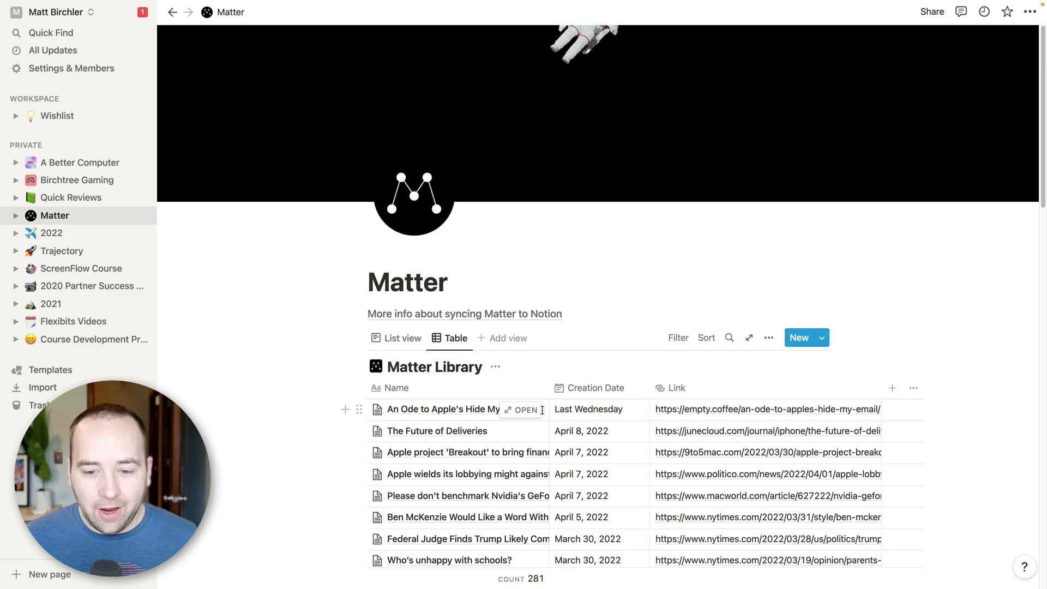
{"action": "mouse_move", "coordinate": [524, 410]}
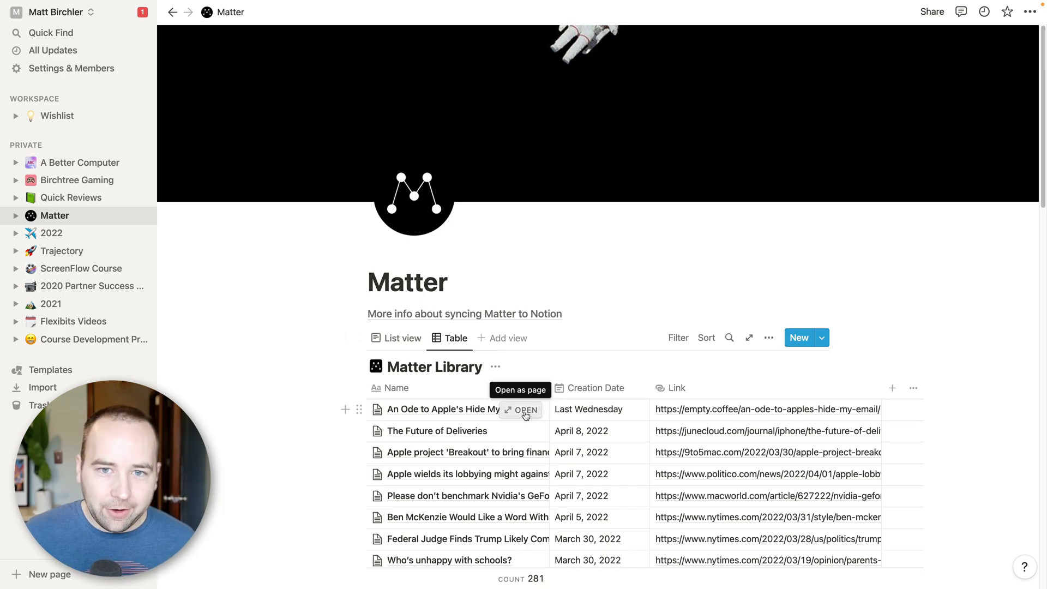
{"action": "left_click", "coordinate": [524, 409]}
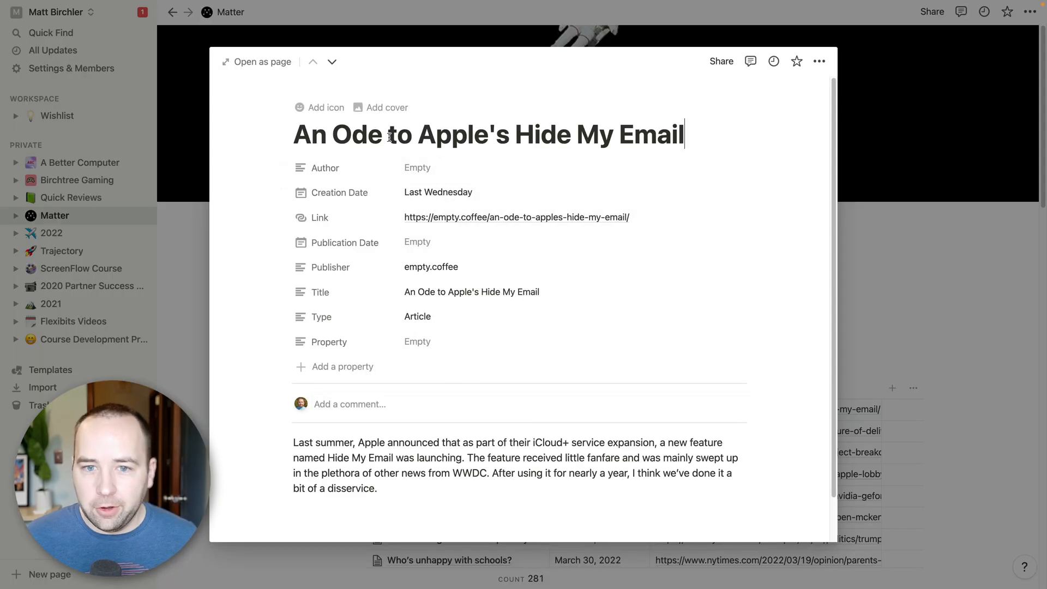
{"action": "mouse_move", "coordinate": [438, 192]}
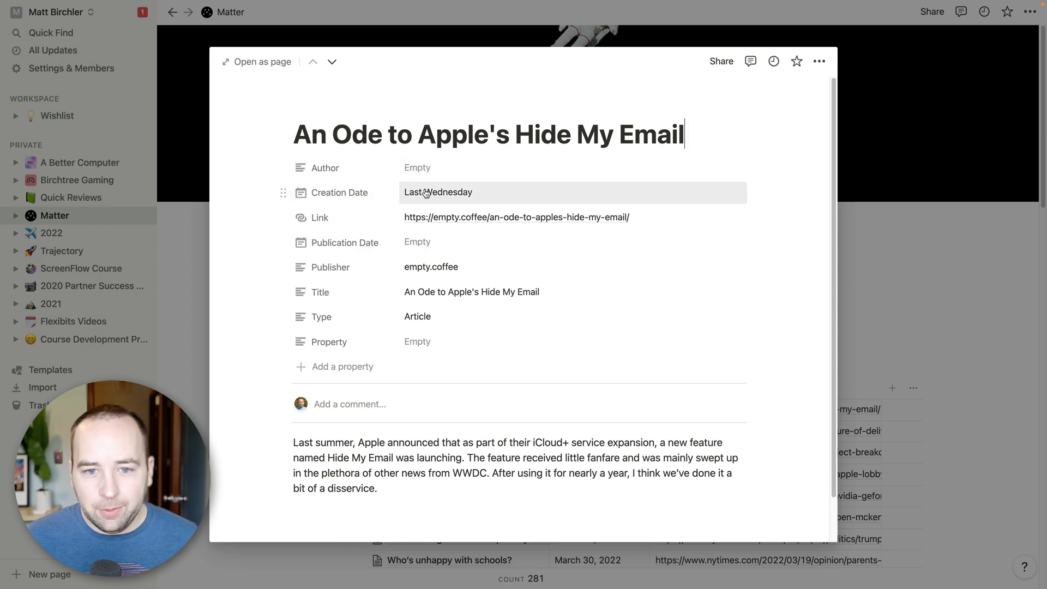
{"action": "left_click", "coordinate": [438, 193]}
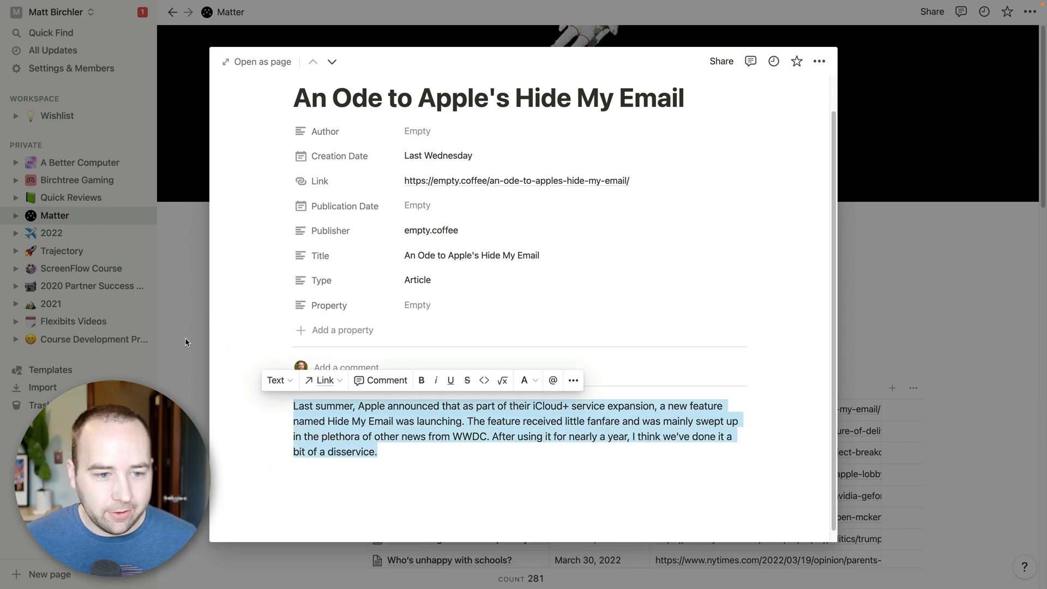
Close the article preview and scroll through the Matter Library table.
{"action": "left_click", "coordinate": [332, 62]}
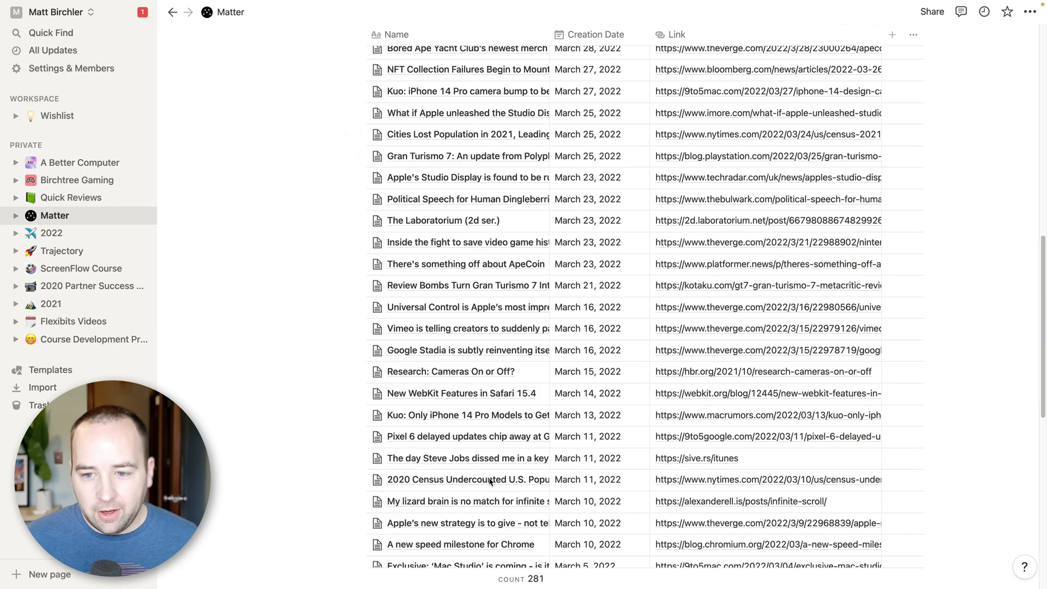
{"action": "scroll", "scroll_direction": "down", "scroll_amount": 3}
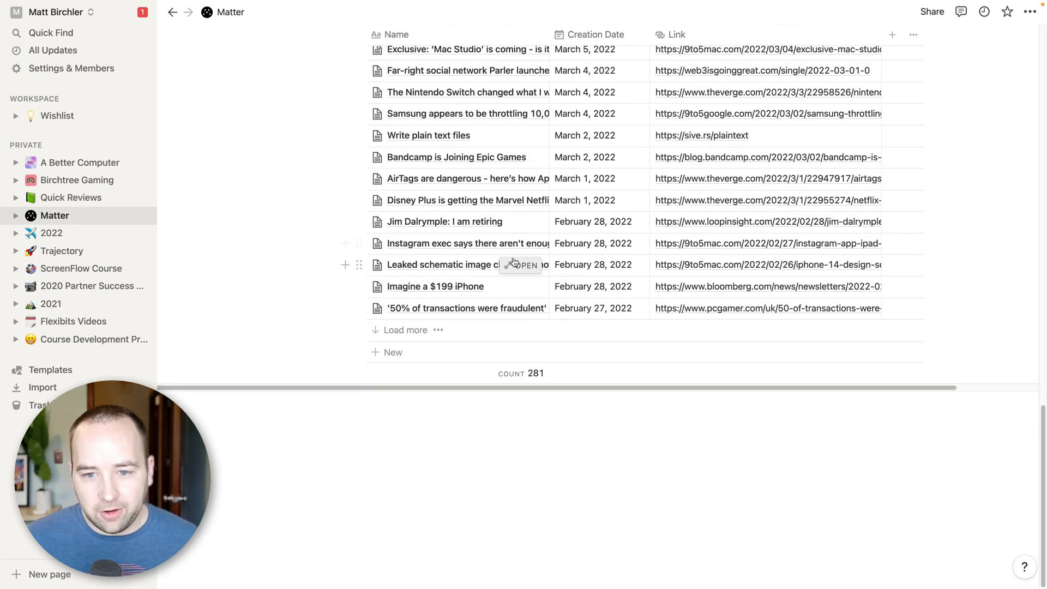
{"action": "left_click", "coordinate": [527, 264]}
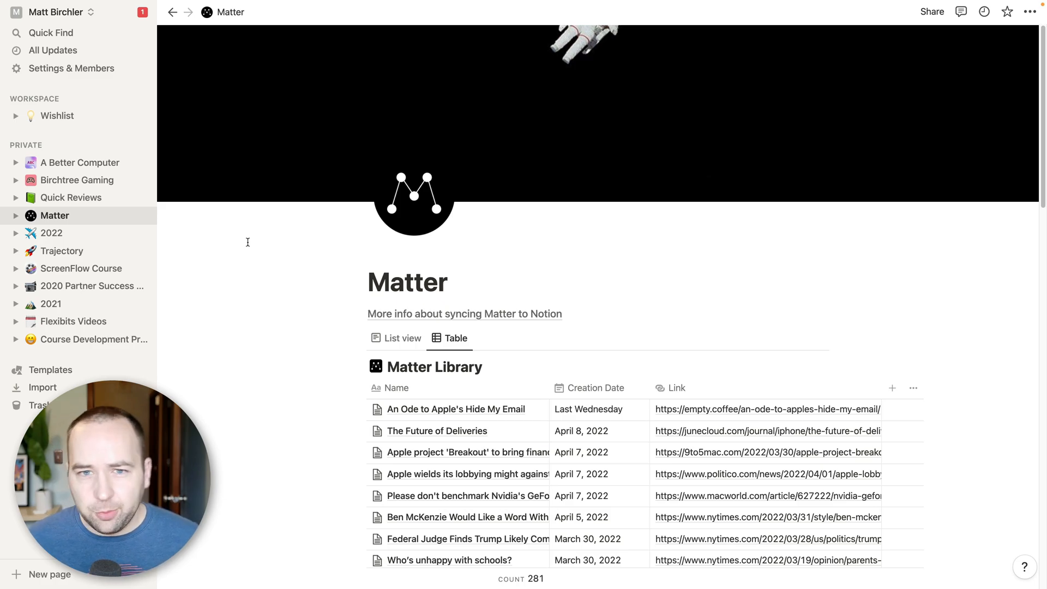
{"action": "mouse_move", "coordinate": [325, 349]}
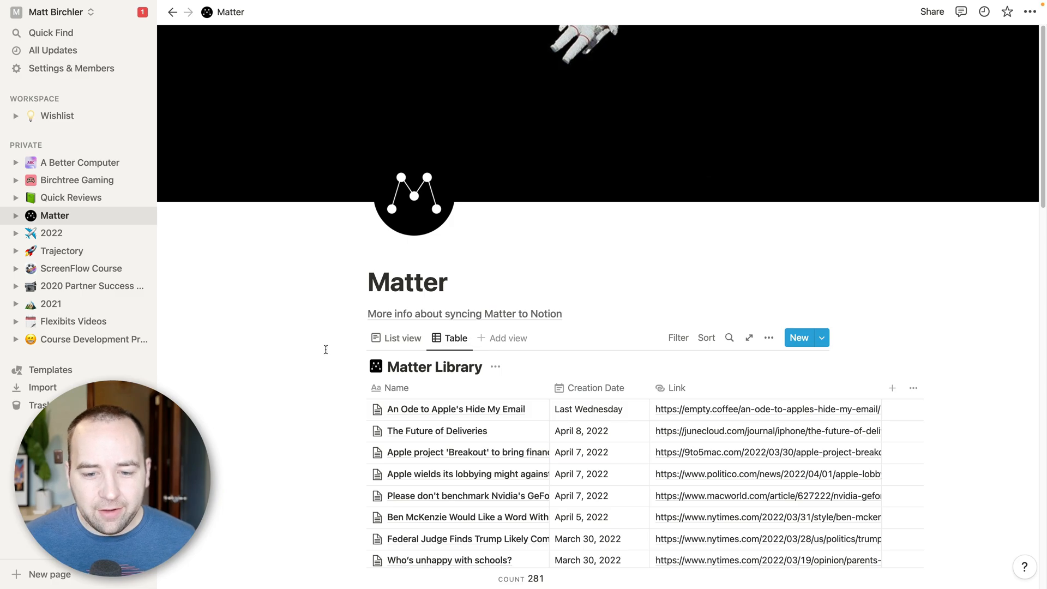
{"action": "mouse_move", "coordinate": [409, 356]}
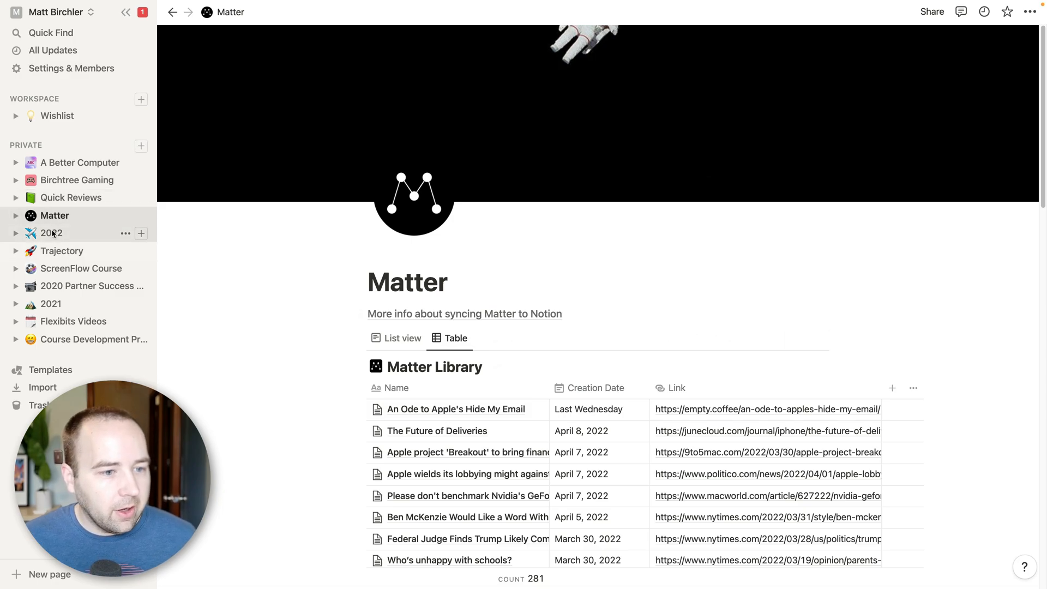
Open the 2022 page to view its goals board with five To Do and one Done.
{"action": "left_click", "coordinate": [51, 232]}
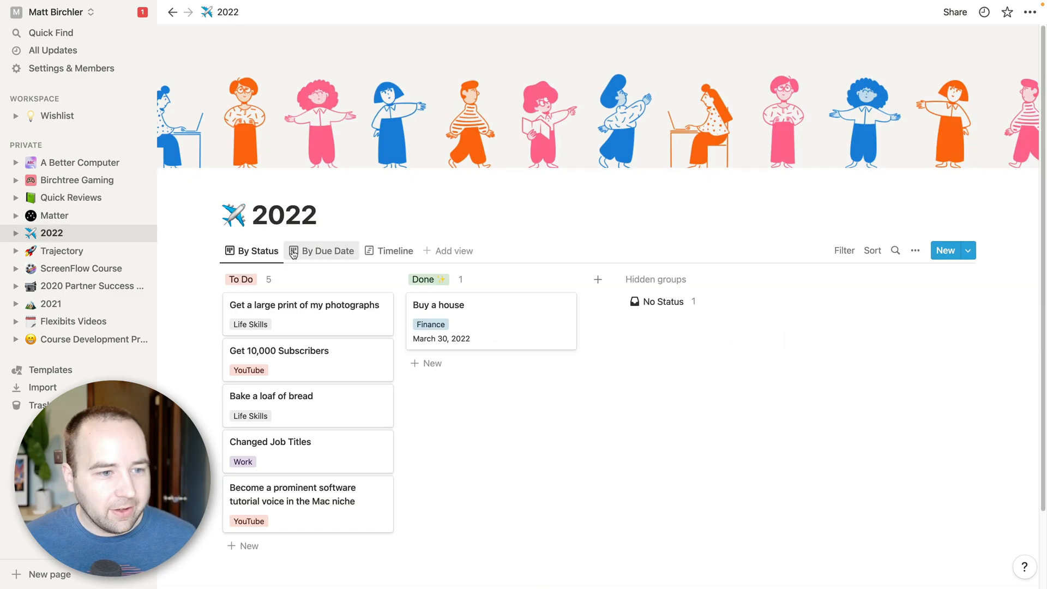
{"action": "mouse_move", "coordinate": [483, 378]}
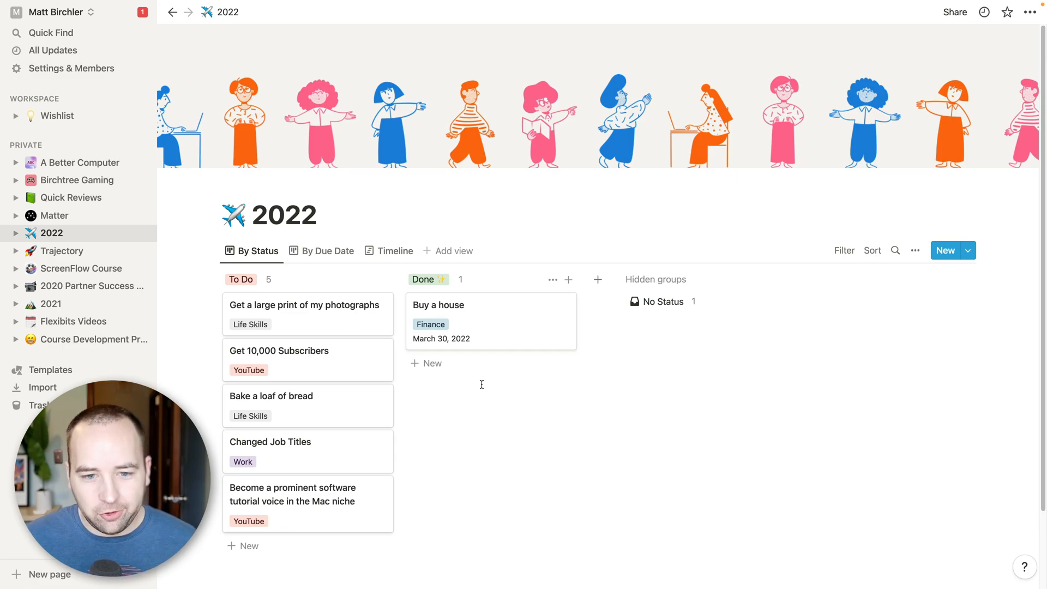
{"action": "mouse_move", "coordinate": [458, 368]}
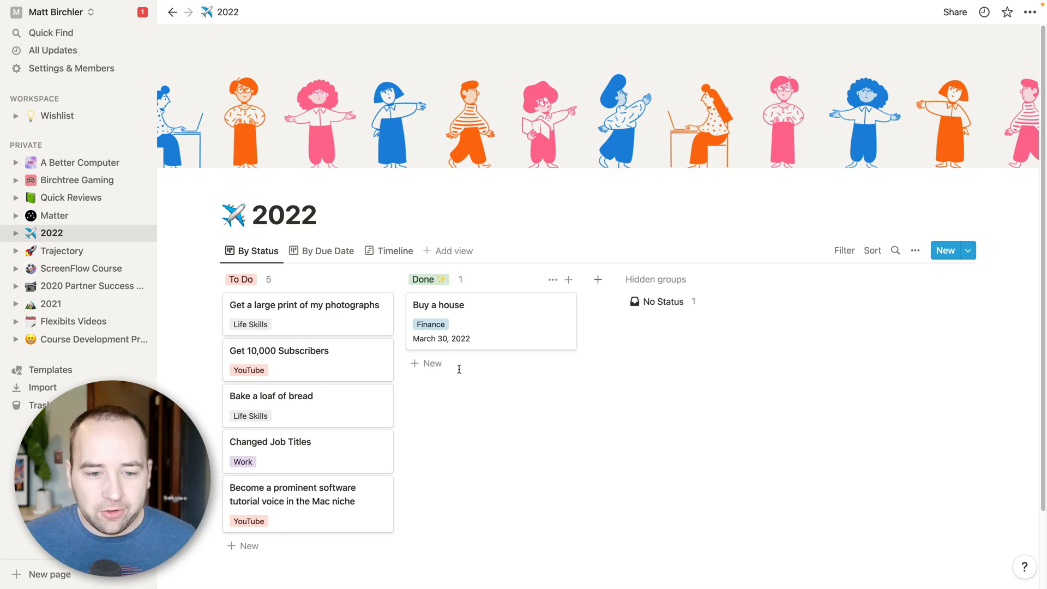
{"action": "mouse_move", "coordinate": [491, 387]}
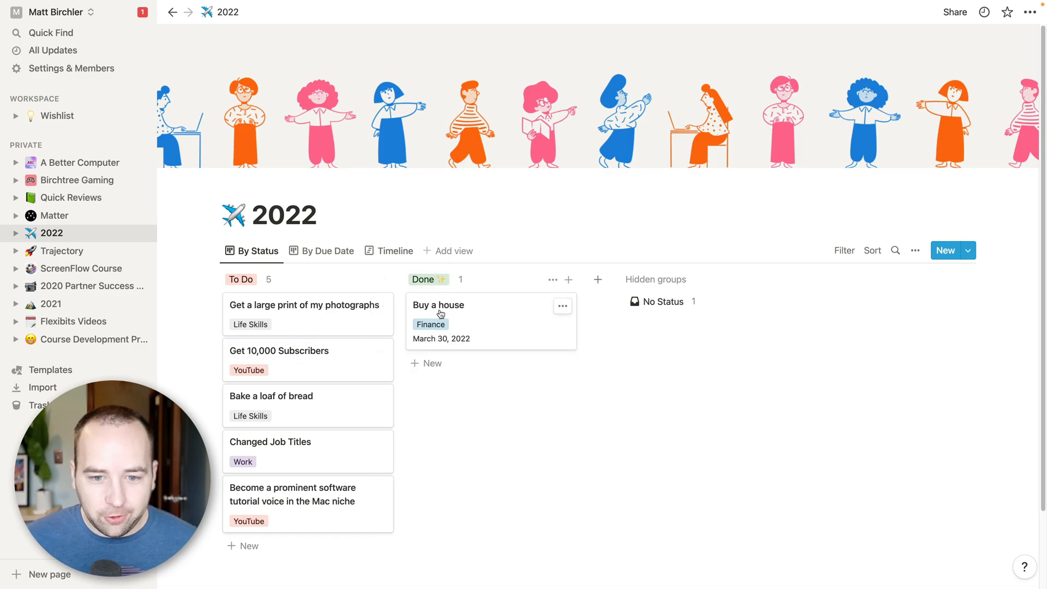
{"action": "mouse_move", "coordinate": [488, 316]}
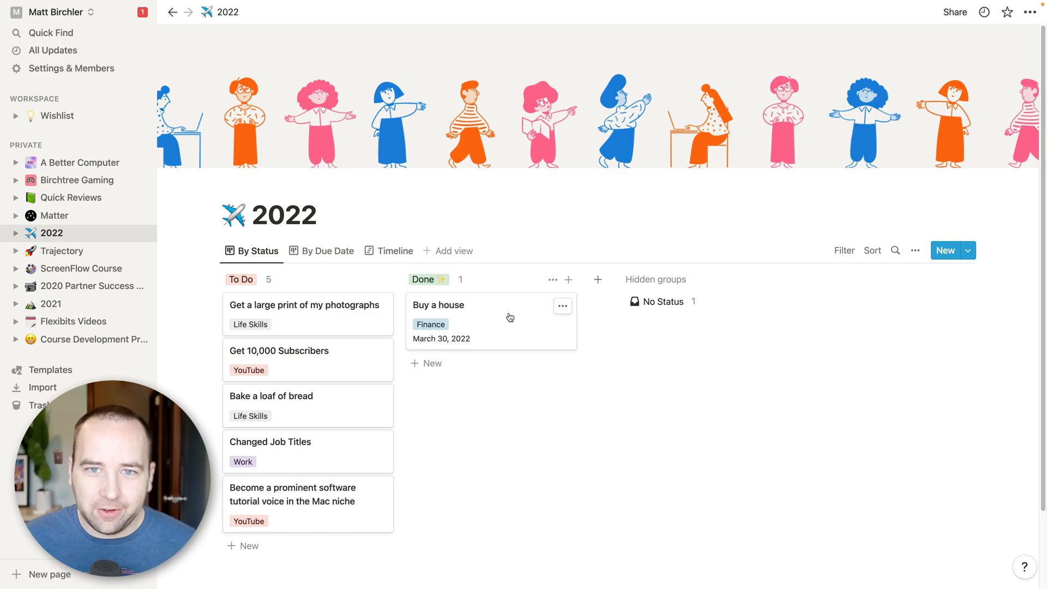
{"action": "mouse_move", "coordinate": [306, 312]}
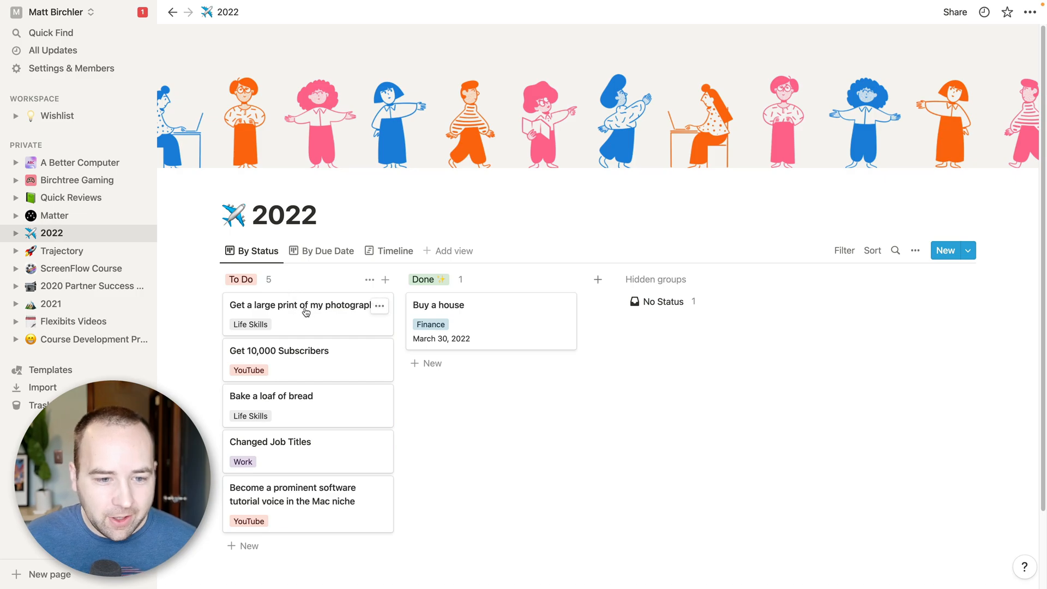
{"action": "mouse_move", "coordinate": [364, 329]}
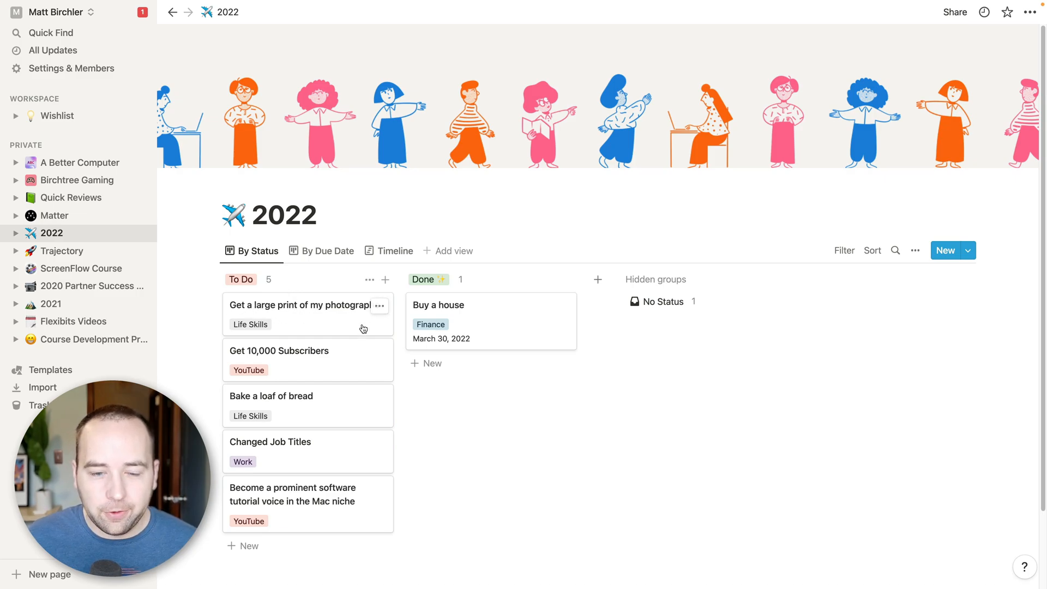
{"action": "left_click", "coordinate": [301, 306]}
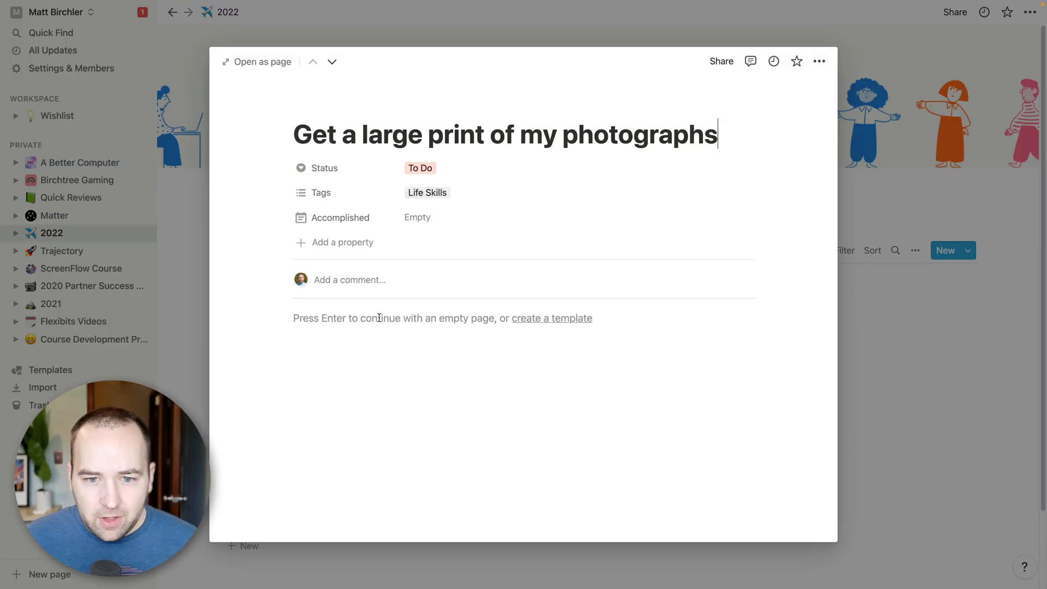
{"action": "left_click", "coordinate": [420, 168]}
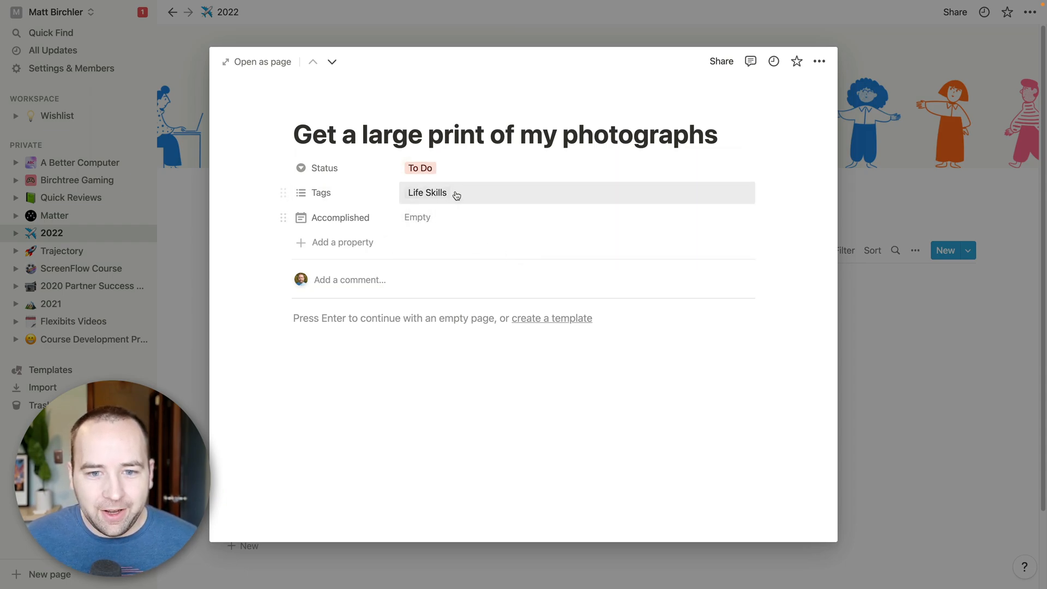
{"action": "left_click", "coordinate": [427, 193]}
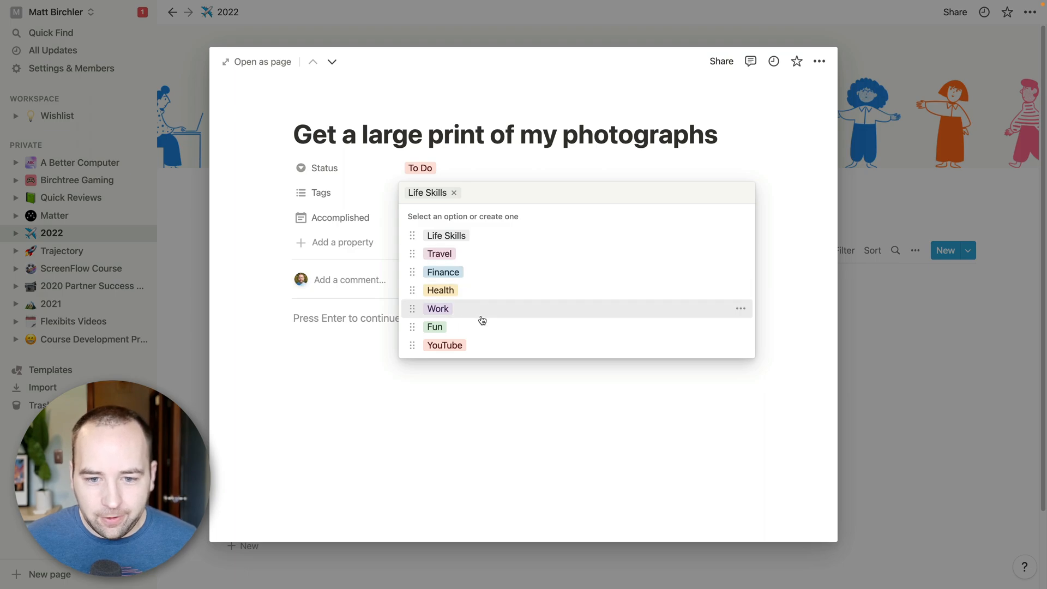
{"action": "mouse_move", "coordinate": [380, 381]}
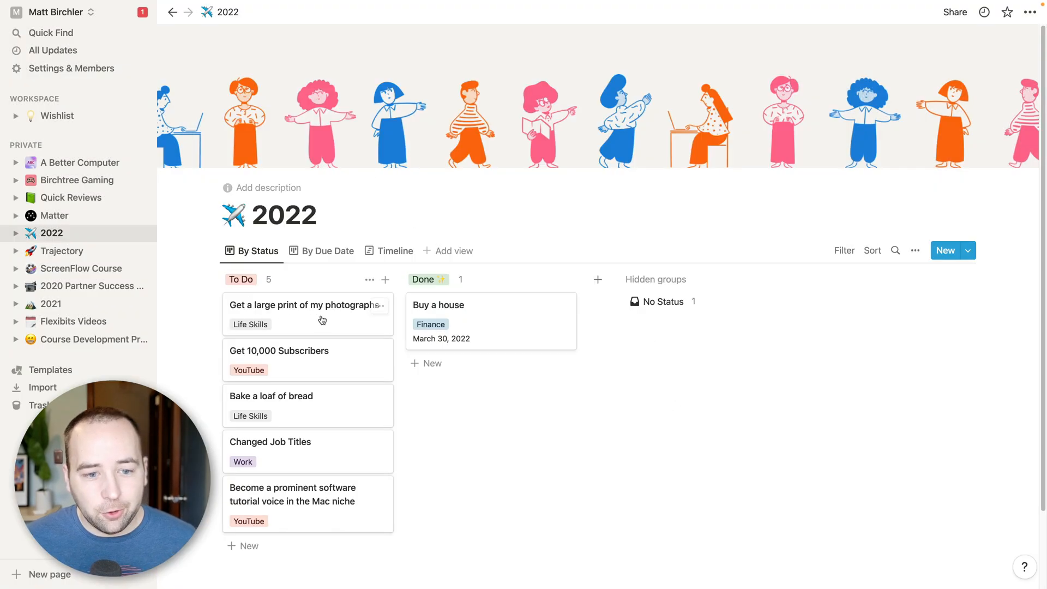
{"action": "mouse_move", "coordinate": [286, 354]}
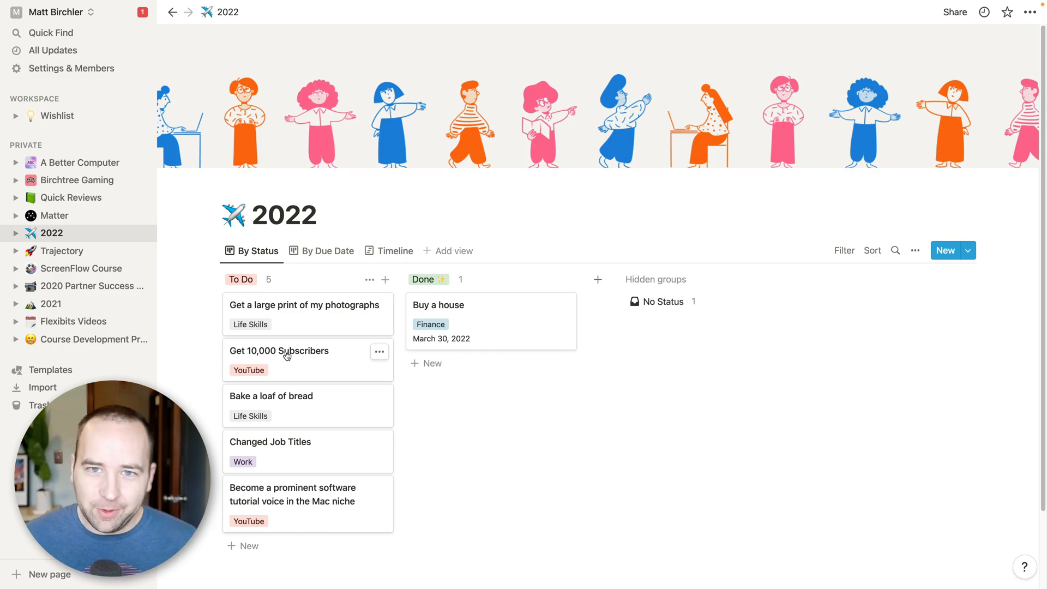
{"action": "mouse_move", "coordinate": [292, 393]}
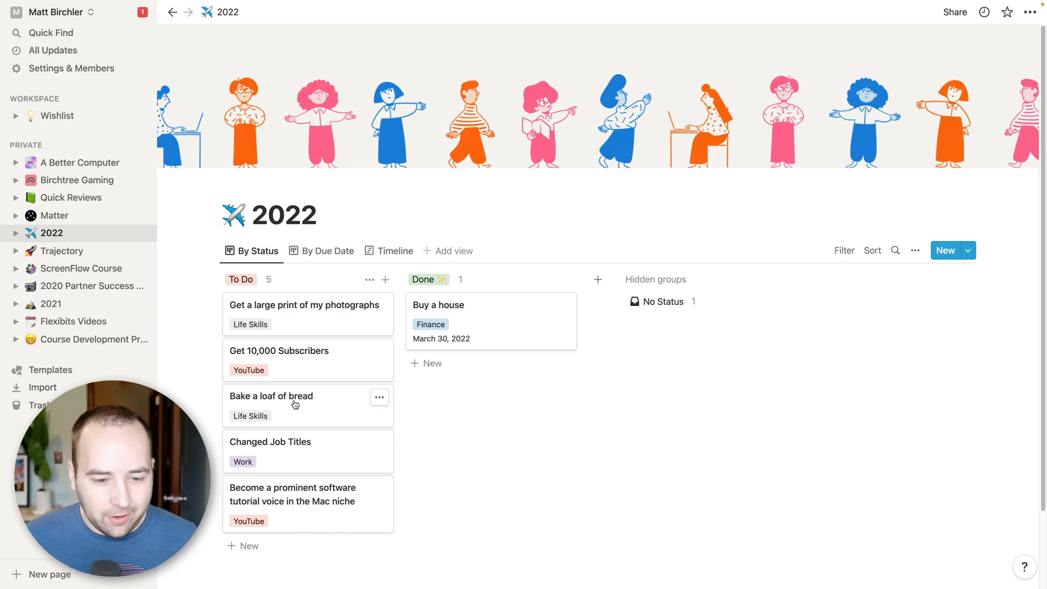
{"action": "mouse_move", "coordinate": [304, 449]}
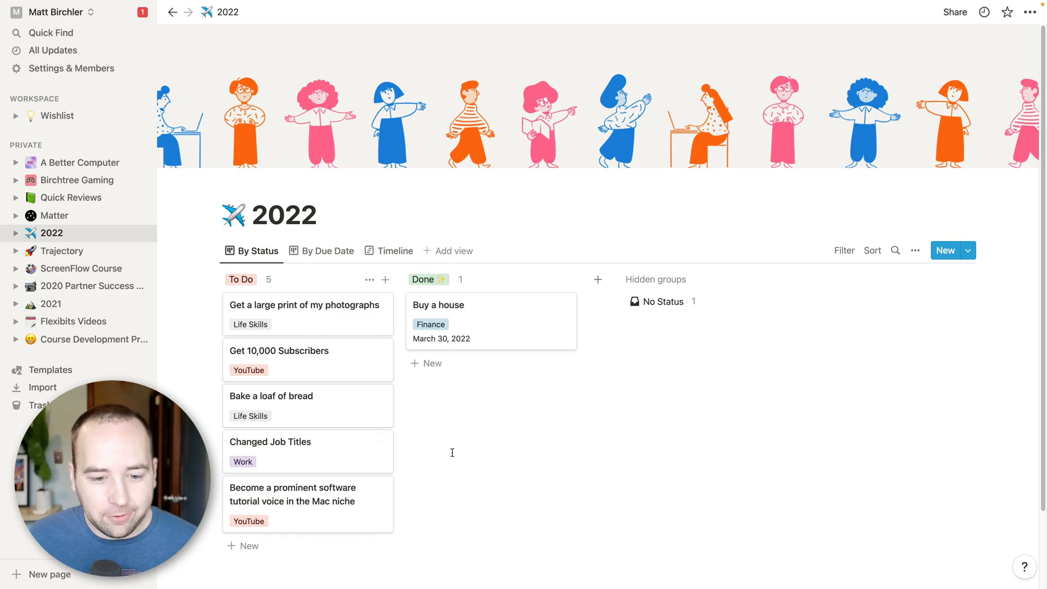
{"action": "mouse_move", "coordinate": [325, 505]}
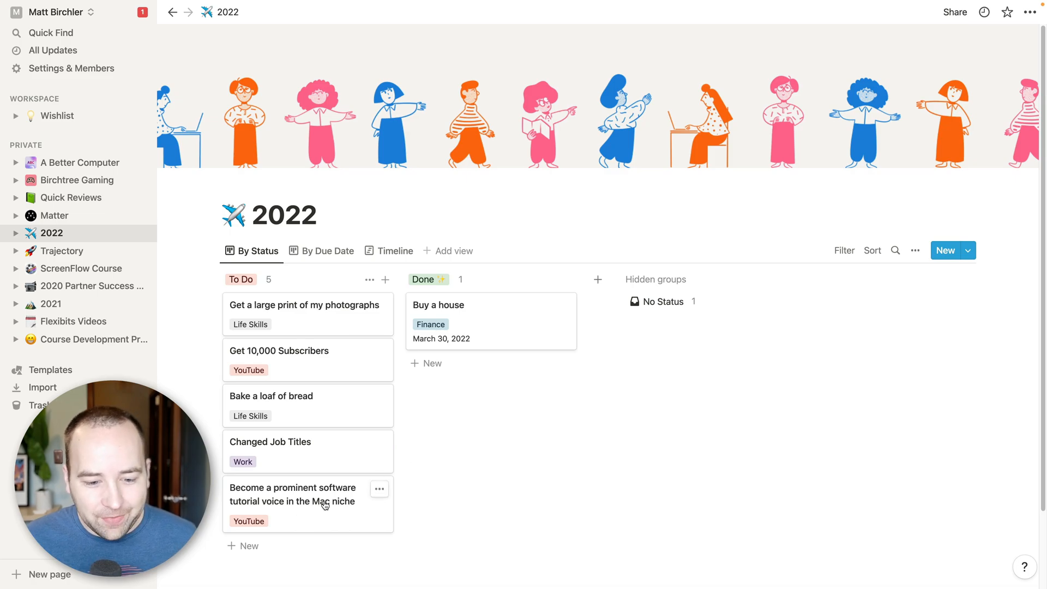
{"action": "mouse_move", "coordinate": [440, 496]}
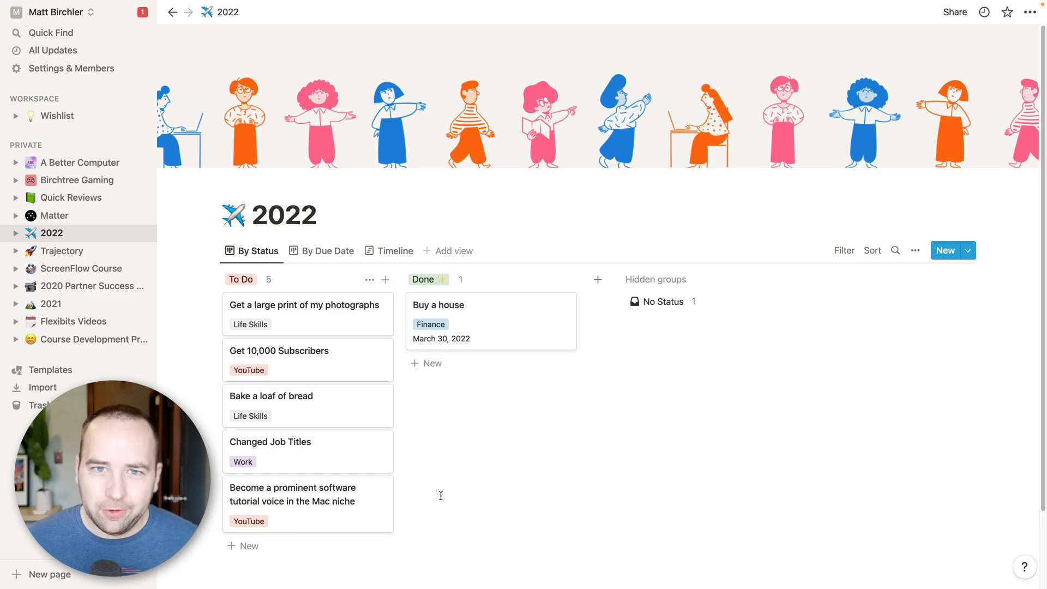
{"action": "mouse_move", "coordinate": [417, 479]}
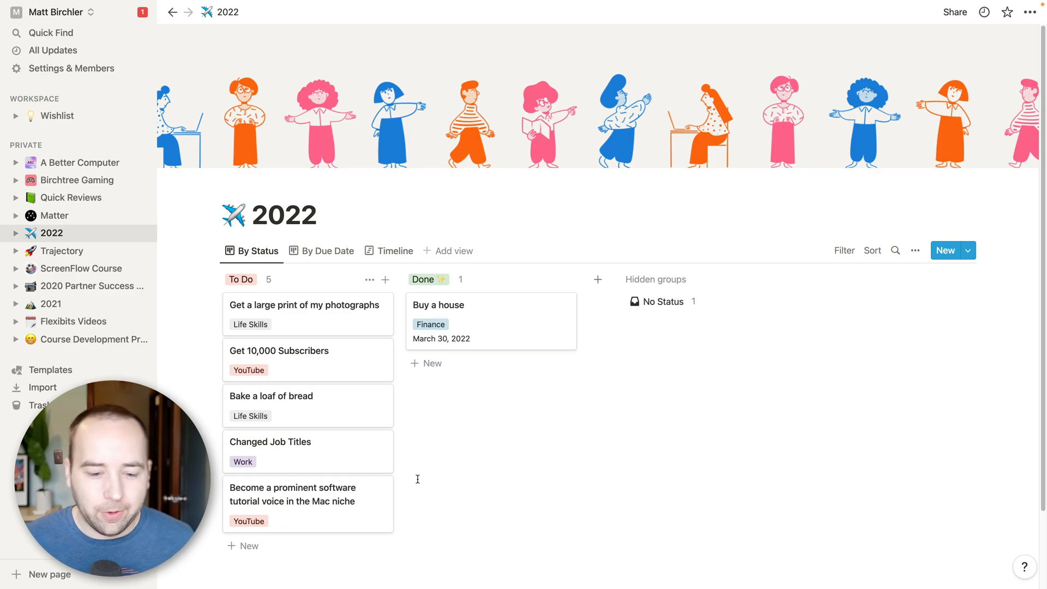
{"action": "mouse_move", "coordinate": [357, 504]}
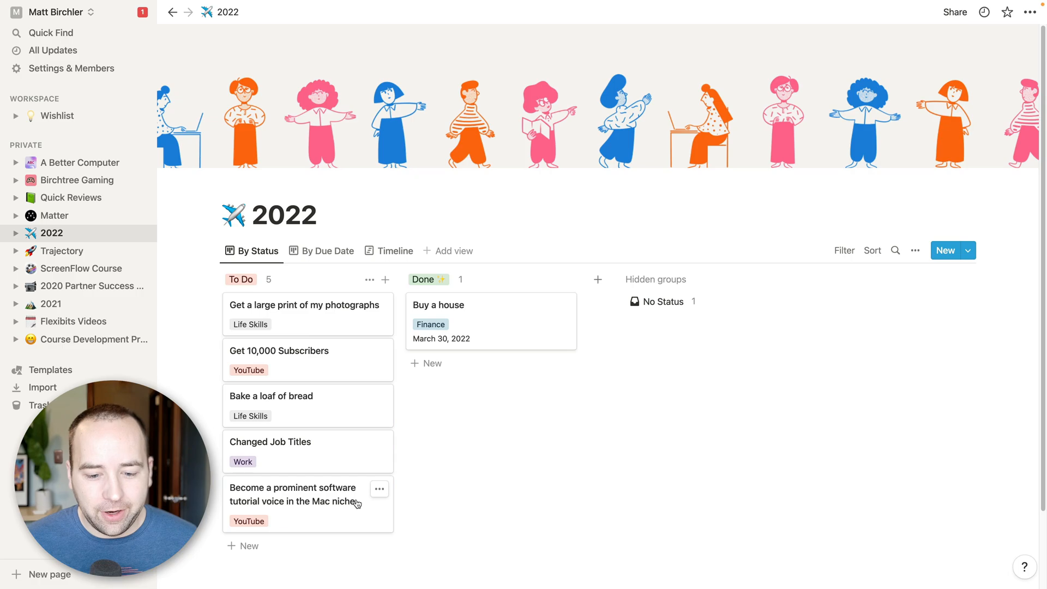
{"action": "mouse_move", "coordinate": [380, 394]}
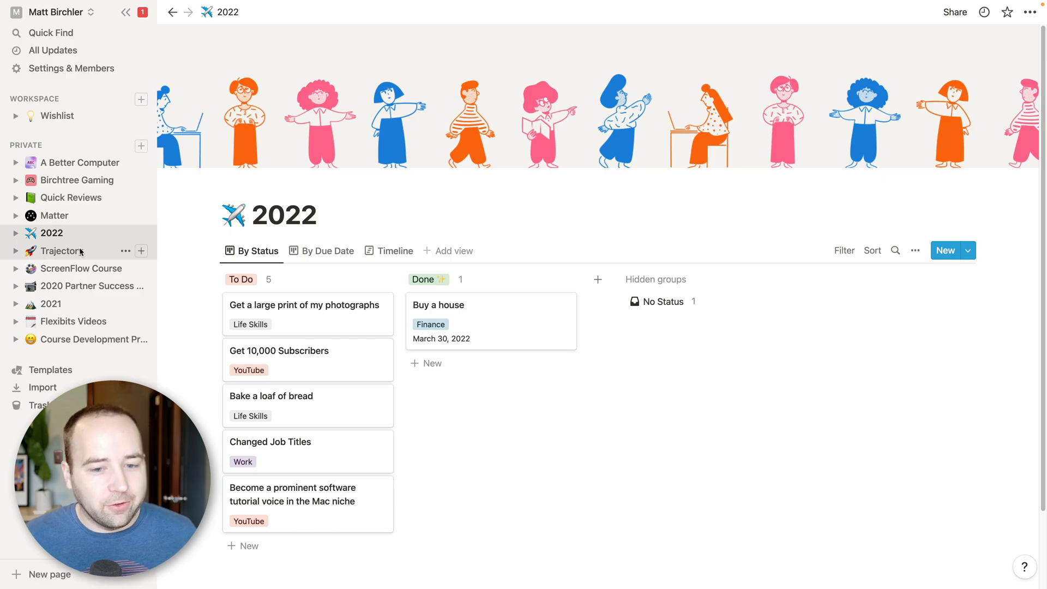
{"action": "mouse_move", "coordinate": [569, 443]}
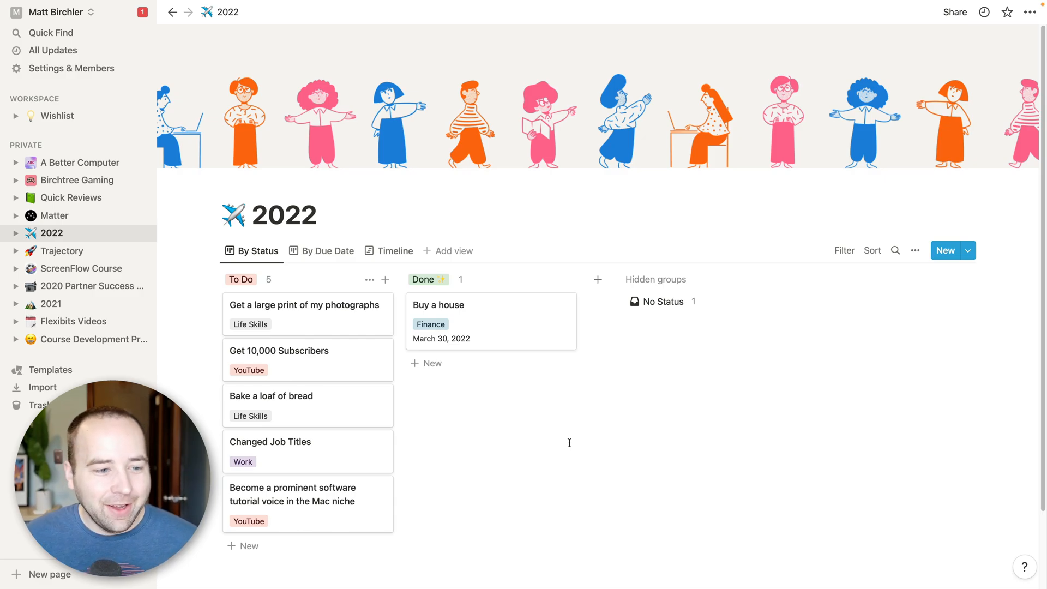
{"action": "mouse_move", "coordinate": [353, 339]}
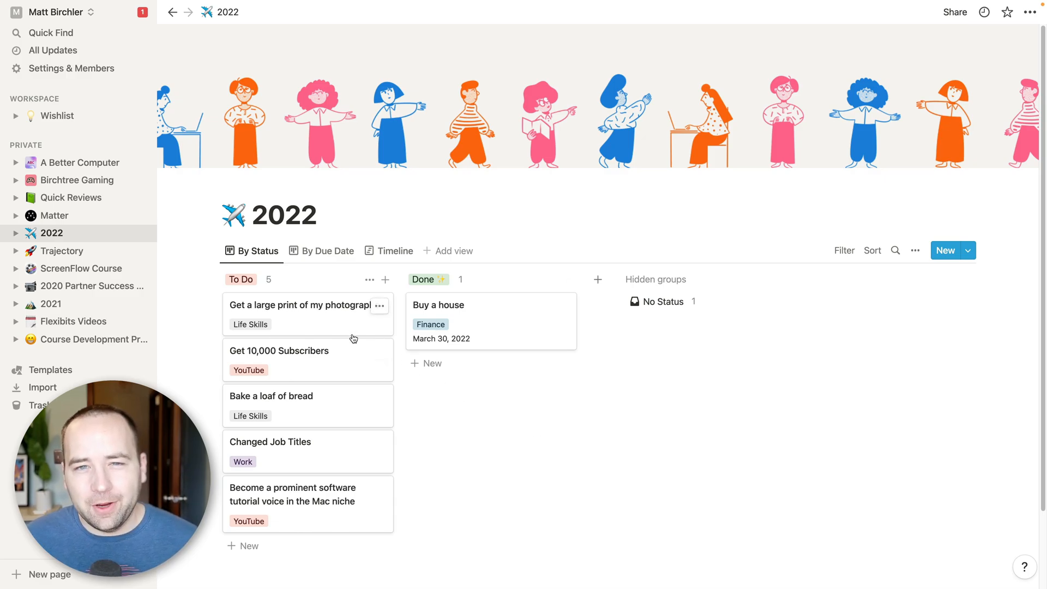
{"action": "mouse_move", "coordinate": [85, 268]}
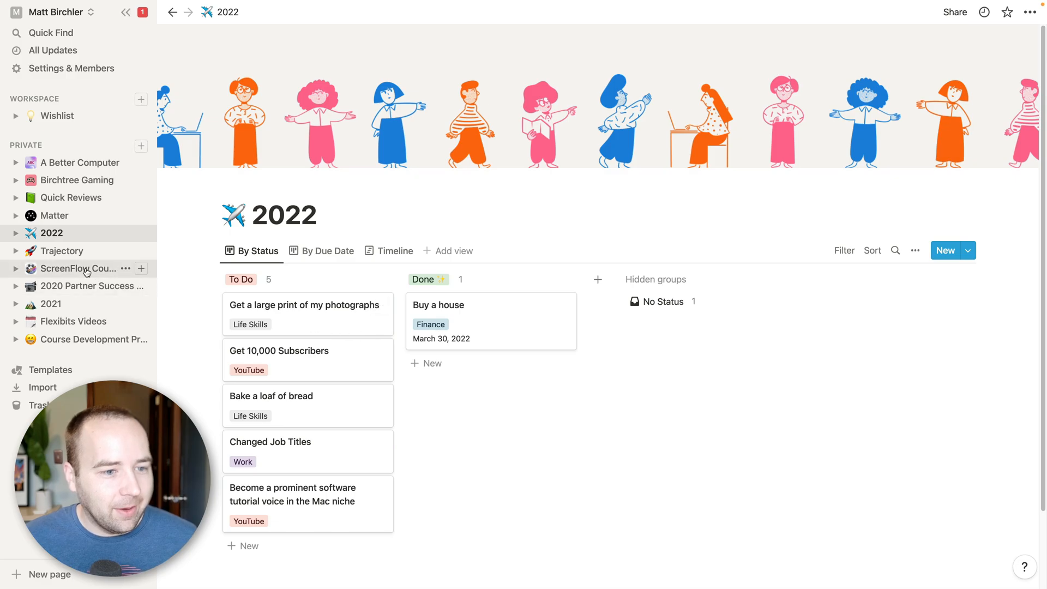
Open the ScreenFlow Course board listing fifteen lessons under No Status.
{"action": "left_click", "coordinate": [77, 268]}
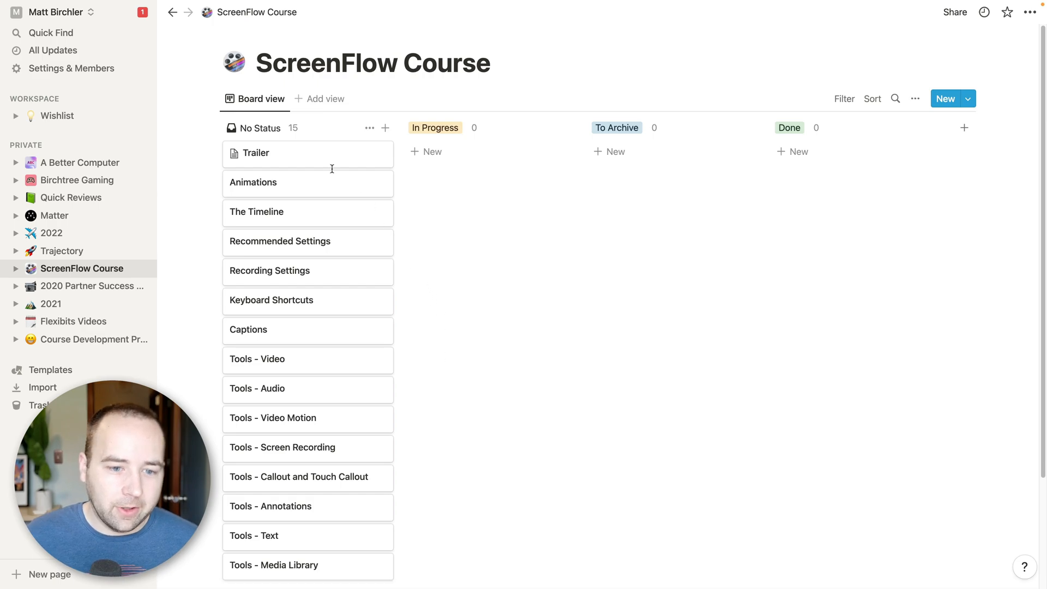
{"action": "mouse_move", "coordinate": [433, 404]}
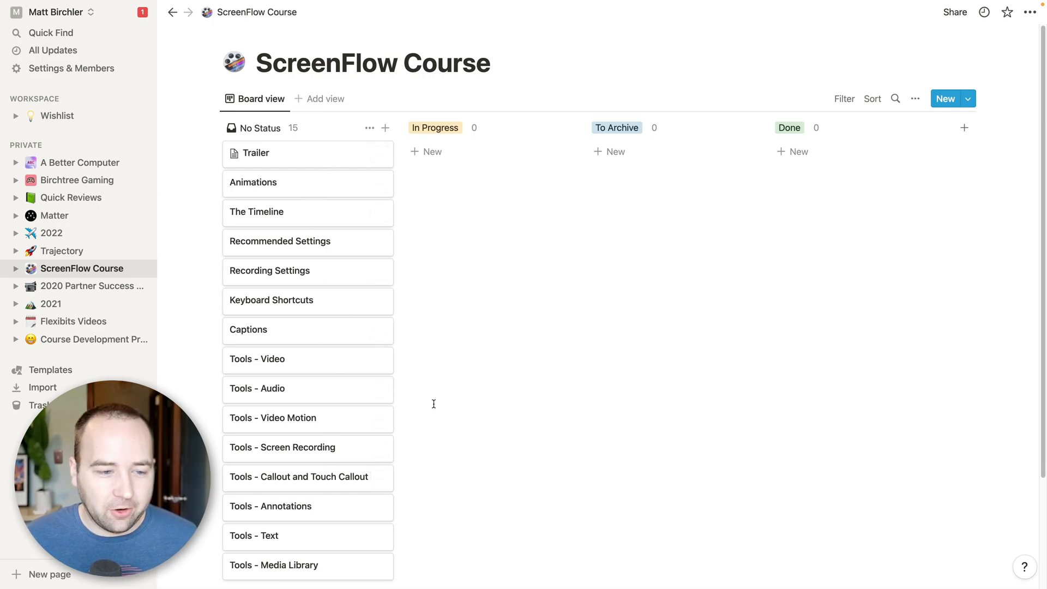
{"action": "mouse_move", "coordinate": [52, 304]}
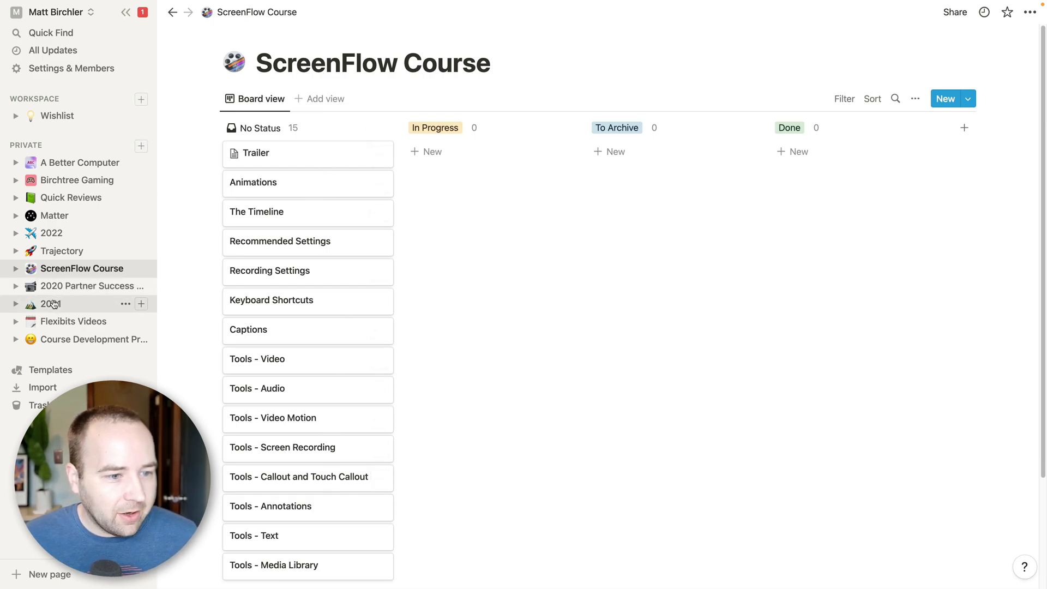
{"action": "mouse_move", "coordinate": [56, 327]}
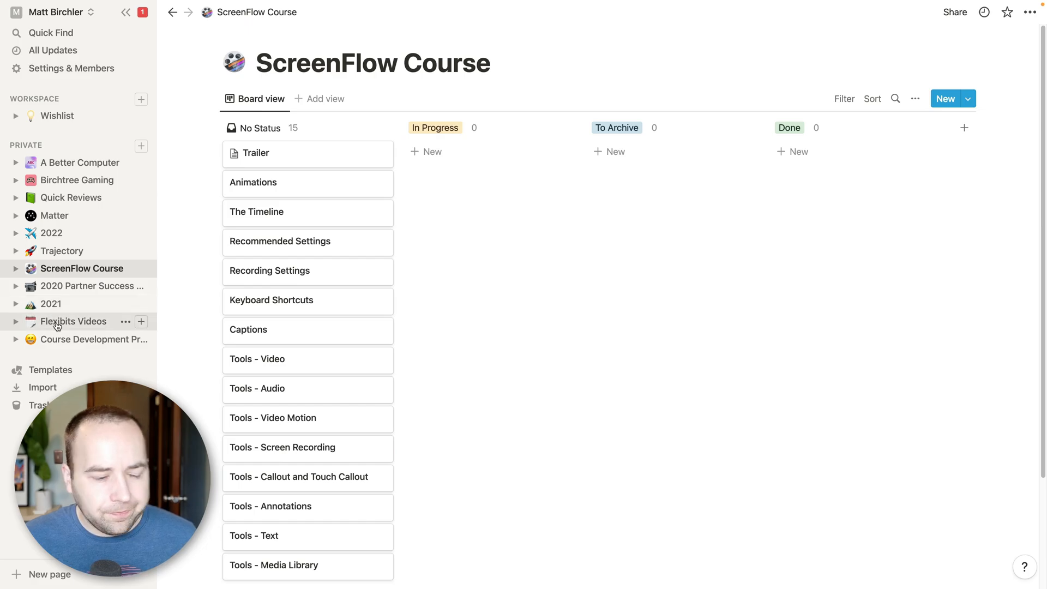
Open the Flexibits Videos board and scroll through its six Completed video cards.
{"action": "left_click", "coordinate": [74, 321]}
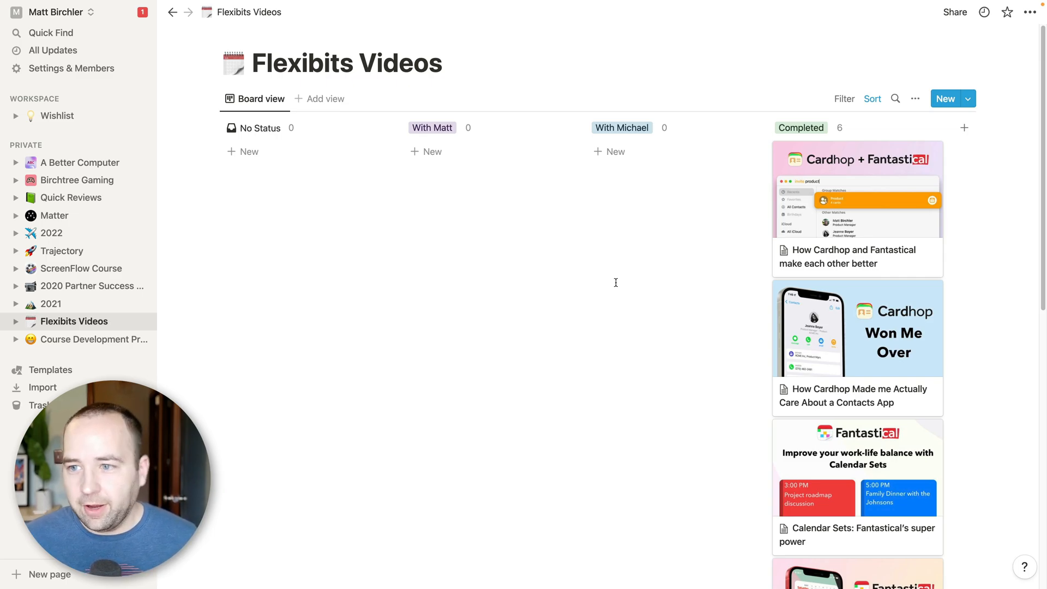
{"action": "mouse_move", "coordinate": [502, 226]}
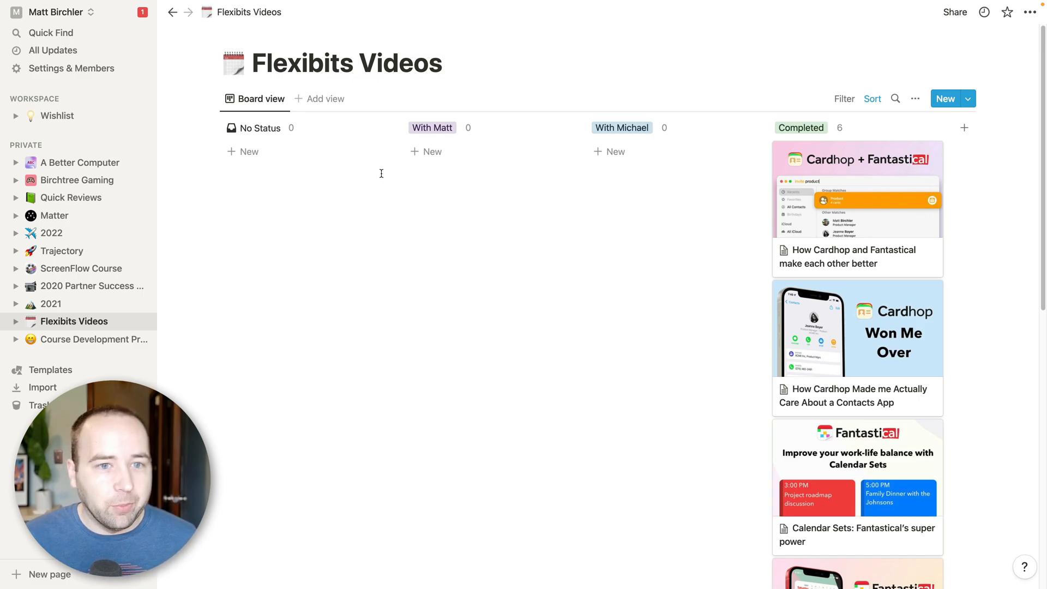
{"action": "mouse_move", "coordinate": [274, 151]}
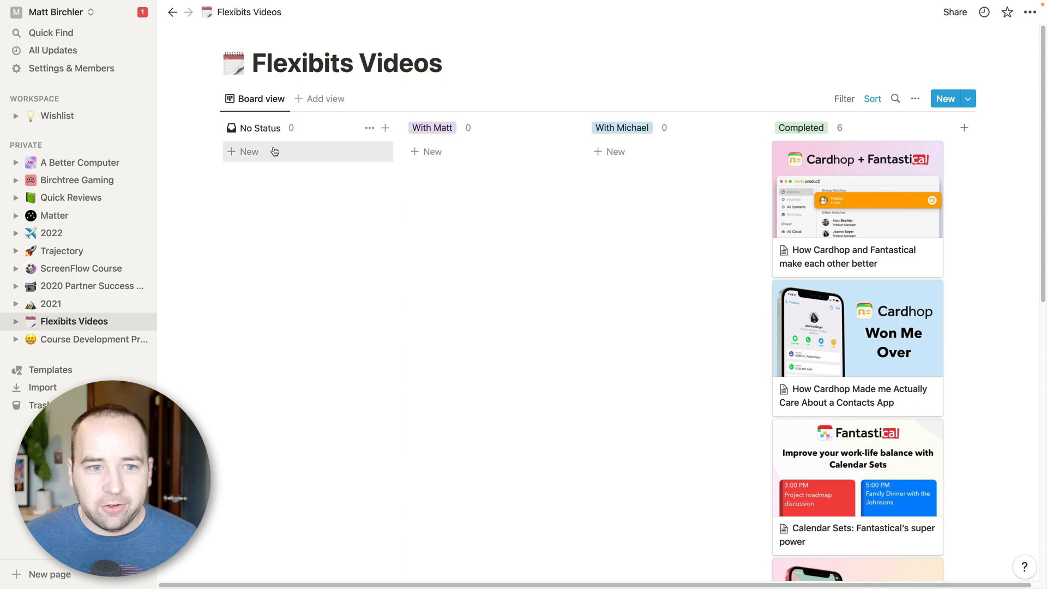
{"action": "mouse_move", "coordinate": [285, 232]}
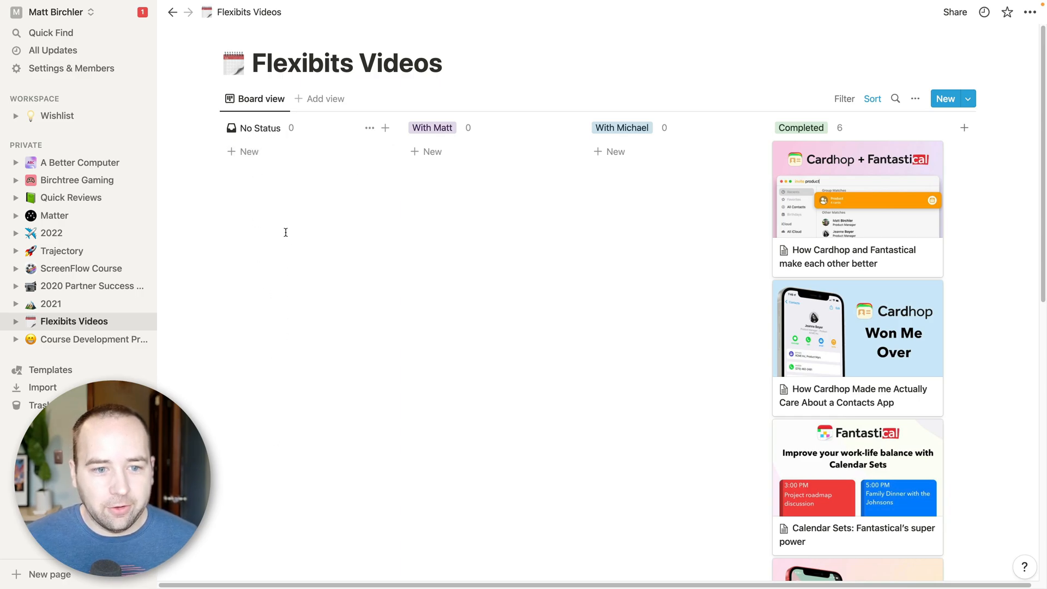
{"action": "mouse_move", "coordinate": [660, 191]}
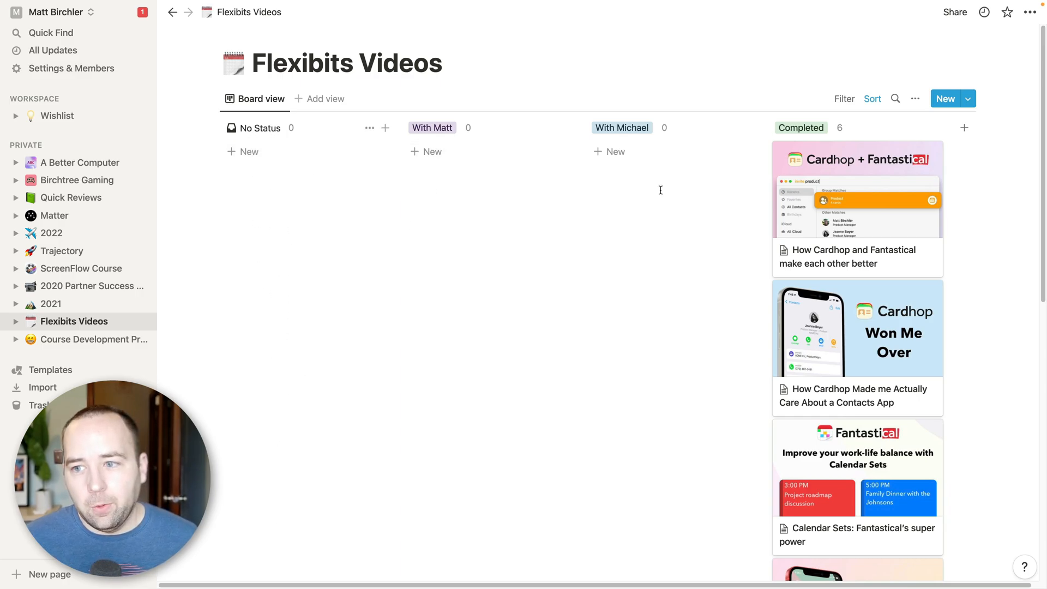
{"action": "mouse_move", "coordinate": [456, 151]}
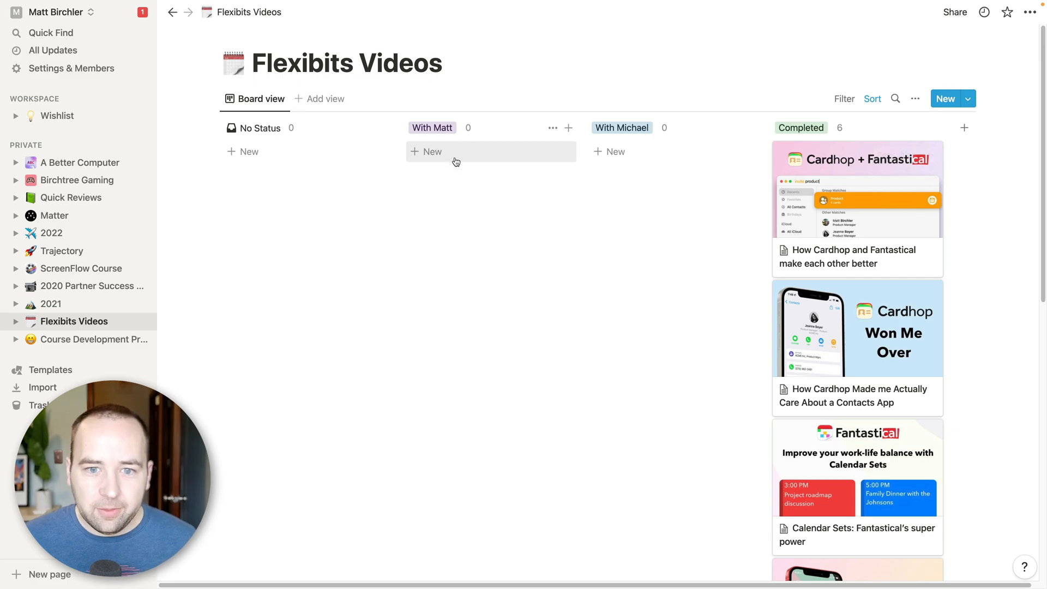
{"action": "mouse_move", "coordinate": [604, 161]}
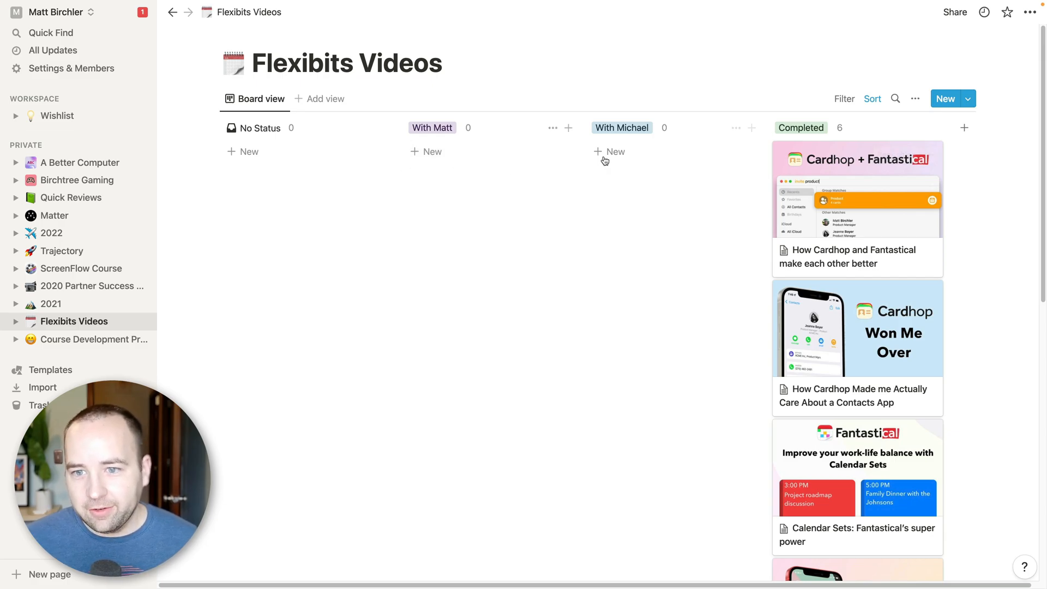
{"action": "mouse_move", "coordinate": [617, 136]}
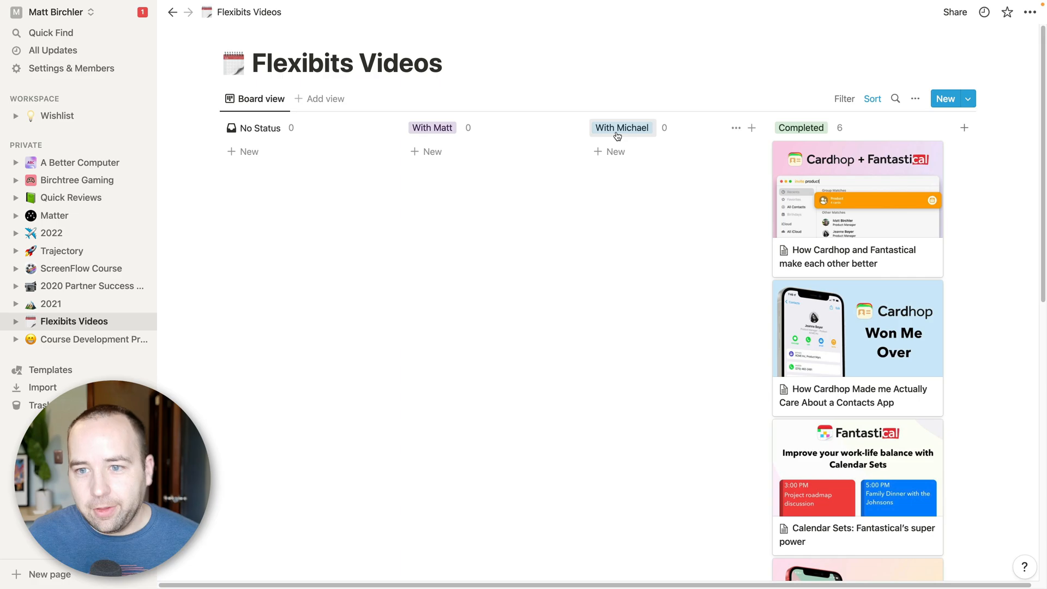
{"action": "mouse_move", "coordinate": [615, 152]}
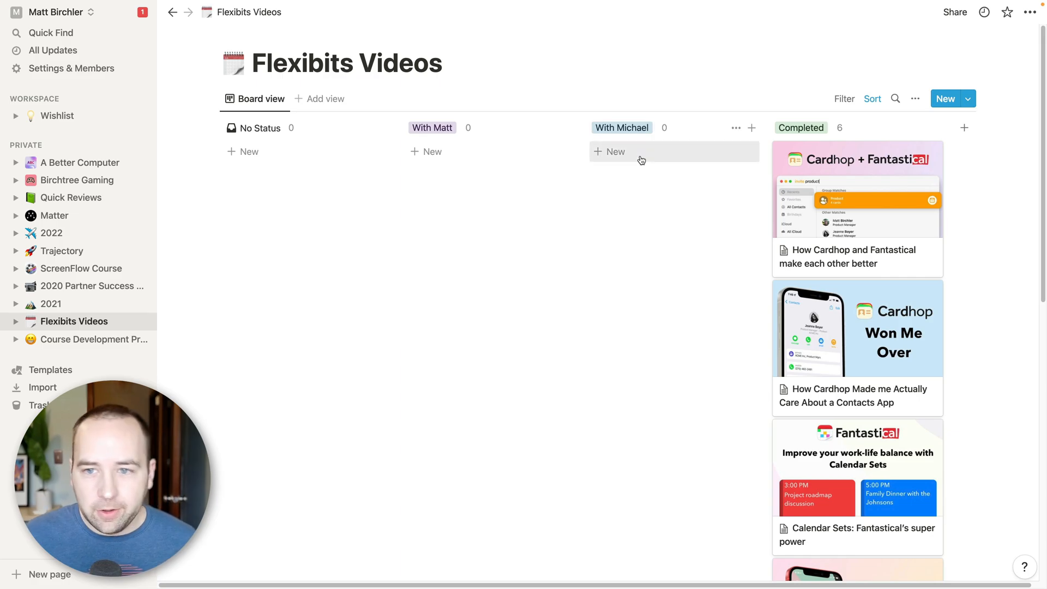
{"action": "mouse_move", "coordinate": [858, 198]}
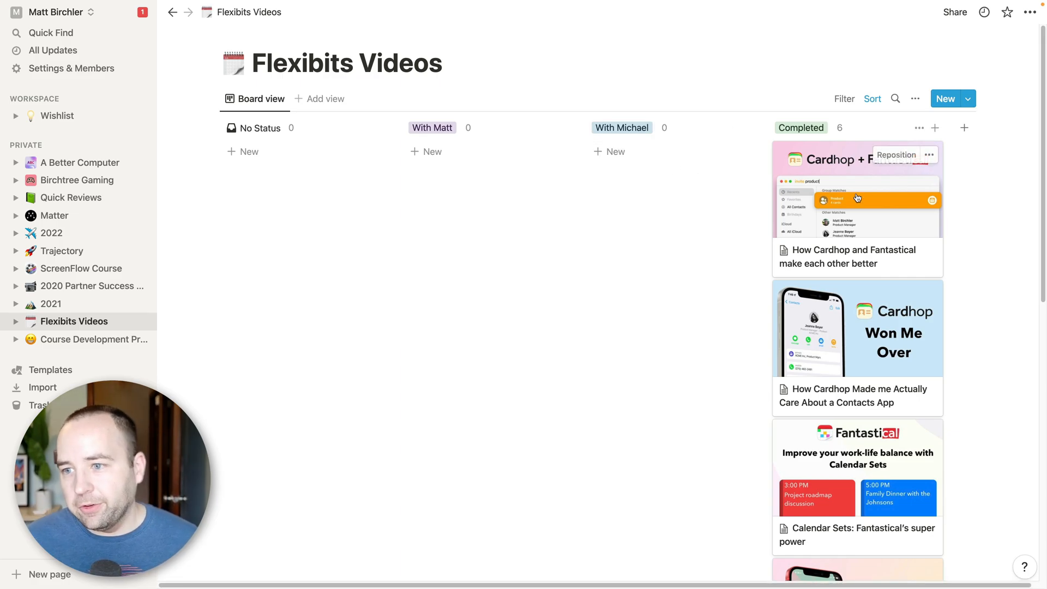
{"action": "mouse_move", "coordinate": [847, 239]}
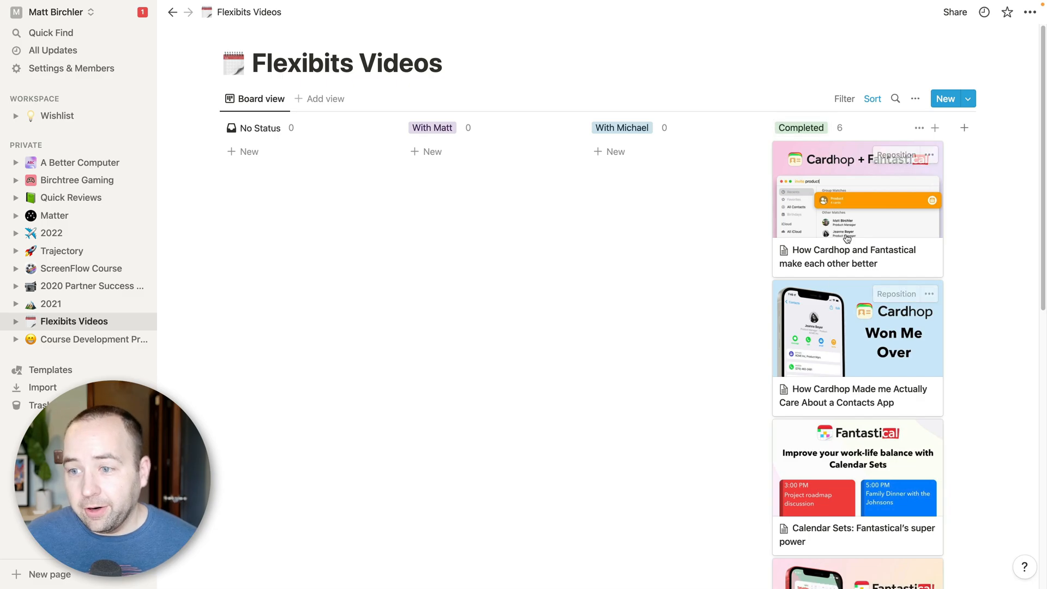
{"action": "mouse_move", "coordinate": [836, 417]}
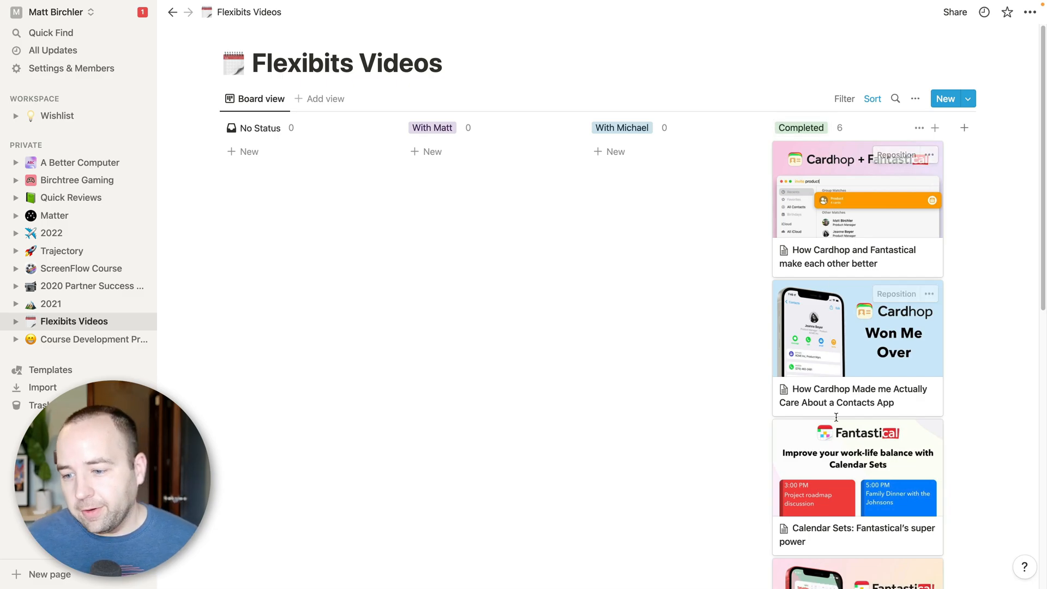
{"action": "scroll", "scroll_direction": "down", "scroll_amount": 3}
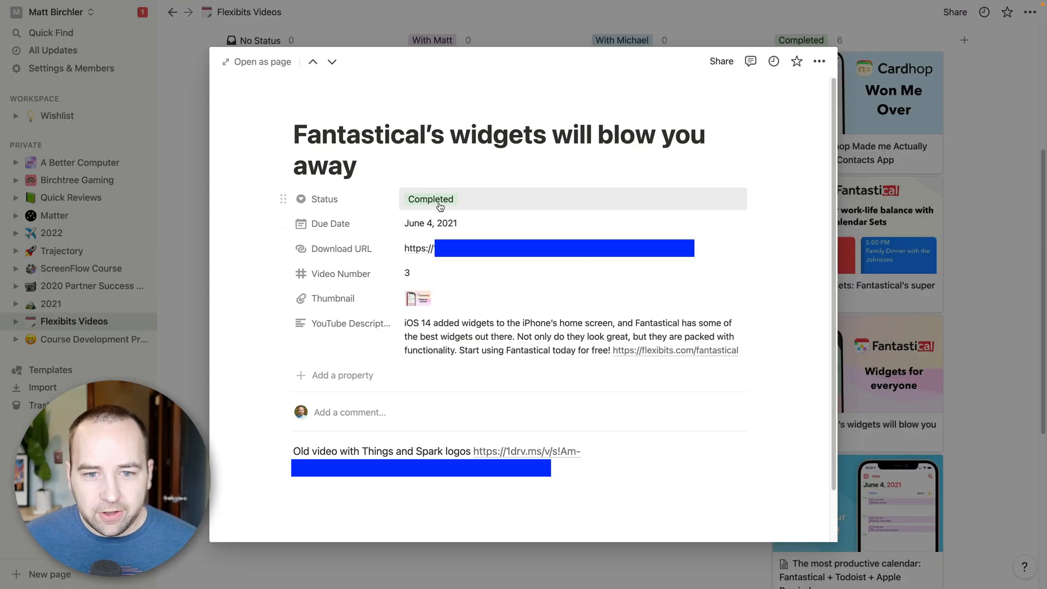
{"action": "mouse_move", "coordinate": [431, 223]}
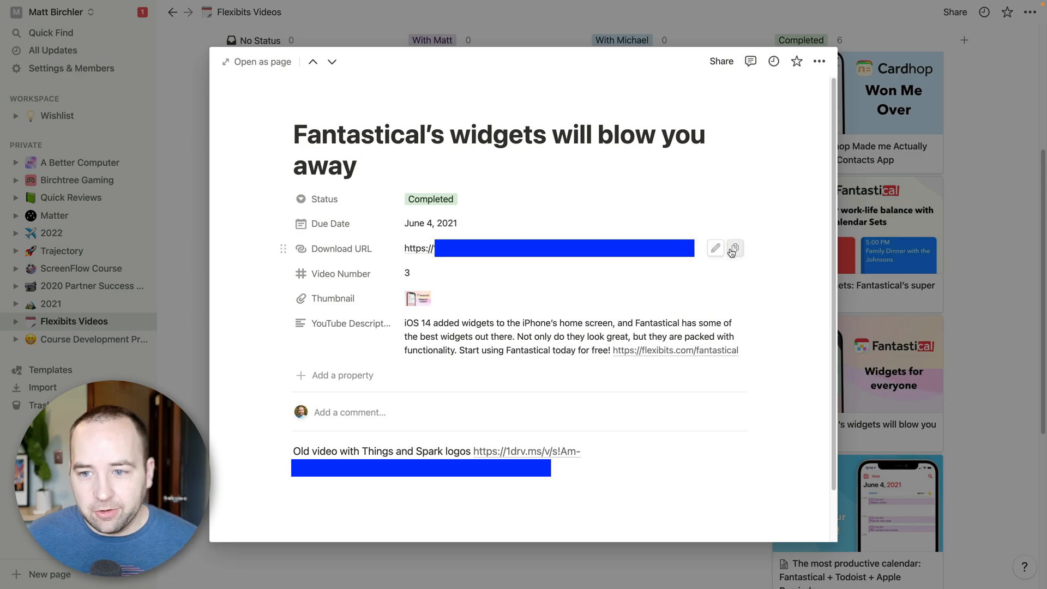
{"action": "mouse_move", "coordinate": [530, 281]}
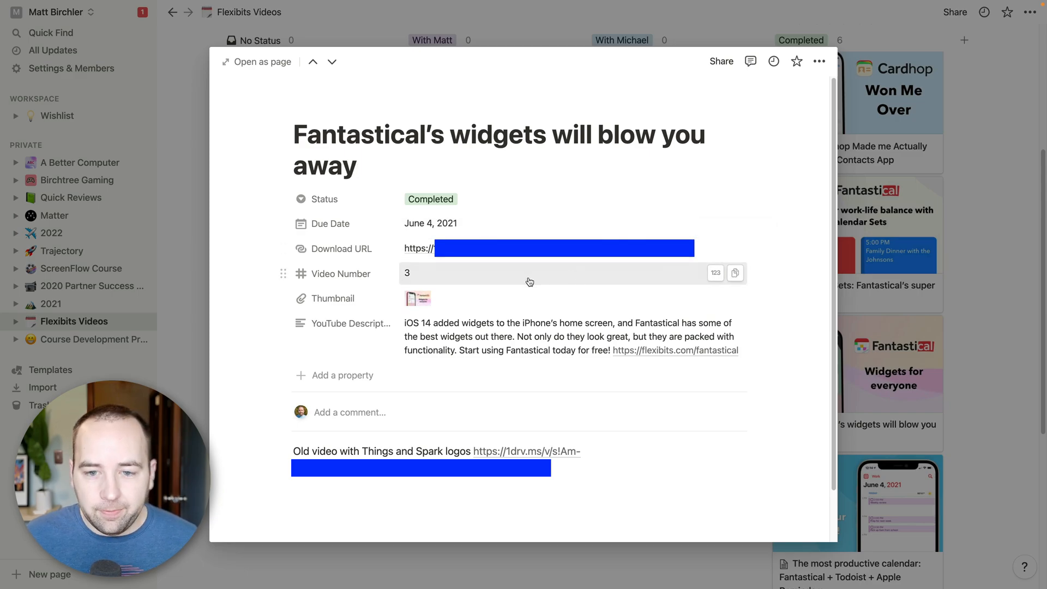
{"action": "mouse_move", "coordinate": [410, 280]}
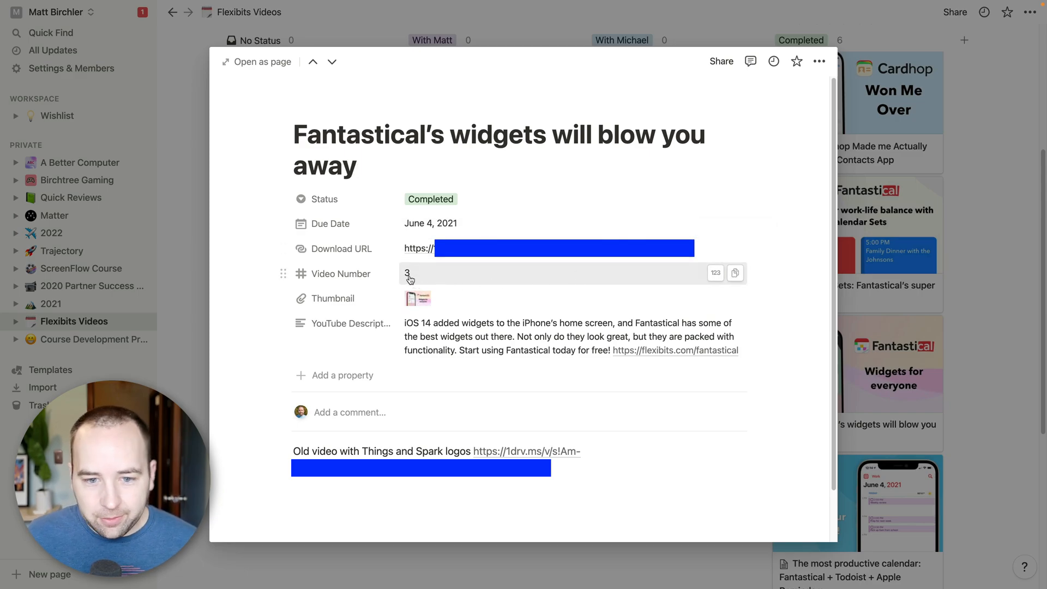
Preview the 'Fantastical's widgets will blow you away' card to inspect its properties.
{"action": "left_click", "coordinate": [418, 298]}
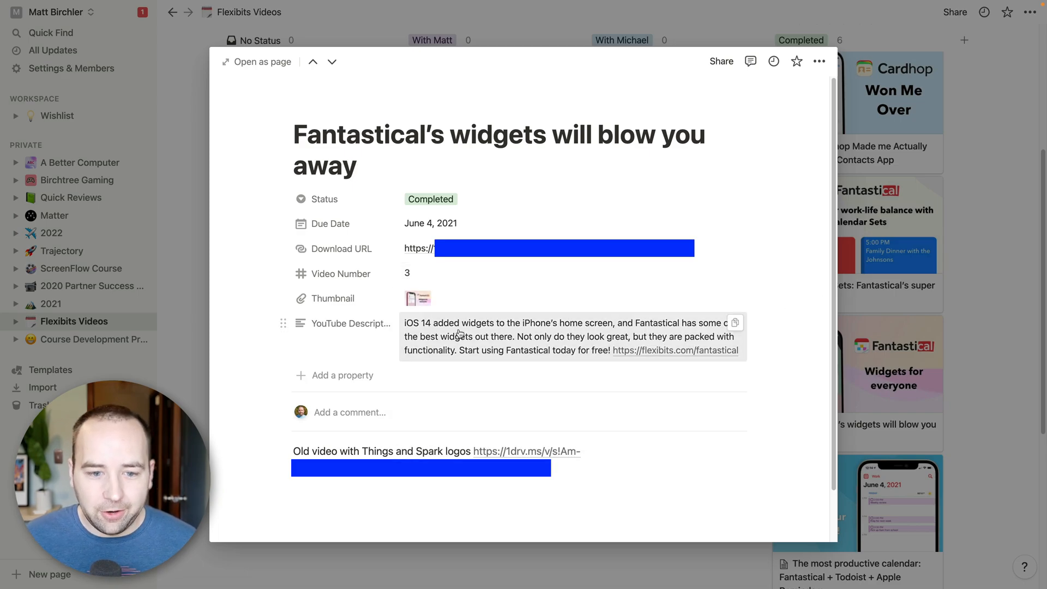
{"action": "mouse_move", "coordinate": [409, 423]}
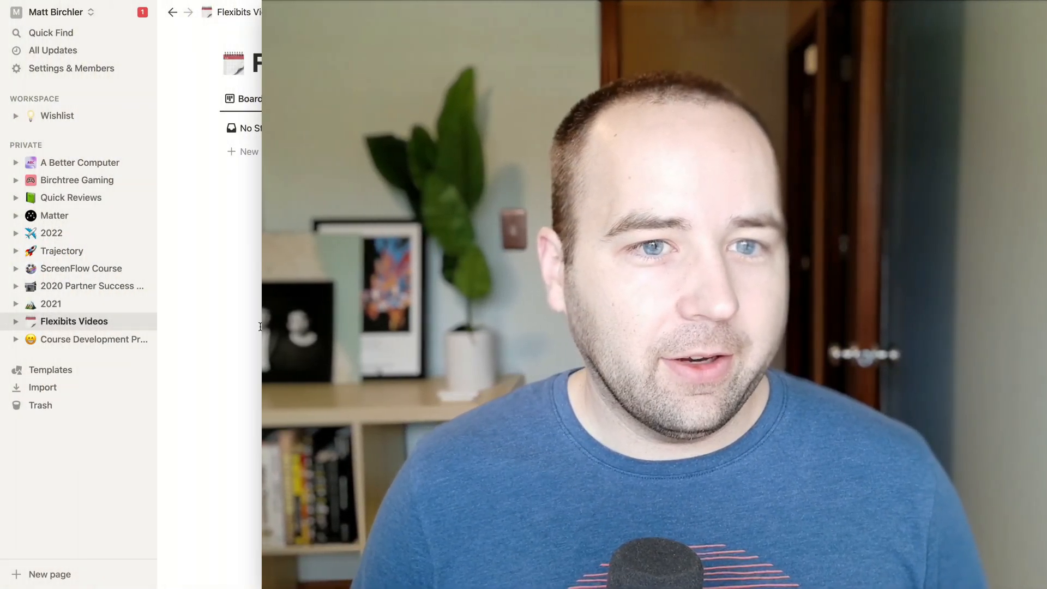
Return to the Wishlist page under Workspace.
{"action": "left_click", "coordinate": [57, 116]}
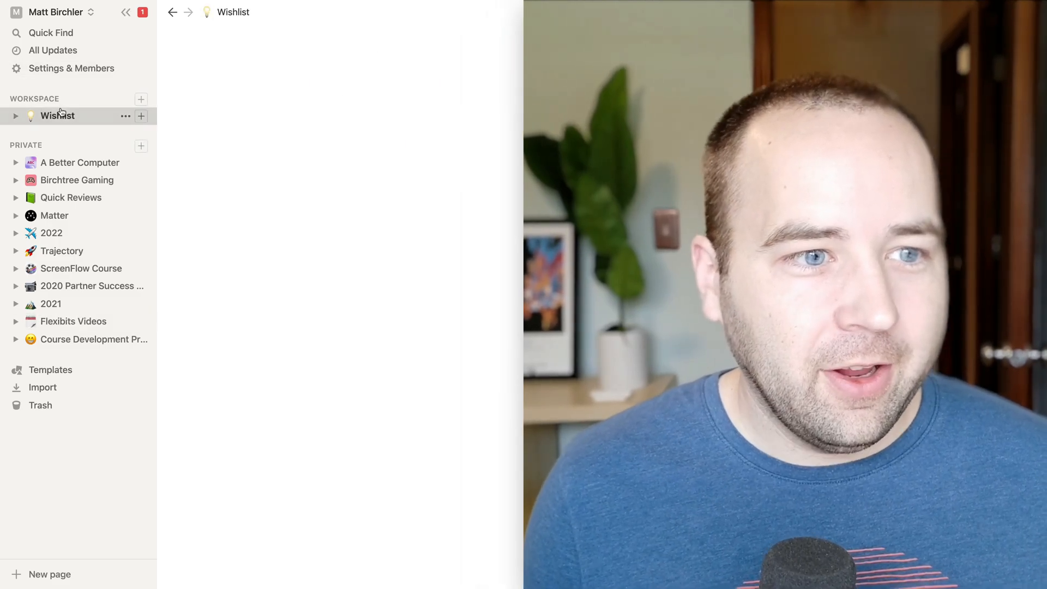
{"action": "left_click", "coordinate": [58, 115]}
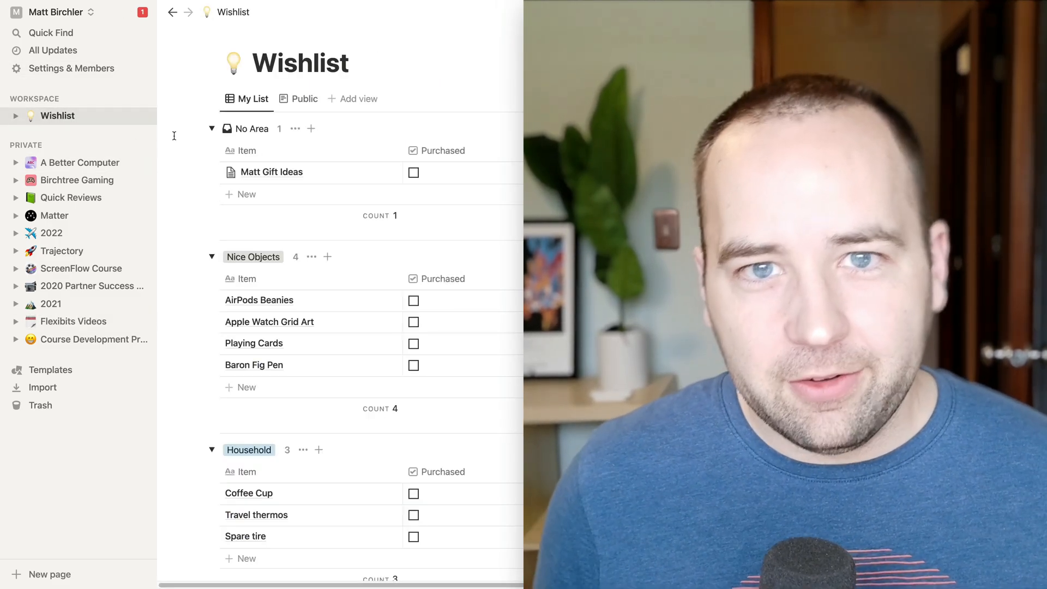